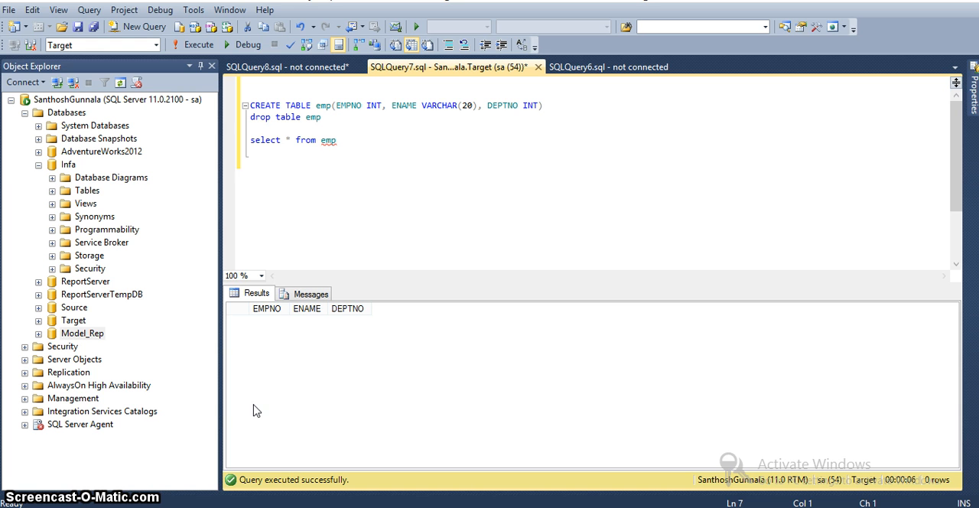
# Select emp.xml in the D:\Informatica folder in File Explorer
pyautogui.click(249, 151)
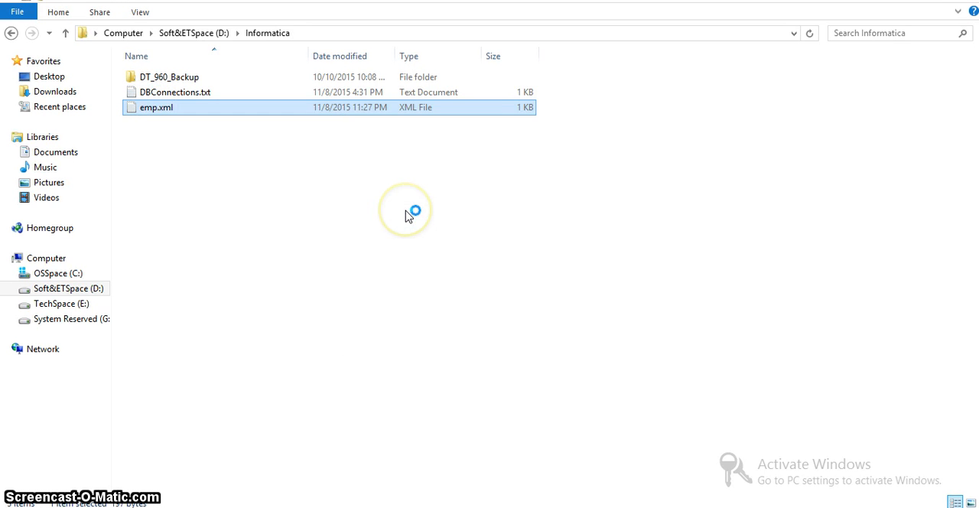
# Open emp.xml in Notepad and close the duplicate Notepad window
pyautogui.doubleClick(156, 107)
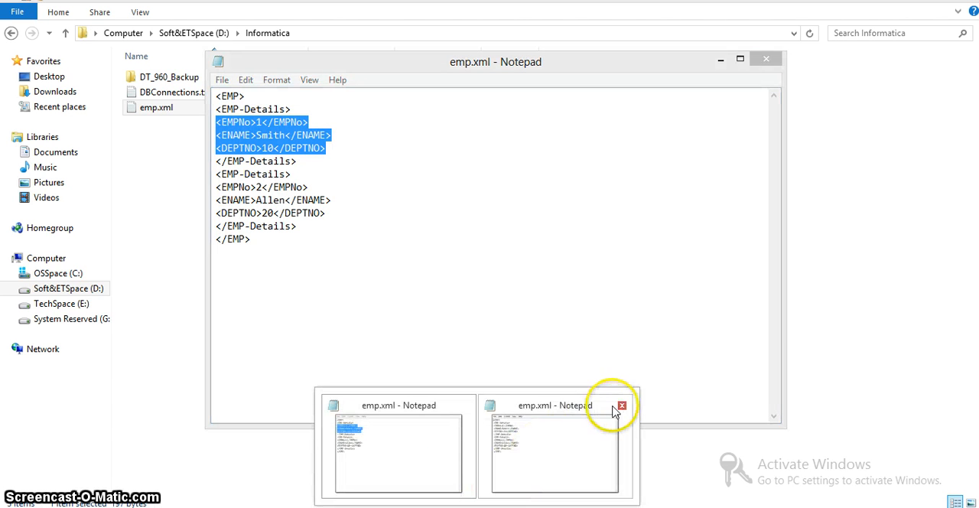
pyautogui.click(622, 406)
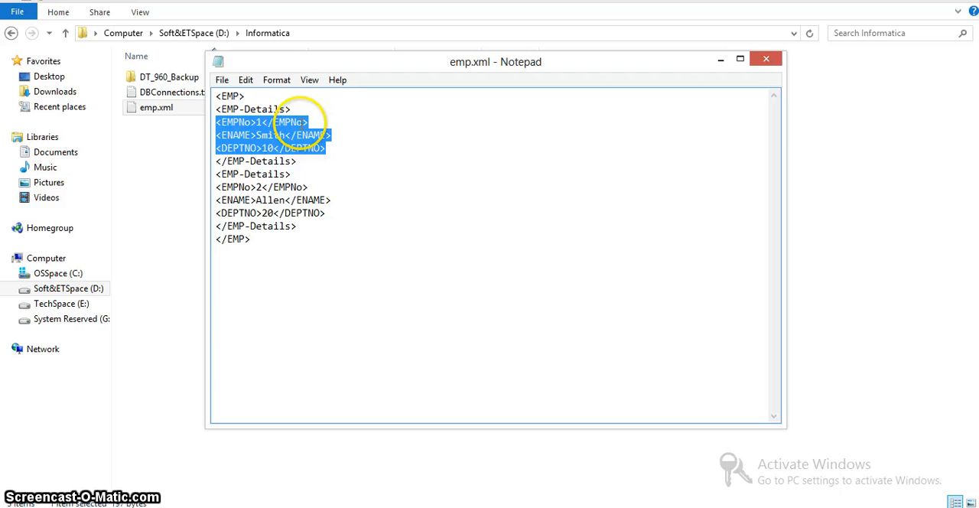
pyautogui.moveTo(276, 212)
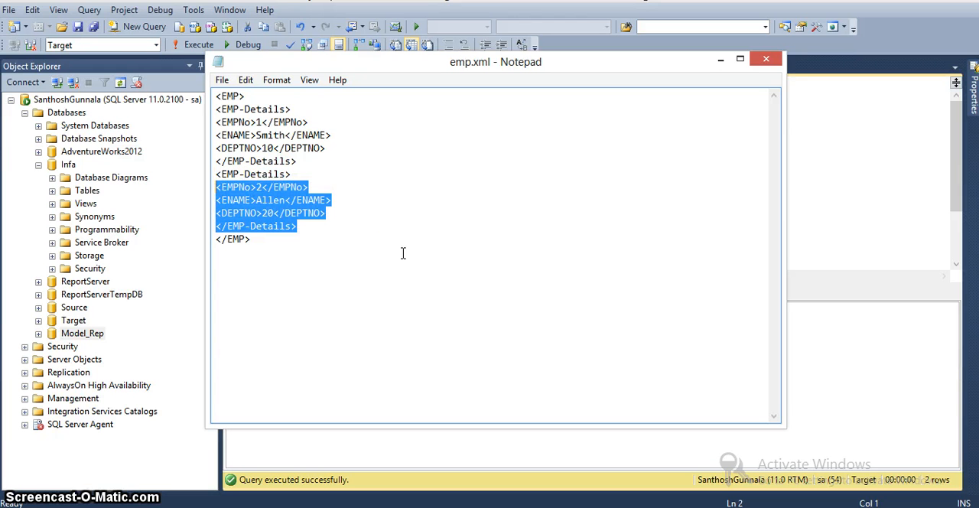
# Add a third EMP-Details record with EMPNo 3, replacing the name Allen with John
pyautogui.click(217, 226)
pyautogui.write('<EMP-Details>')
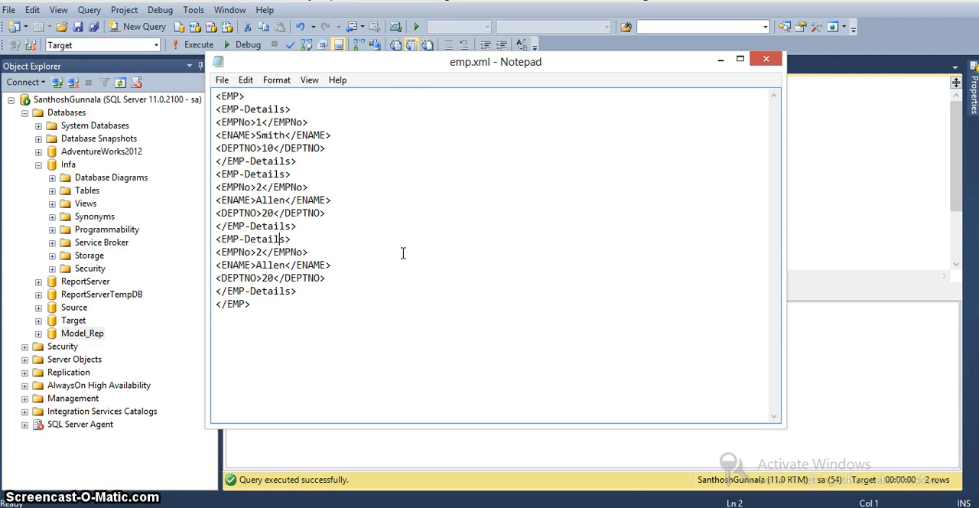
pyautogui.write('3')
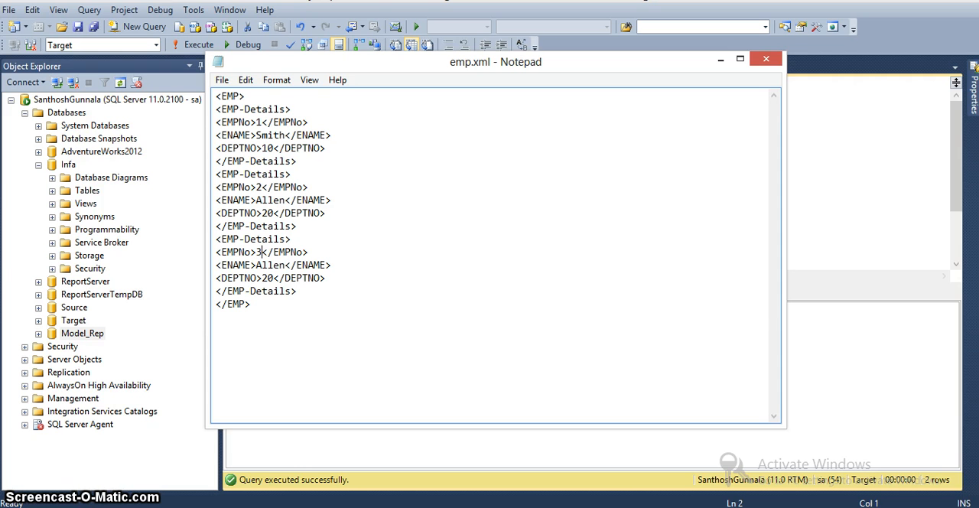
pyautogui.doubleClick(267, 264)
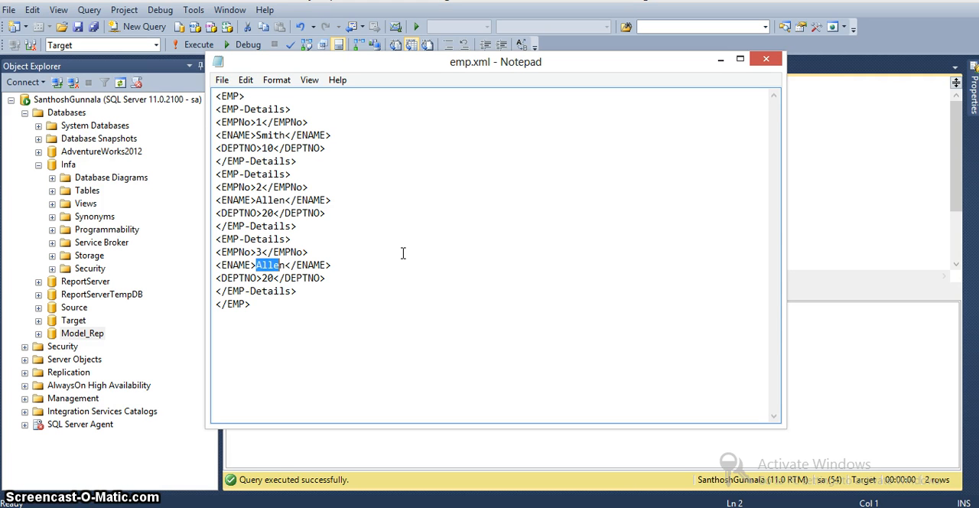
pyautogui.write('Jo')
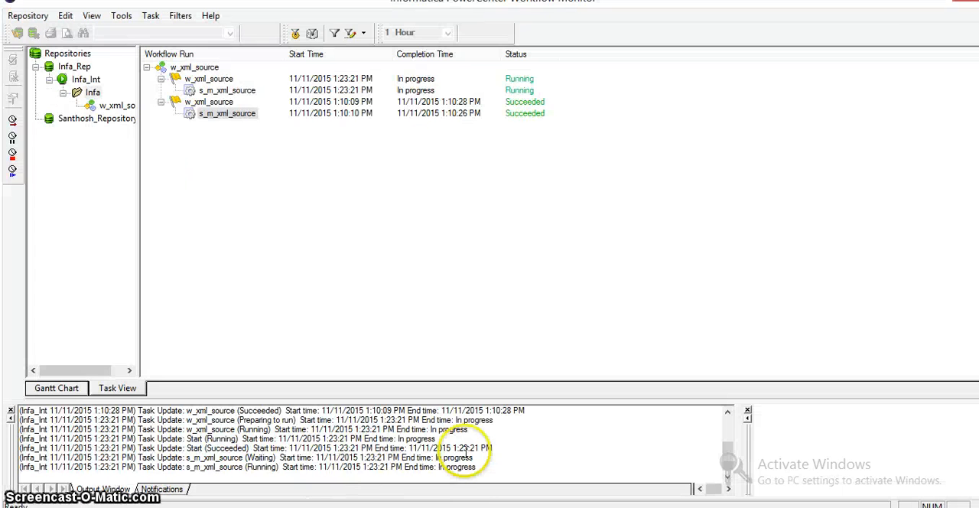
# Open the latest s_m_xml_source session log and check the 3 rows loaded into emp
pyautogui.click(228, 90)
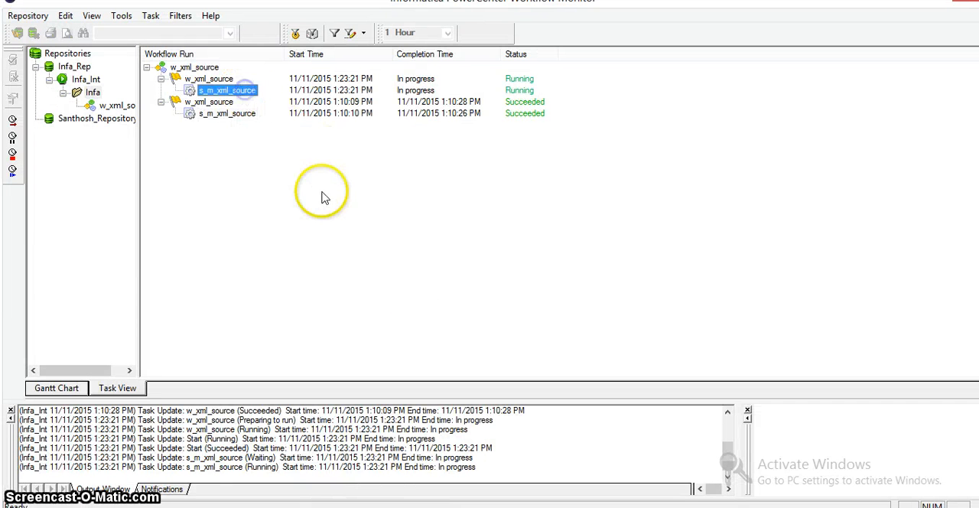
pyautogui.moveTo(323, 197)
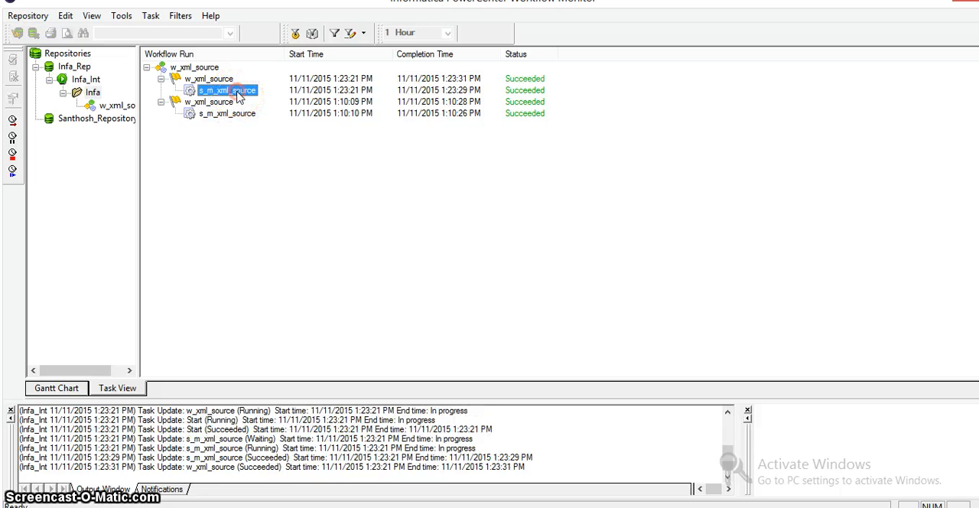
pyautogui.doubleClick(227, 90)
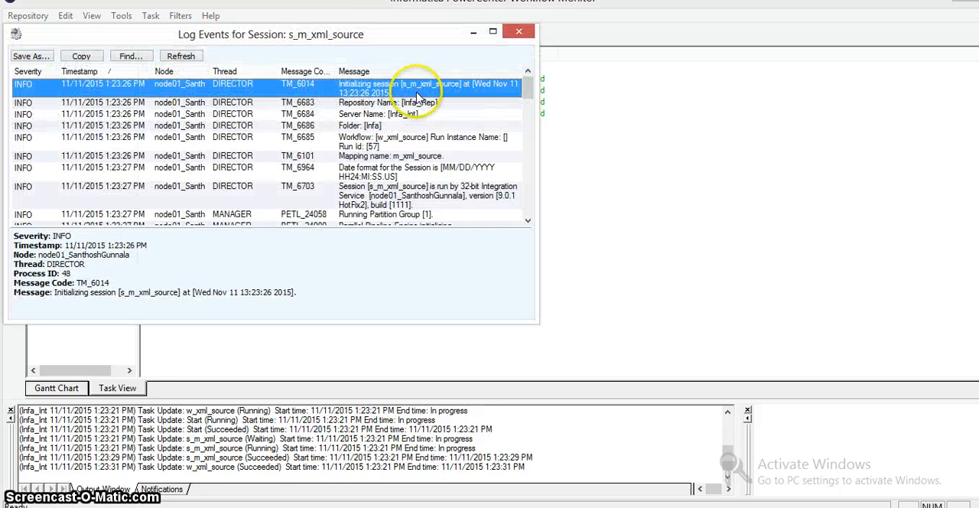
pyautogui.click(493, 31)
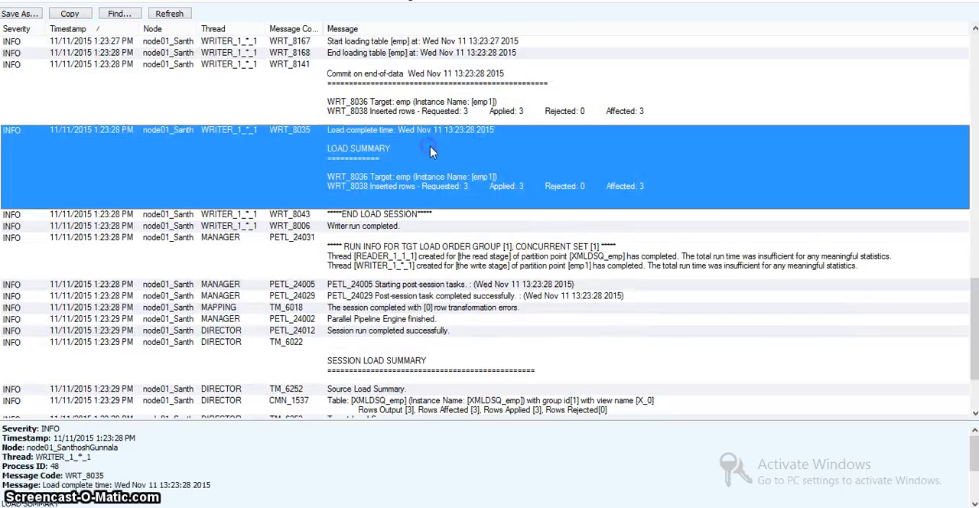
pyautogui.scroll(-3)
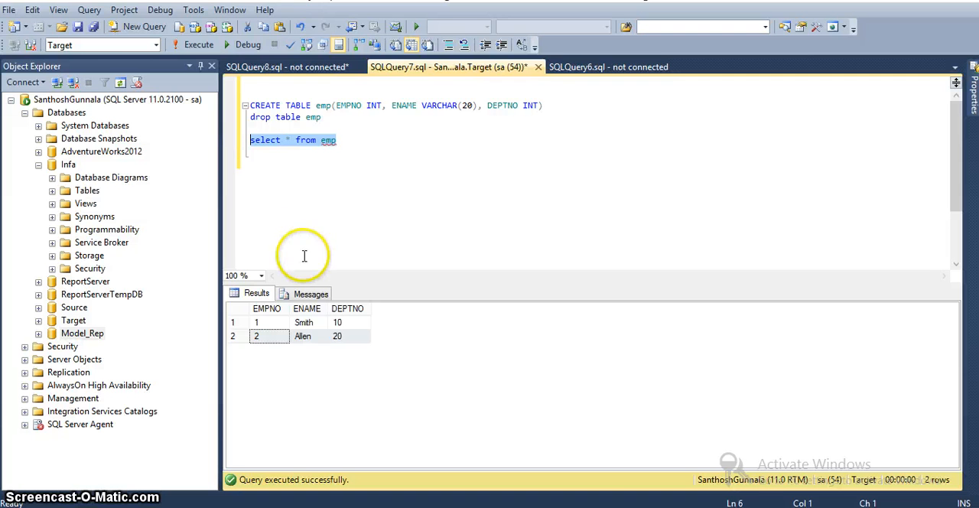
# Rerun select * from emp and review the five rows, including John in department 30
pyautogui.click(198, 44)
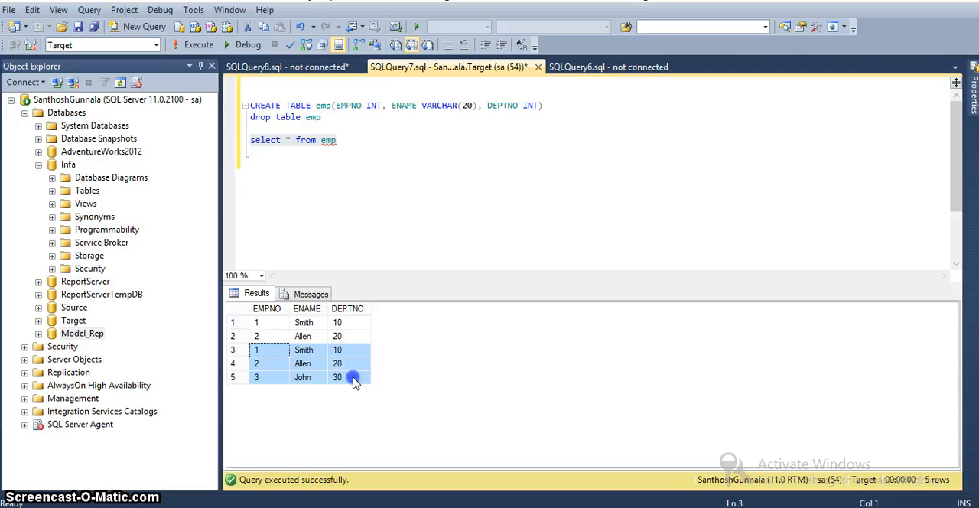
pyautogui.moveTo(350, 386)
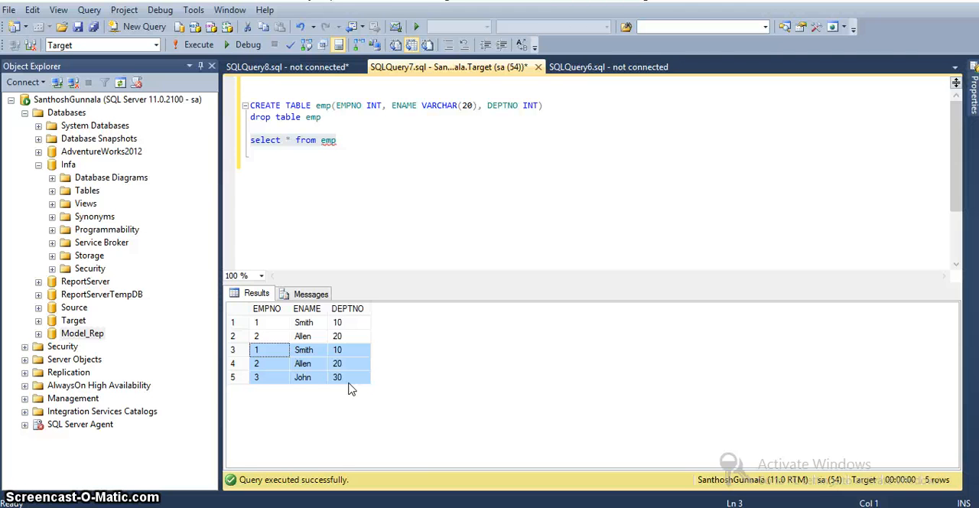
pyautogui.moveTo(350, 256)
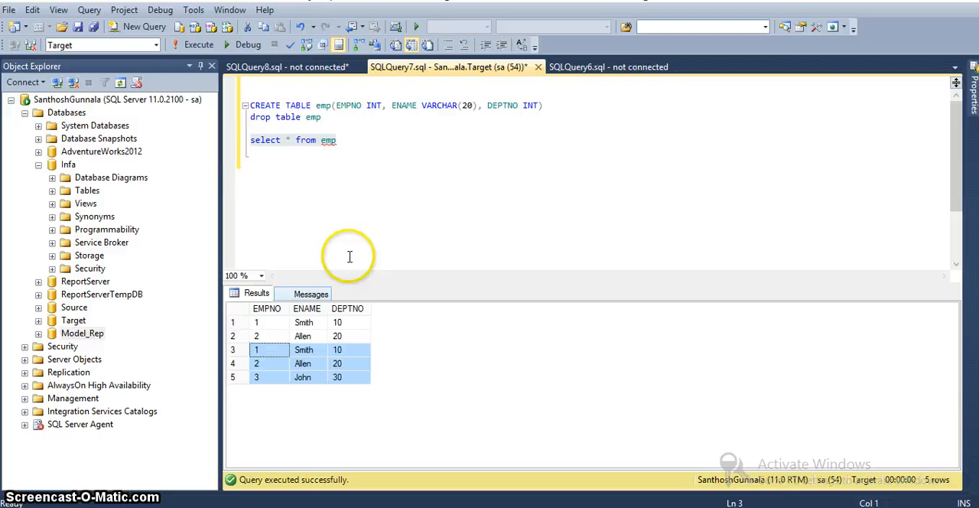
pyautogui.doubleClick(306, 139)
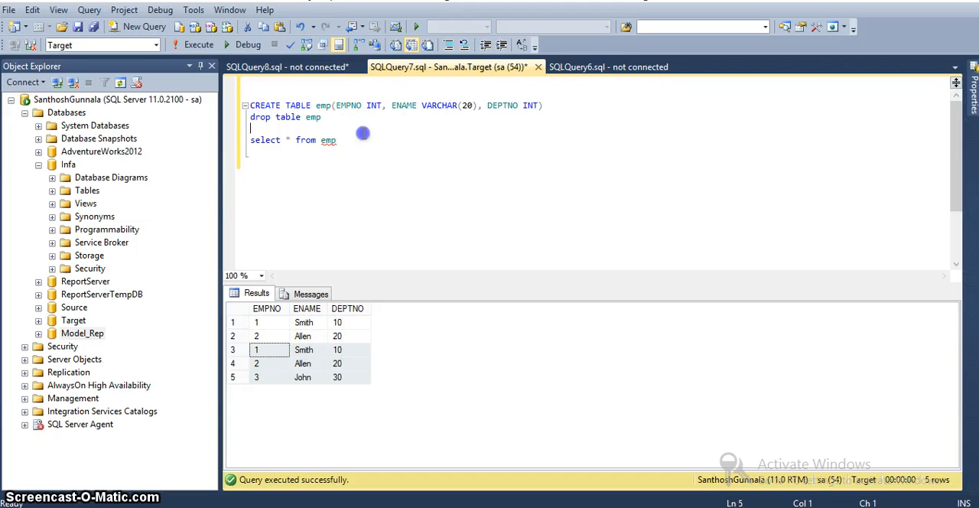
pyautogui.click(336, 140)
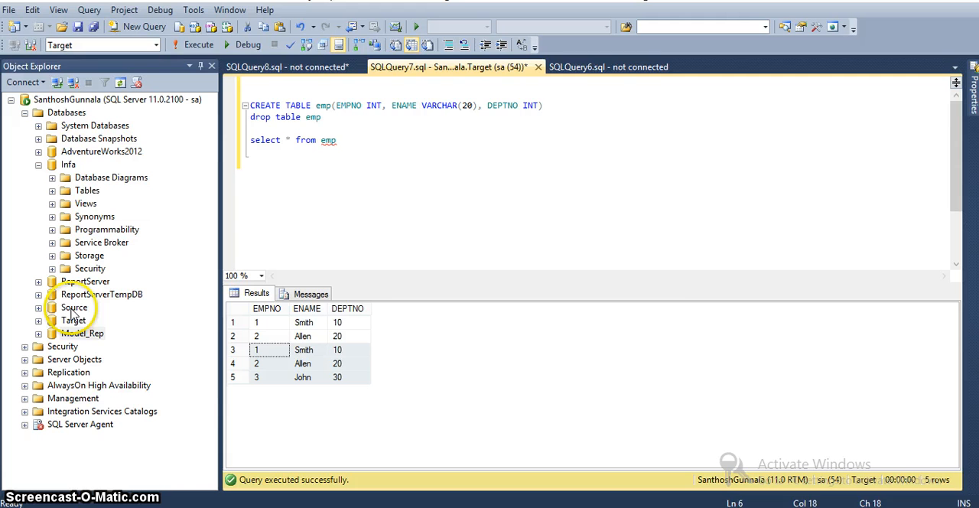
pyautogui.click(73, 320)
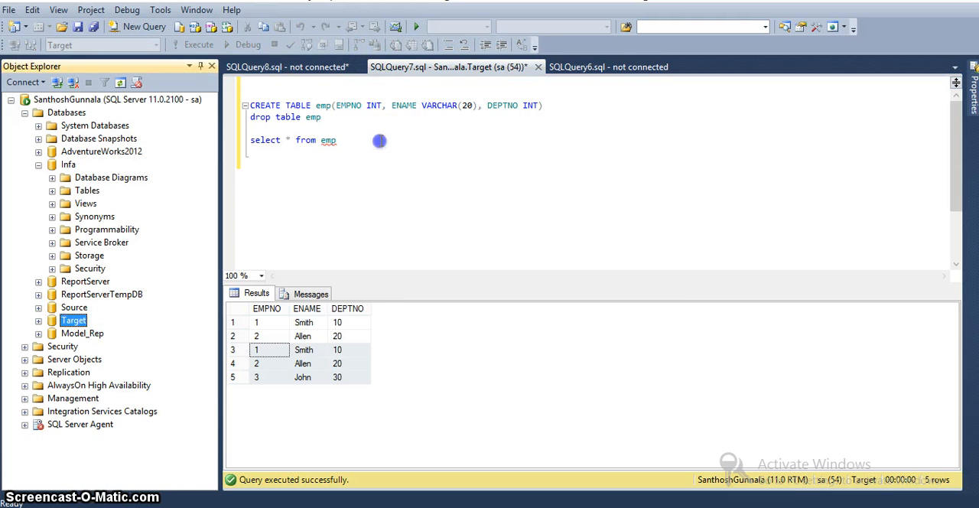
pyautogui.click(379, 140)
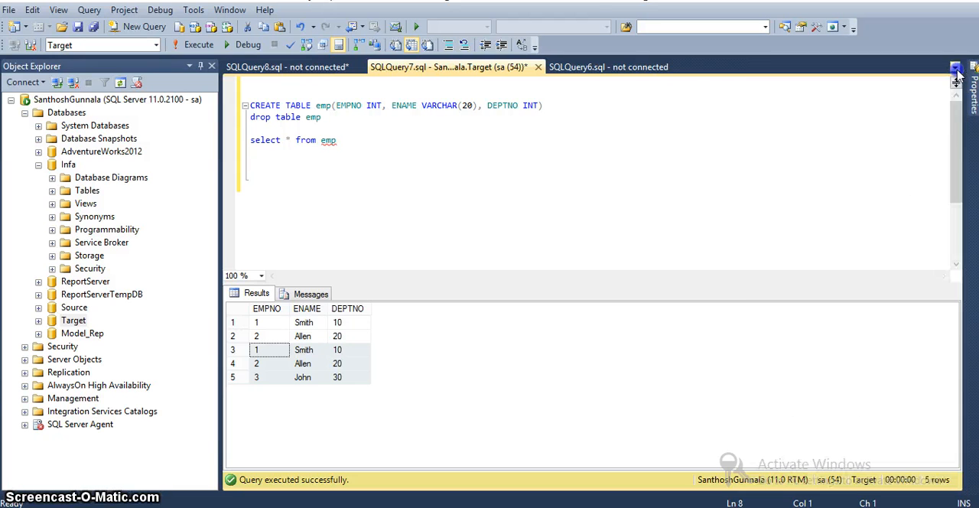
# Run the SP_SOURCE query and point it at the Source database
pyautogui.click(608, 66)
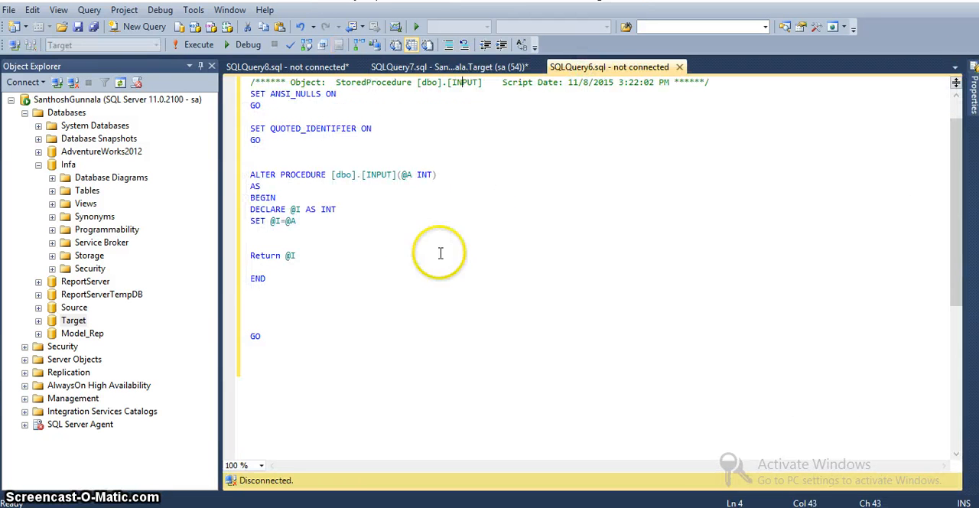
pyautogui.click(287, 67)
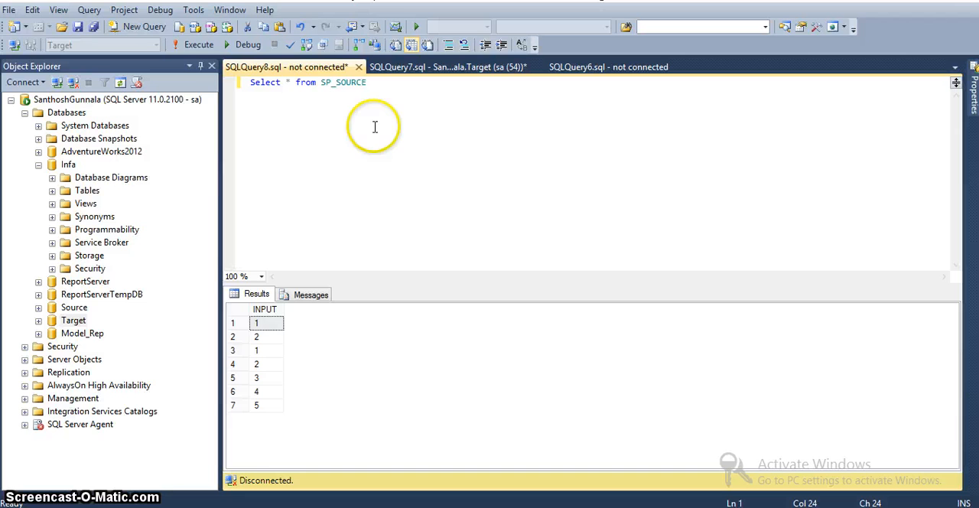
pyautogui.moveTo(316, 123)
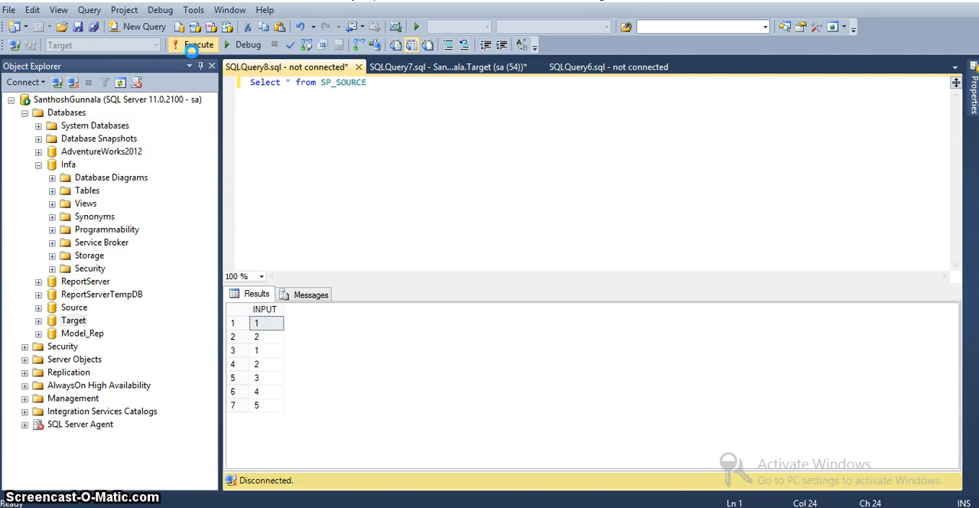
pyautogui.click(198, 45)
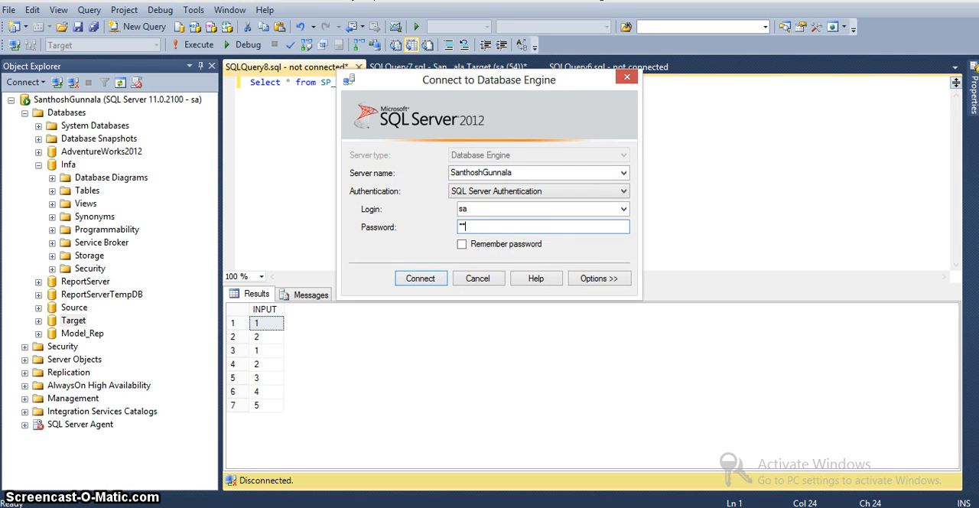
pyautogui.click(420, 278)
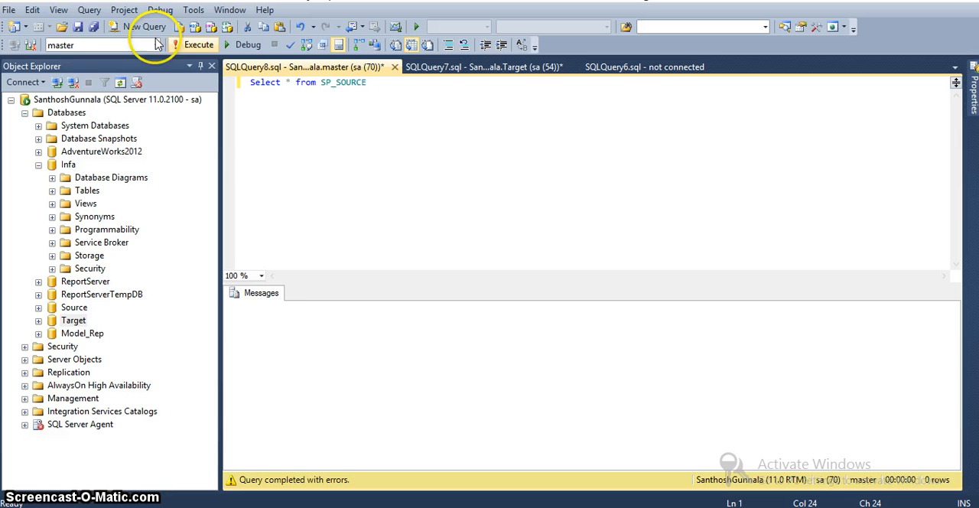
pyautogui.click(156, 44)
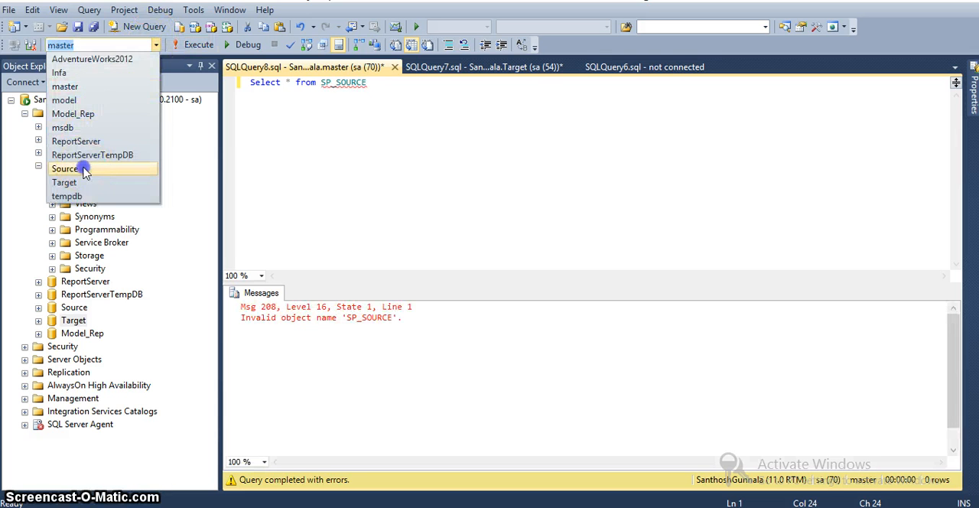
pyautogui.click(67, 168)
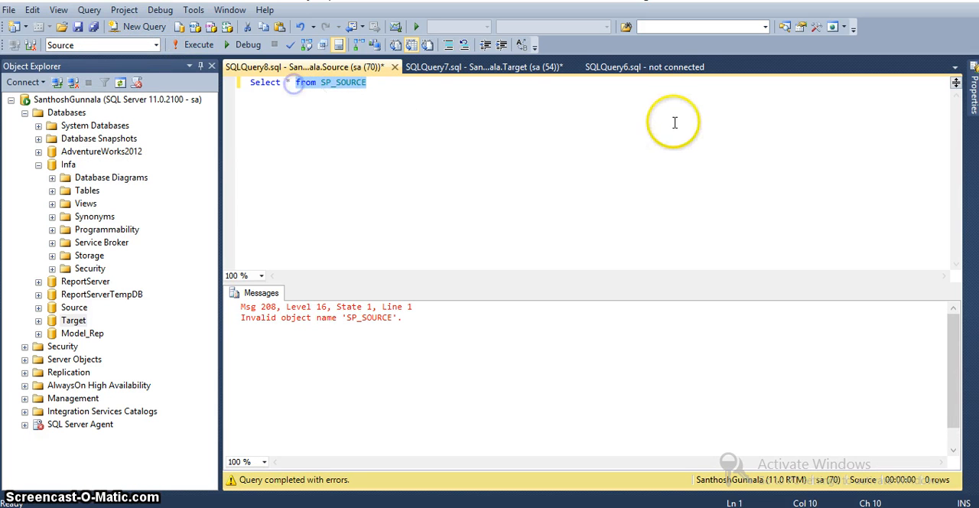
# Copy the rows with select * into emp from target.dbo.emp
pyautogui.write('into')
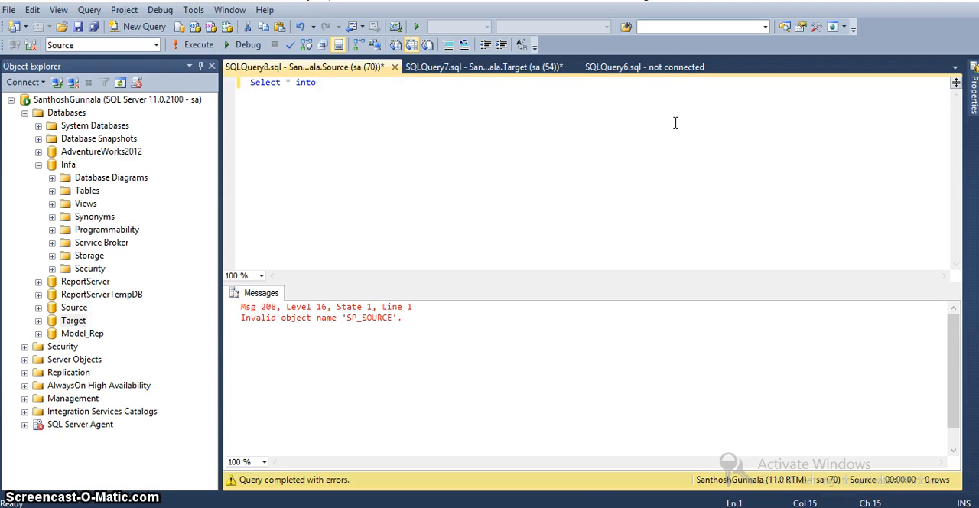
pyautogui.write('emp fr')
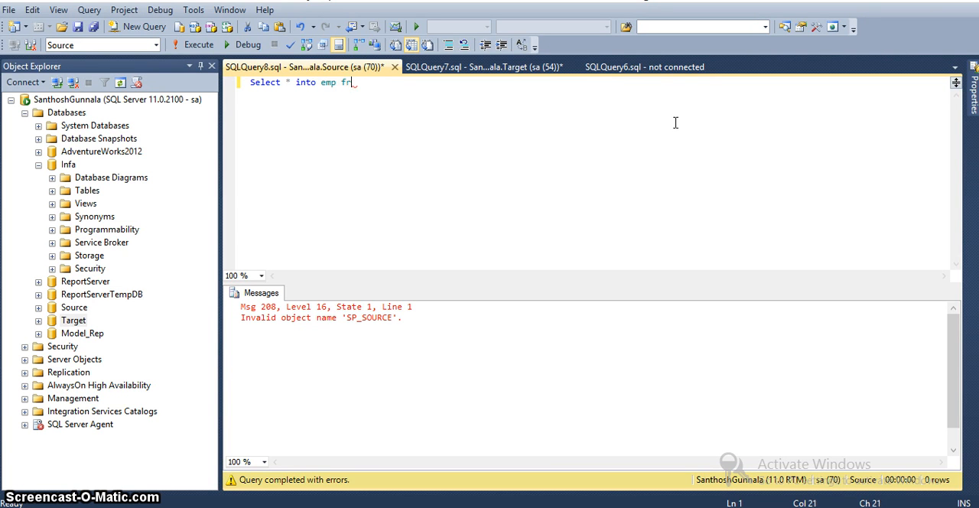
pyautogui.write('om target.')
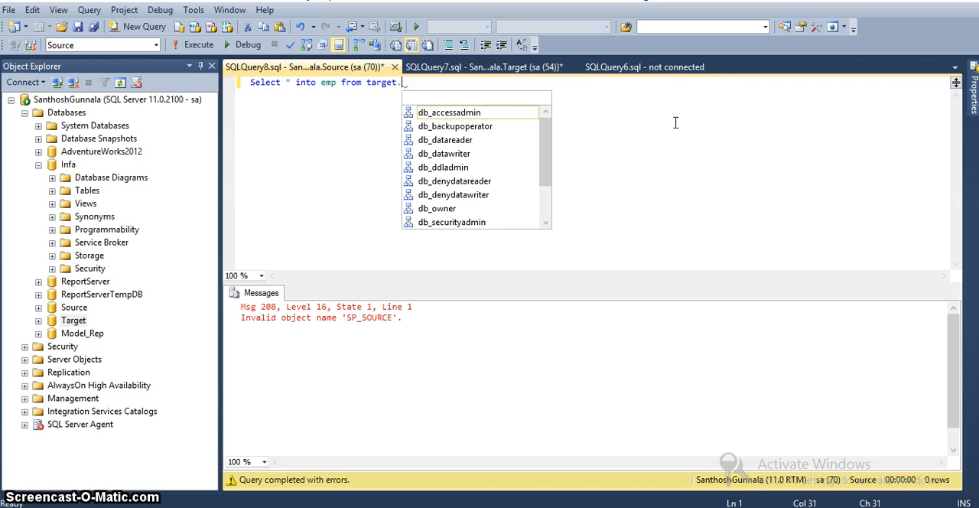
pyautogui.write('emp')
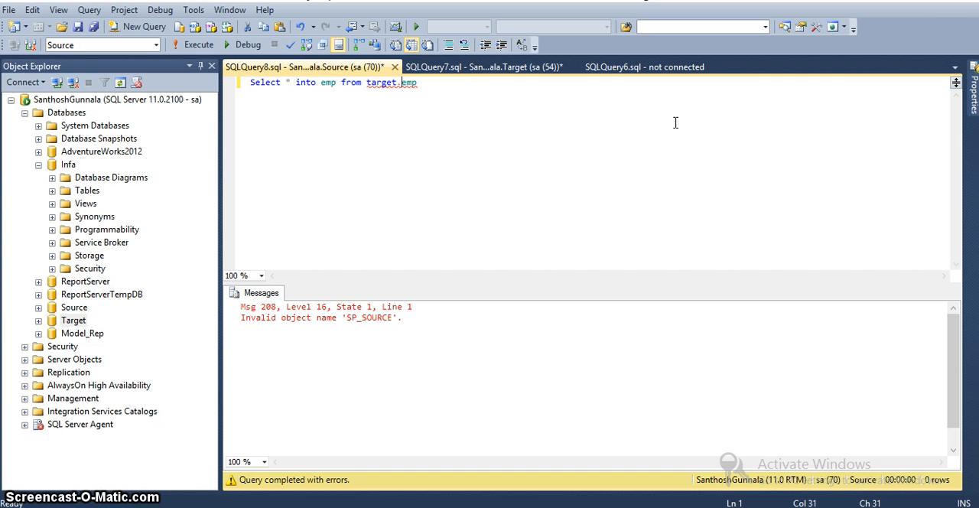
pyautogui.write('dbo.')
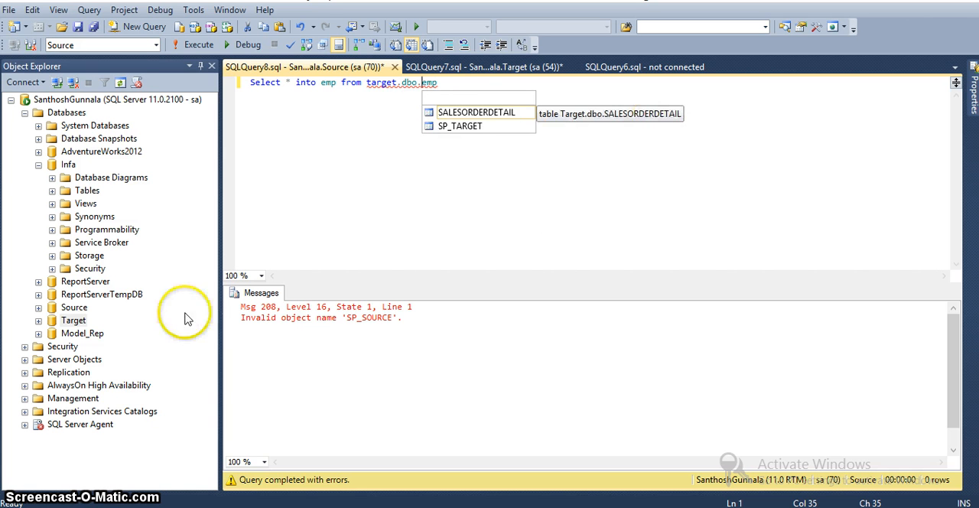
pyautogui.click(193, 44)
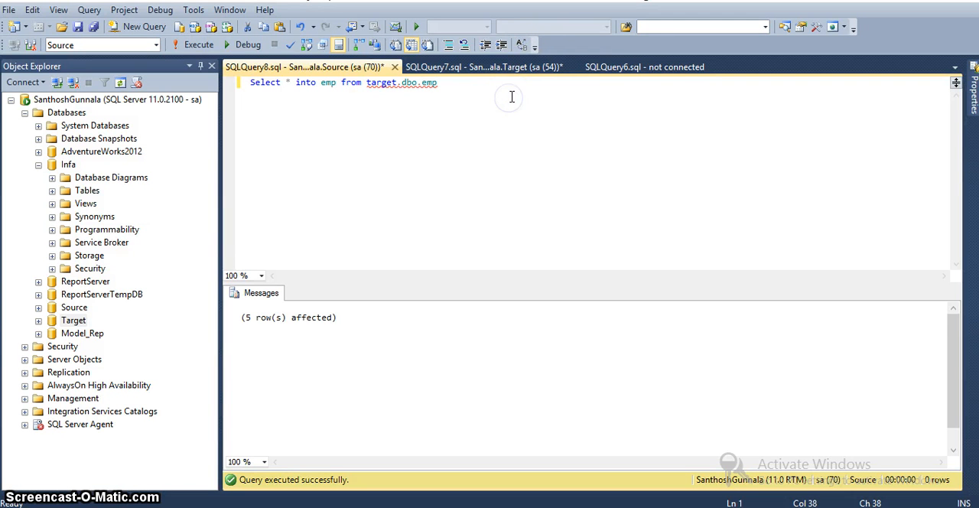
# List the new emp table's five rows with select * from emp
pyautogui.write('select')
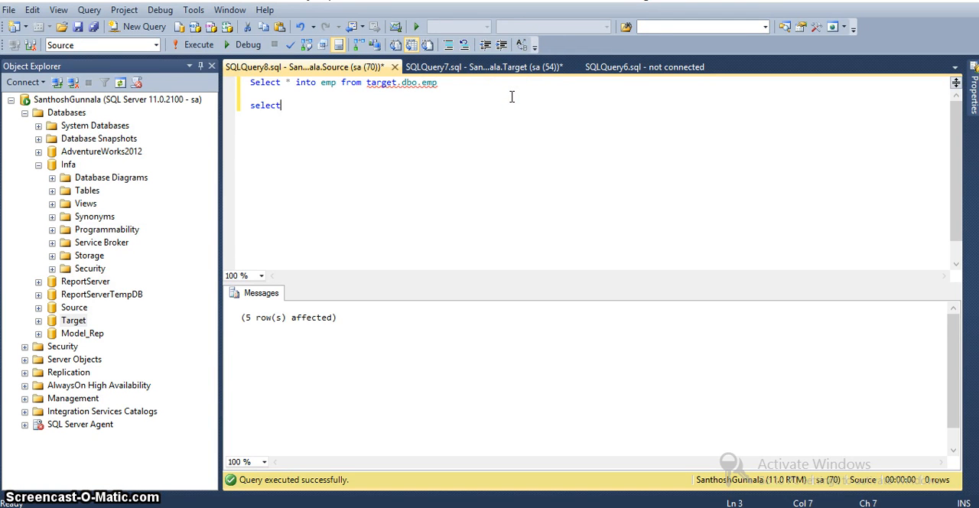
pyautogui.write('* from emp')
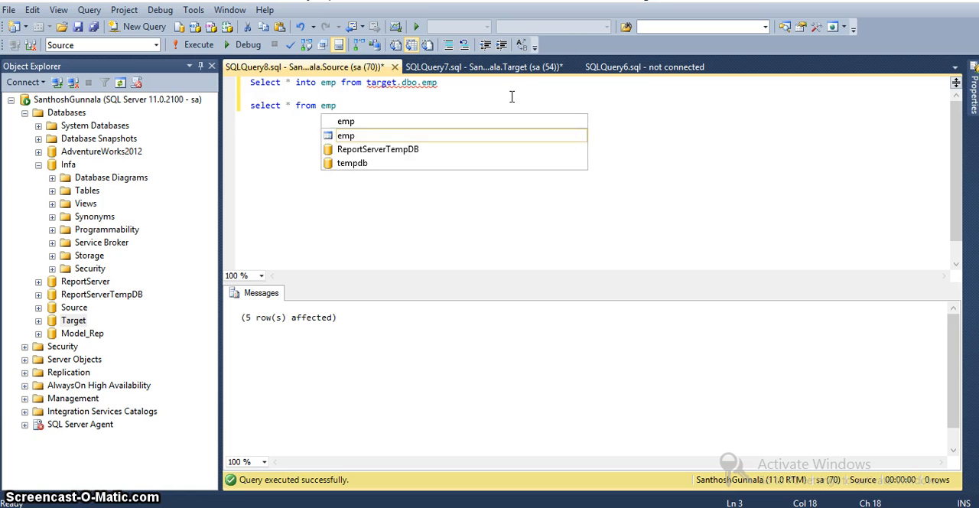
pyautogui.click(198, 43)
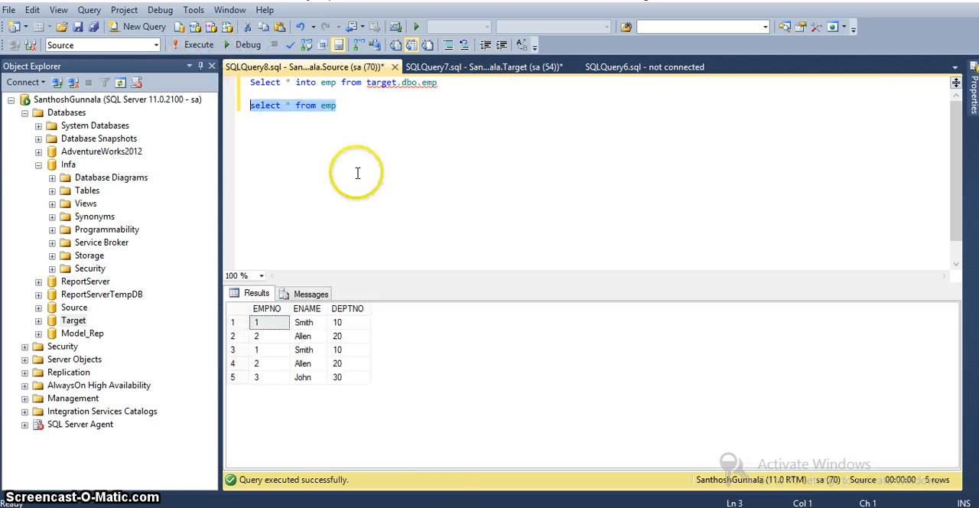
pyautogui.moveTo(461, 260)
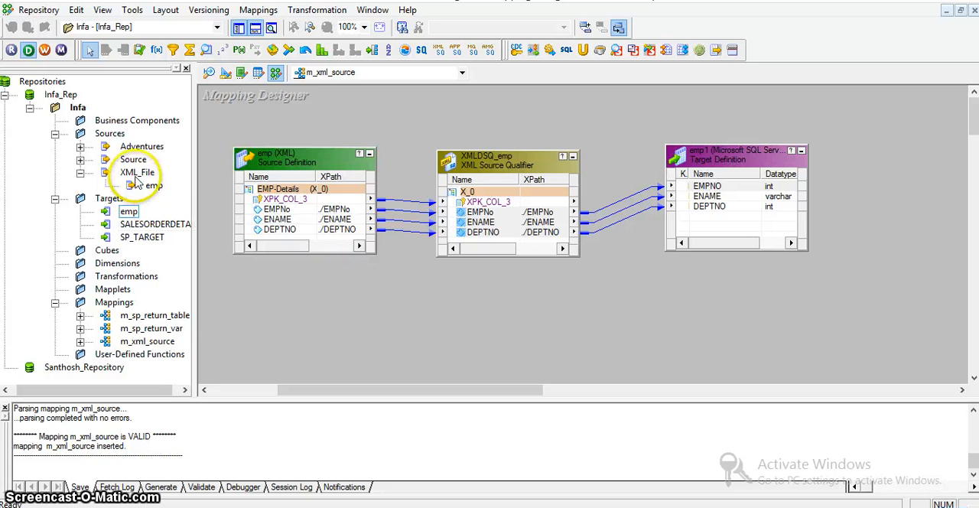
# Import dbo.emp from the Source SQL Server database in Source Analyzer
pyautogui.click(110, 133)
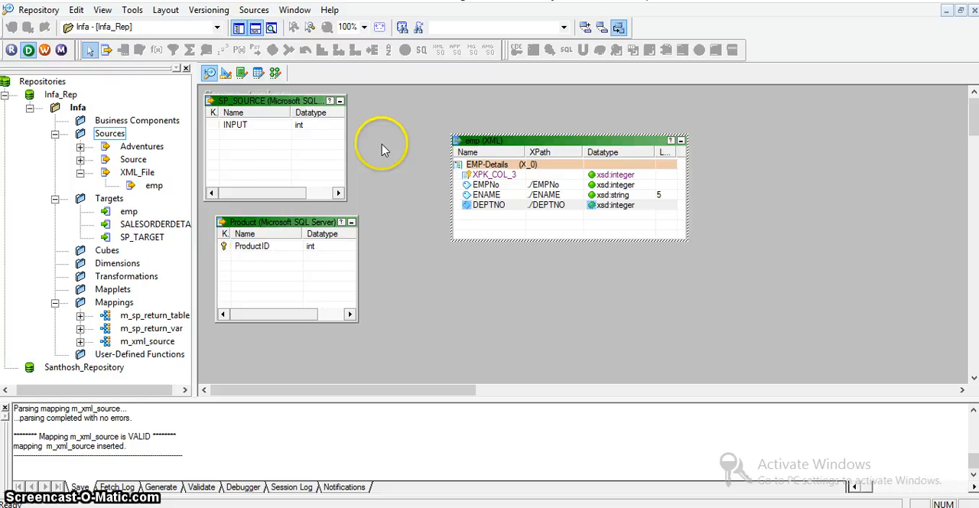
pyautogui.click(254, 9)
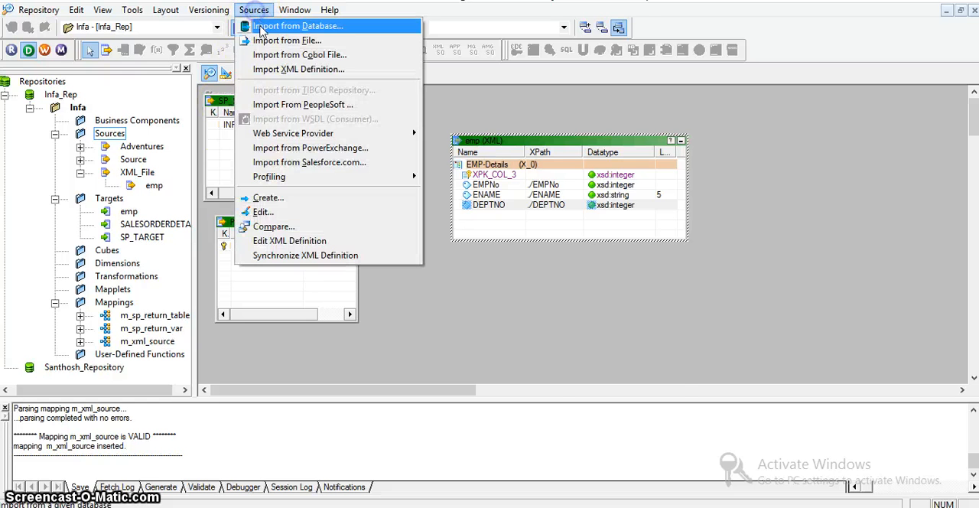
pyautogui.click(297, 25)
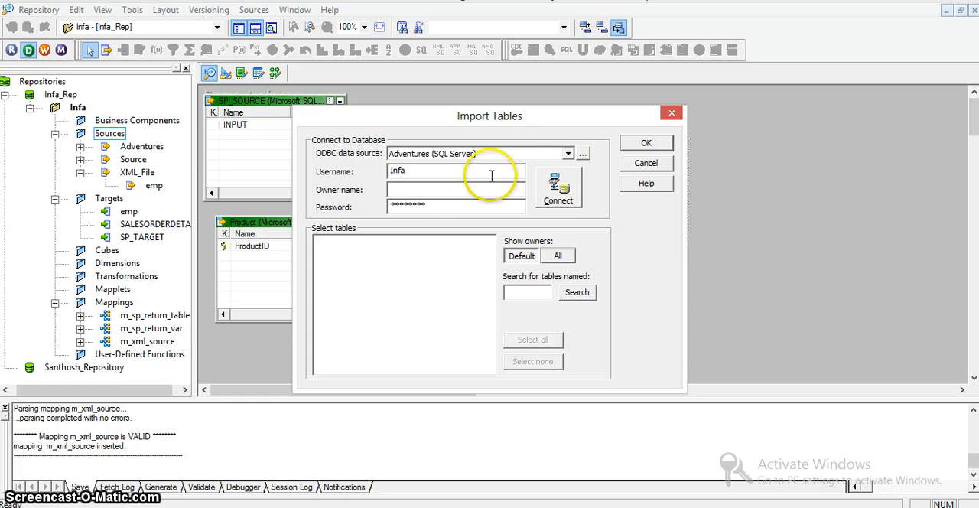
pyautogui.click(568, 153)
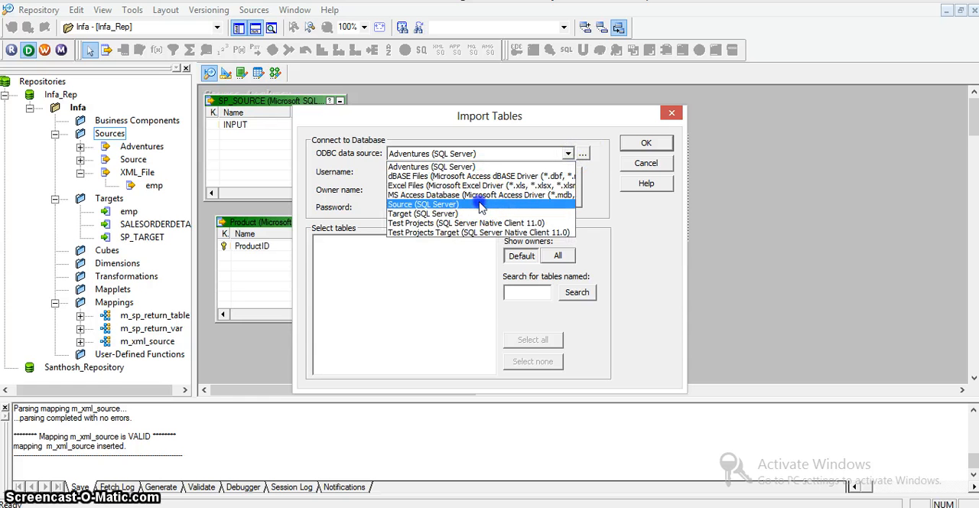
pyautogui.click(422, 203)
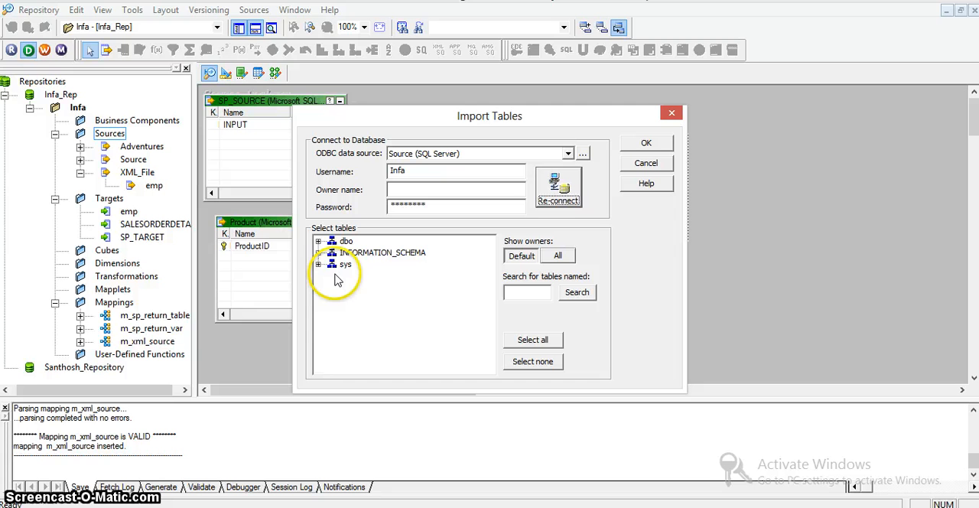
pyautogui.click(319, 240)
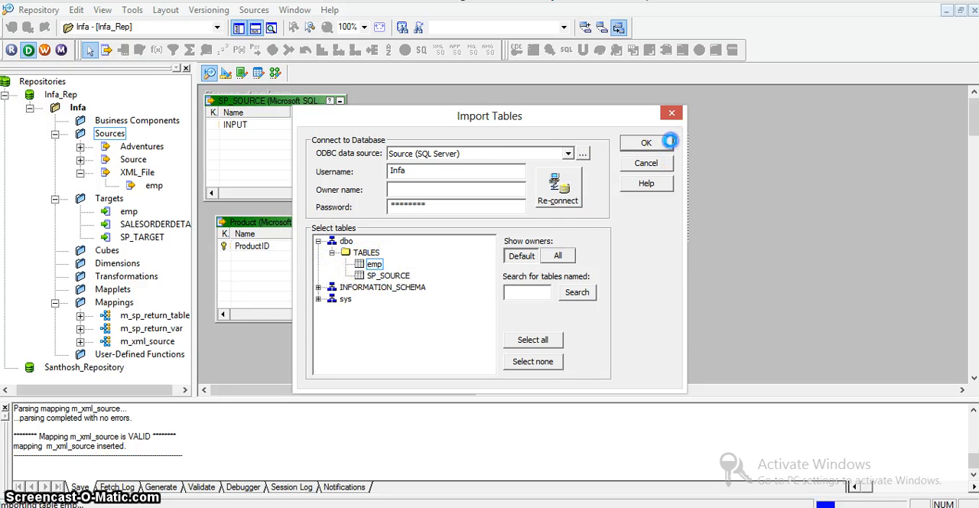
pyautogui.click(646, 142)
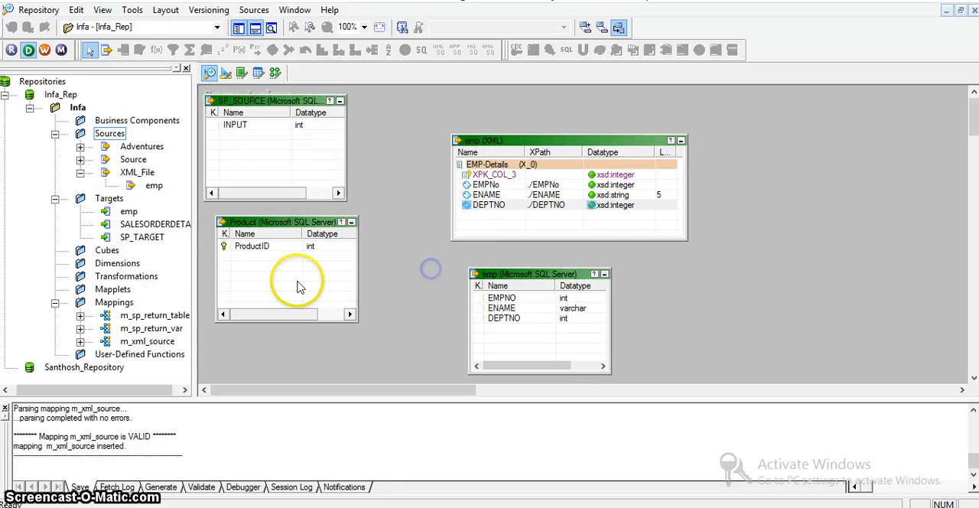
pyautogui.click(109, 198)
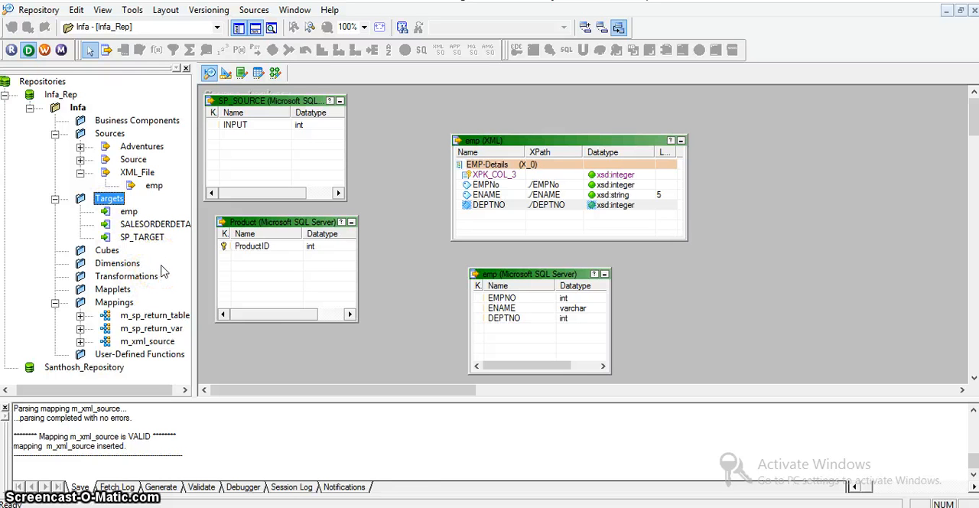
pyautogui.moveTo(317, 343)
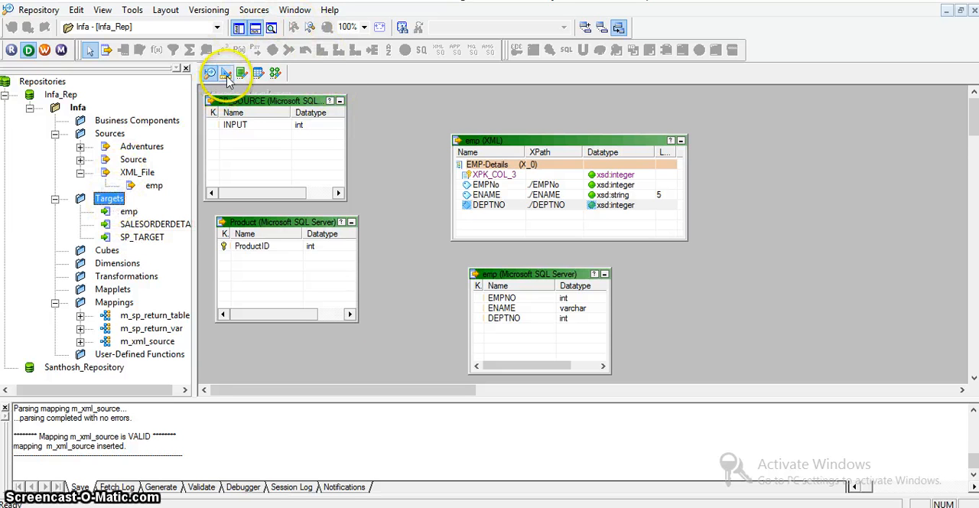
# Start Import XML Definition from non-XML sources, choosing emp with root XRoot
pyautogui.click(253, 9)
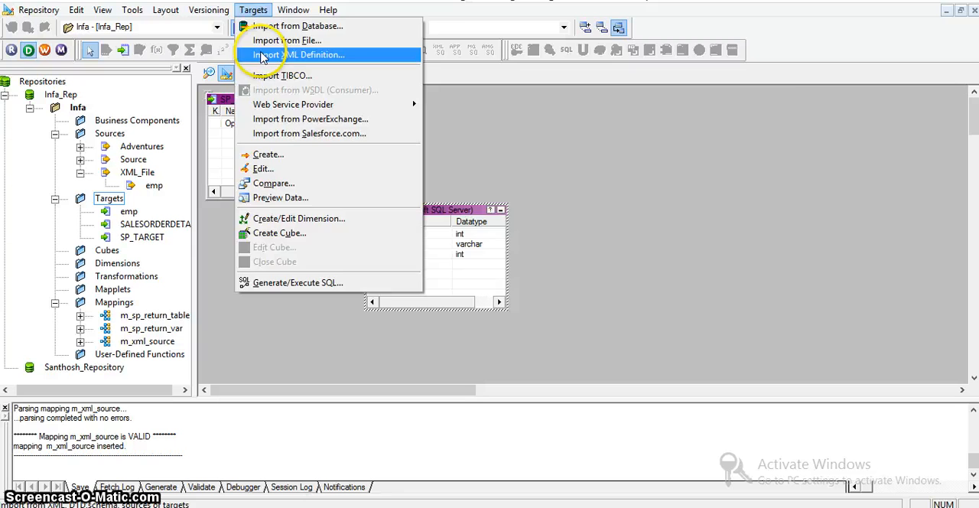
pyautogui.click(298, 54)
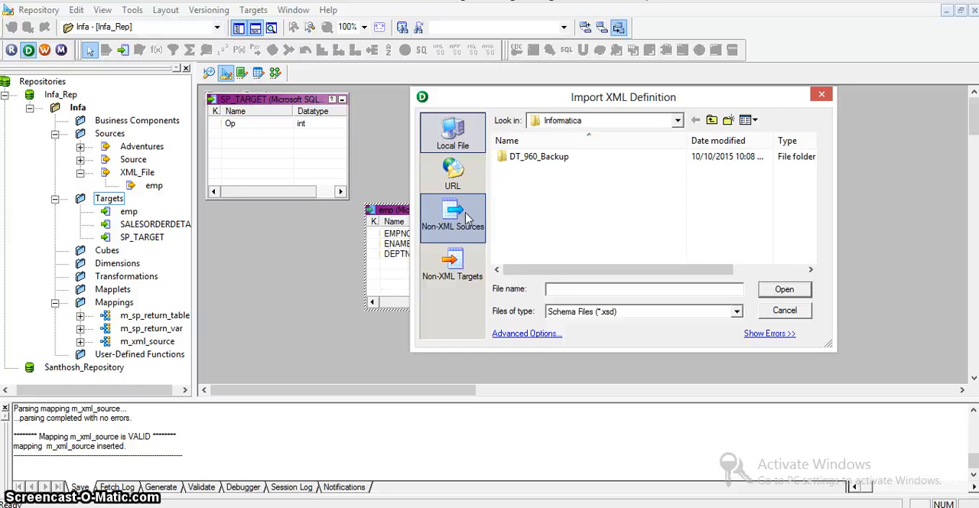
pyautogui.click(453, 217)
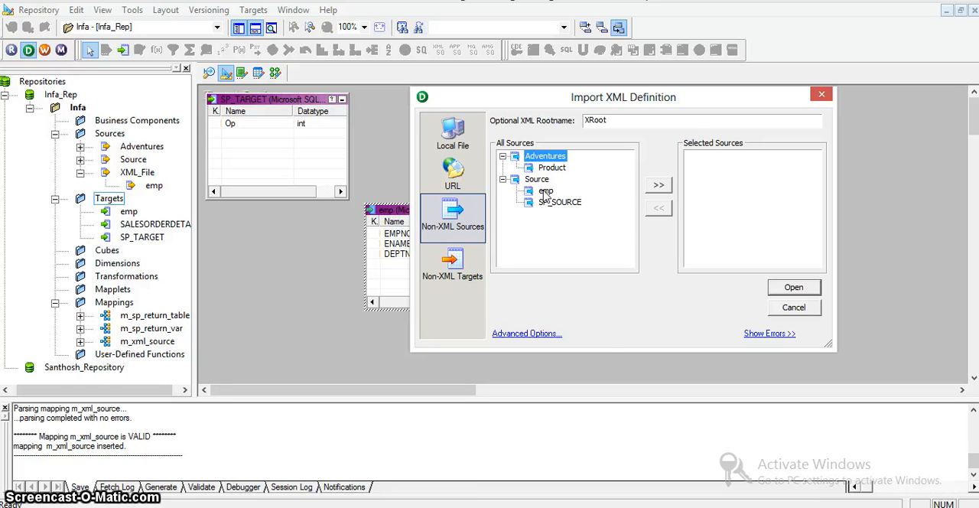
pyautogui.click(452, 132)
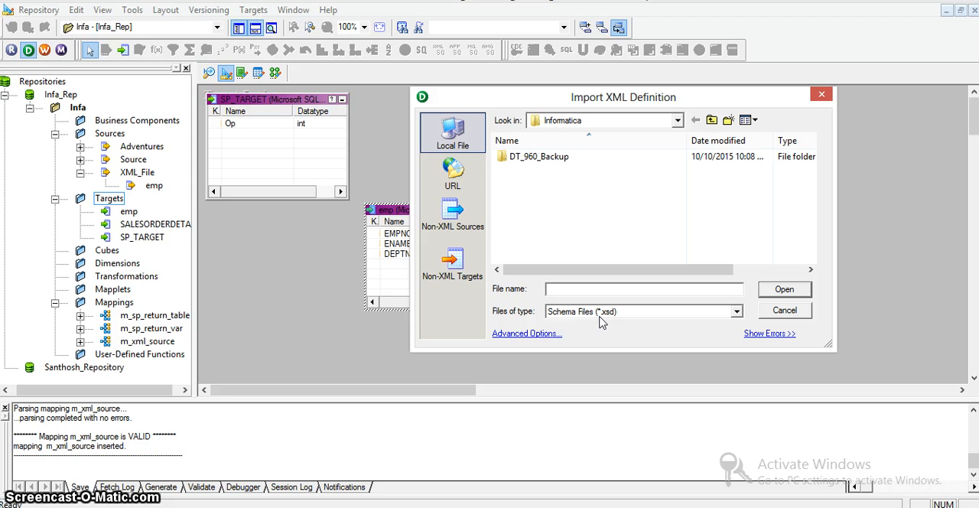
pyautogui.click(452, 217)
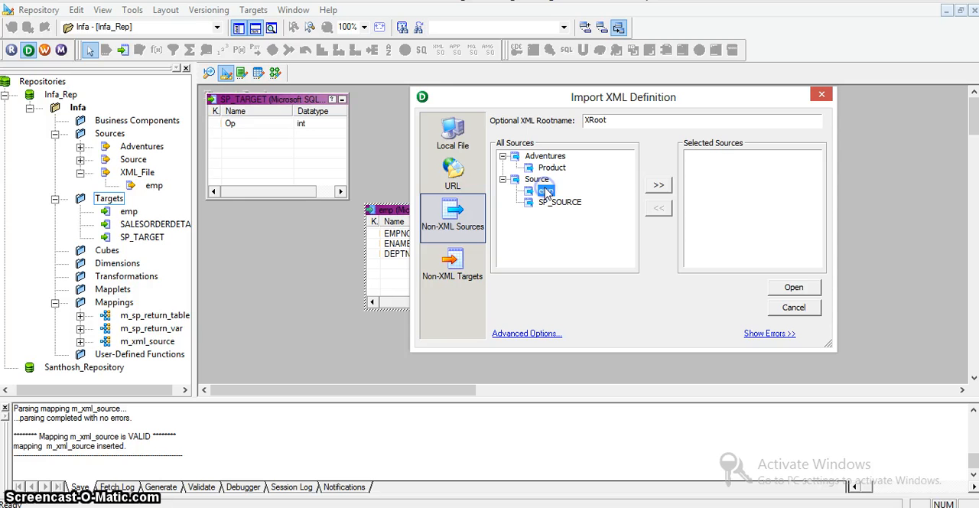
pyautogui.click(659, 184)
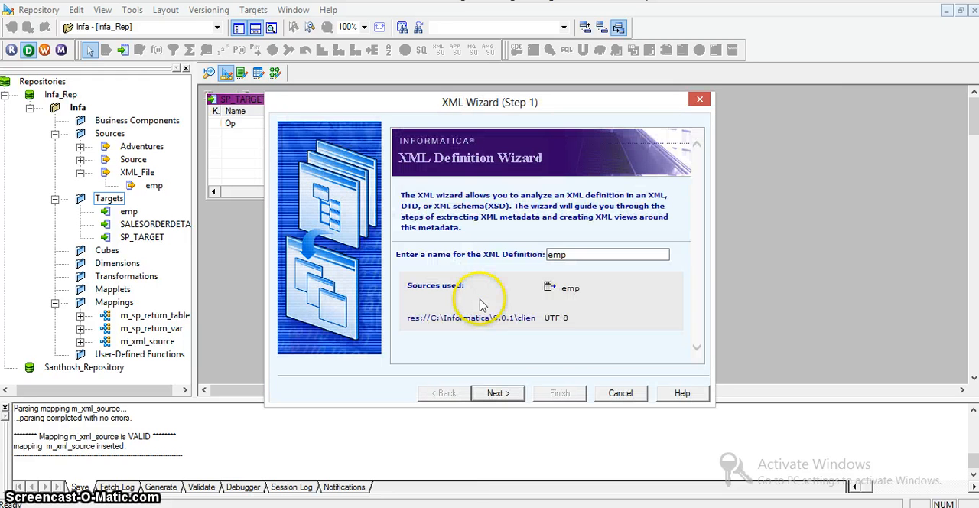
# Generate hierarchical XML views and rename the imported target to emp_xml
pyautogui.click(497, 392)
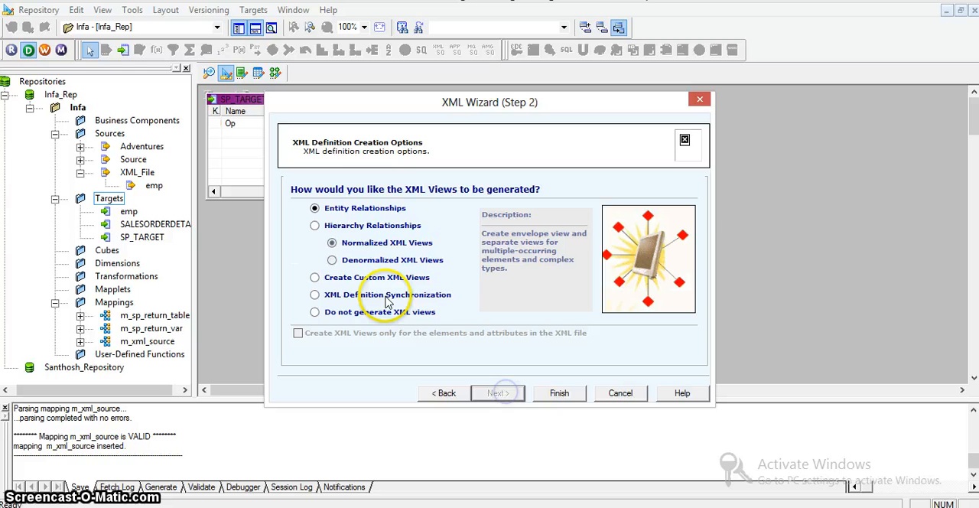
pyautogui.click(314, 225)
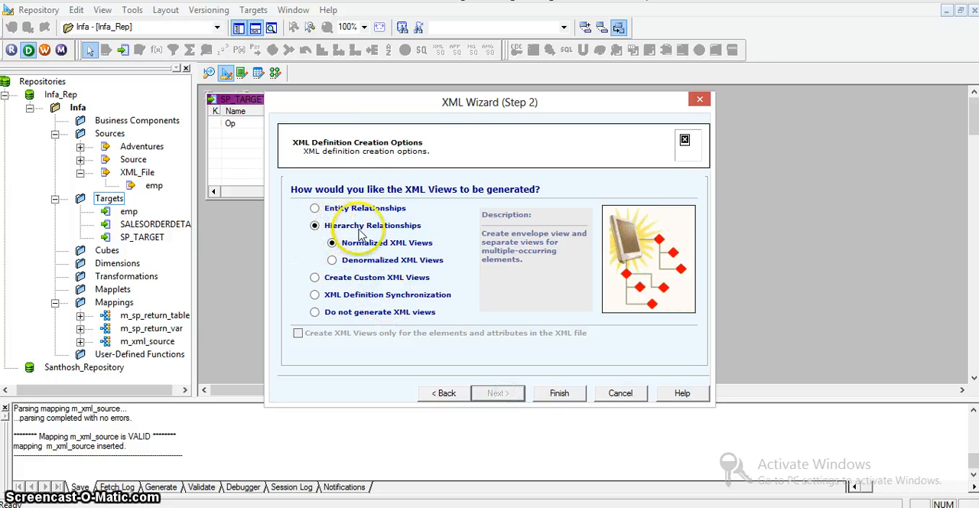
pyautogui.moveTo(517, 382)
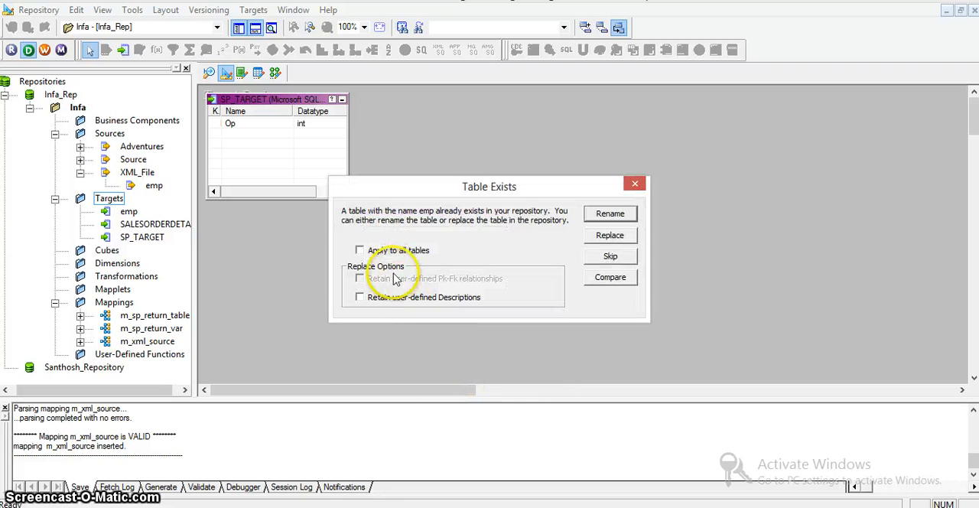
pyautogui.moveTo(419, 305)
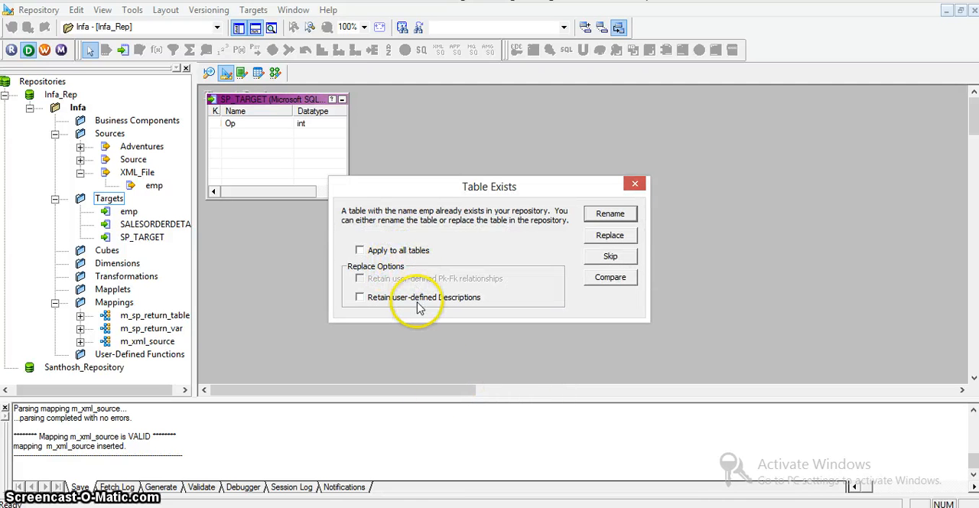
pyautogui.moveTo(403, 253)
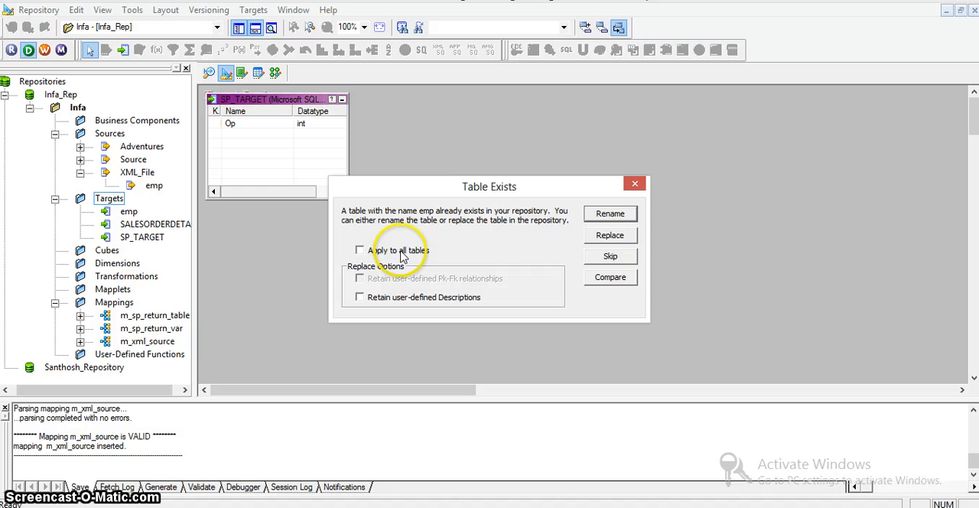
pyautogui.moveTo(414, 219)
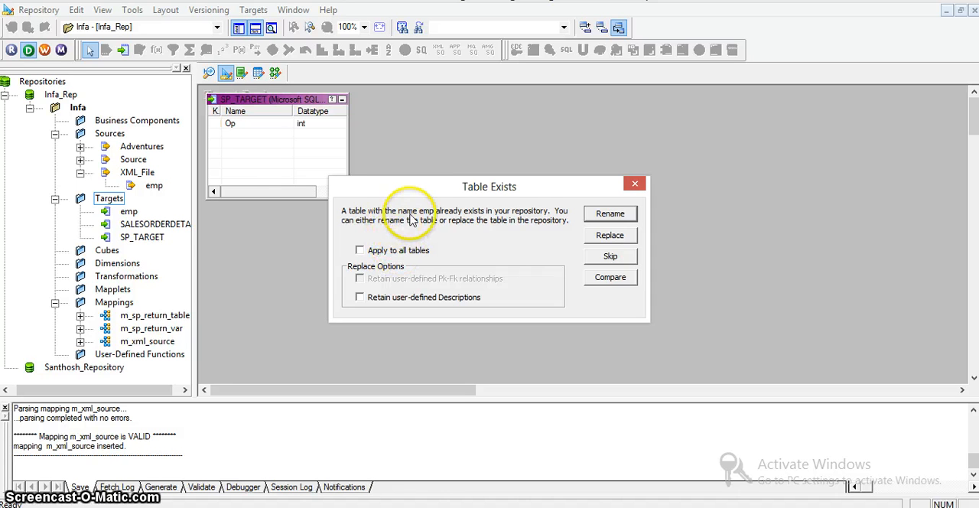
pyautogui.moveTo(528, 212)
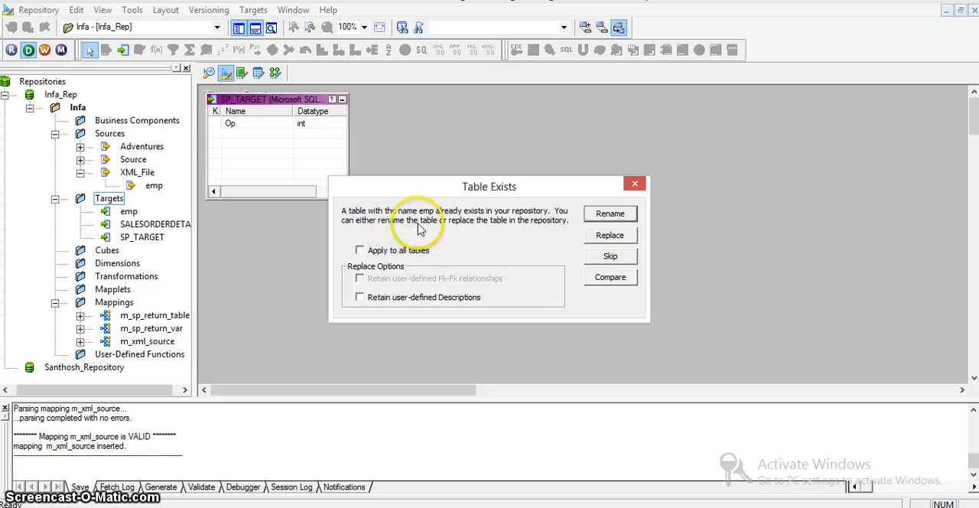
pyautogui.moveTo(518, 196)
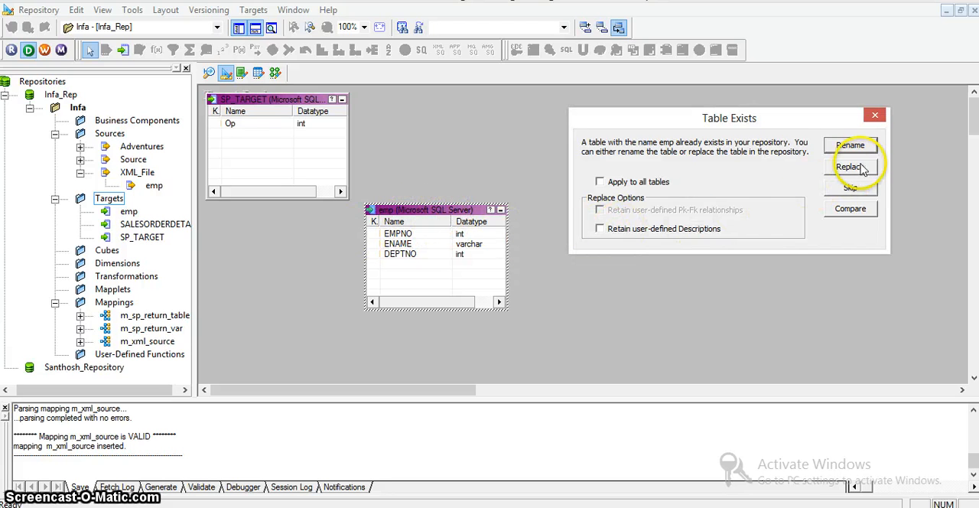
pyautogui.click(851, 146)
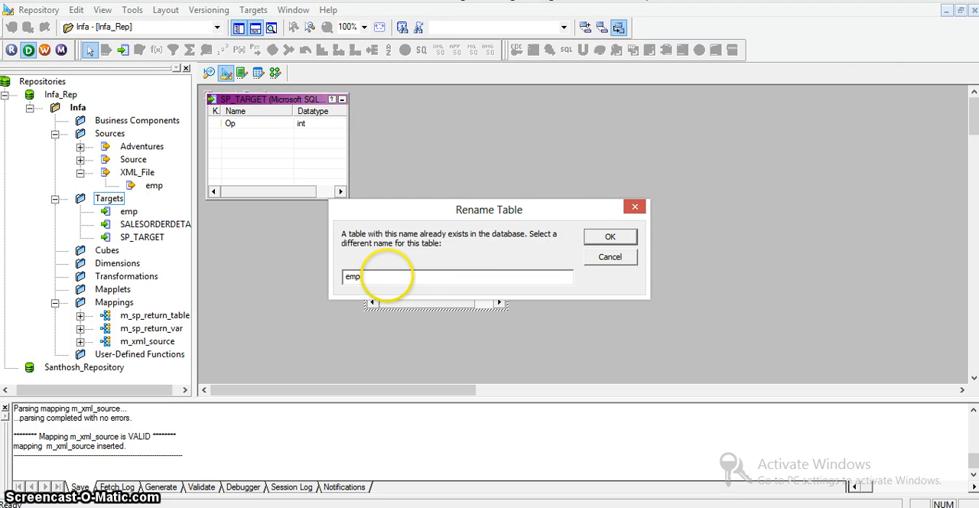
pyautogui.write('_xml')
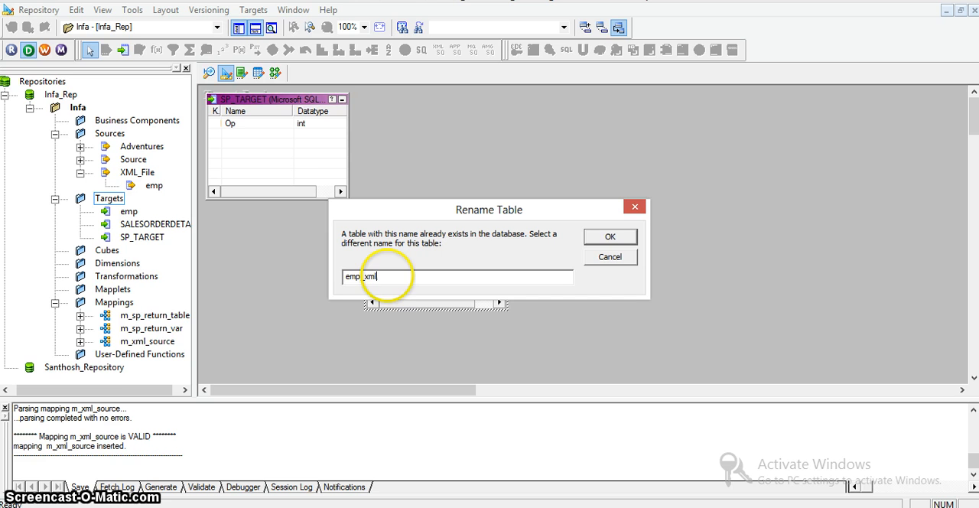
pyautogui.click(610, 235)
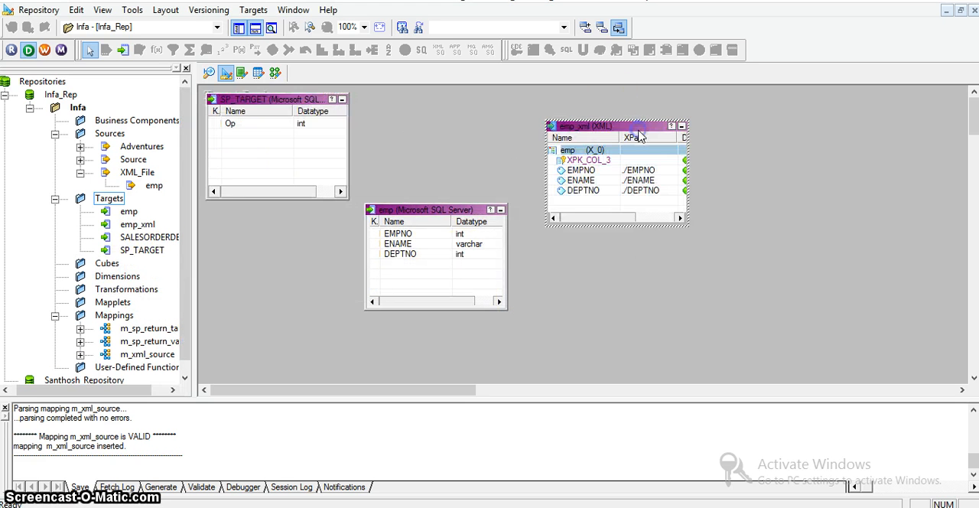
# Select the emp target, then view the emp XML source definition
pyautogui.click(425, 209)
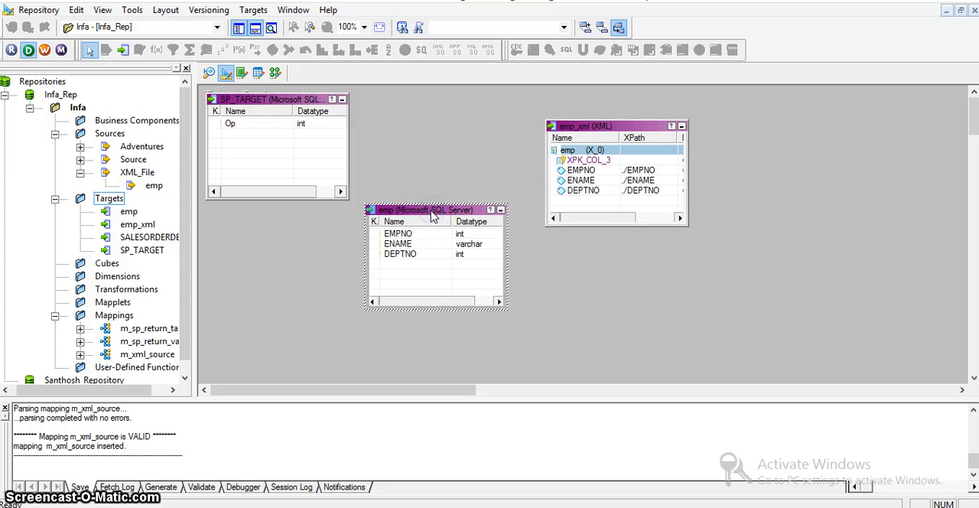
pyautogui.moveTo(432, 221)
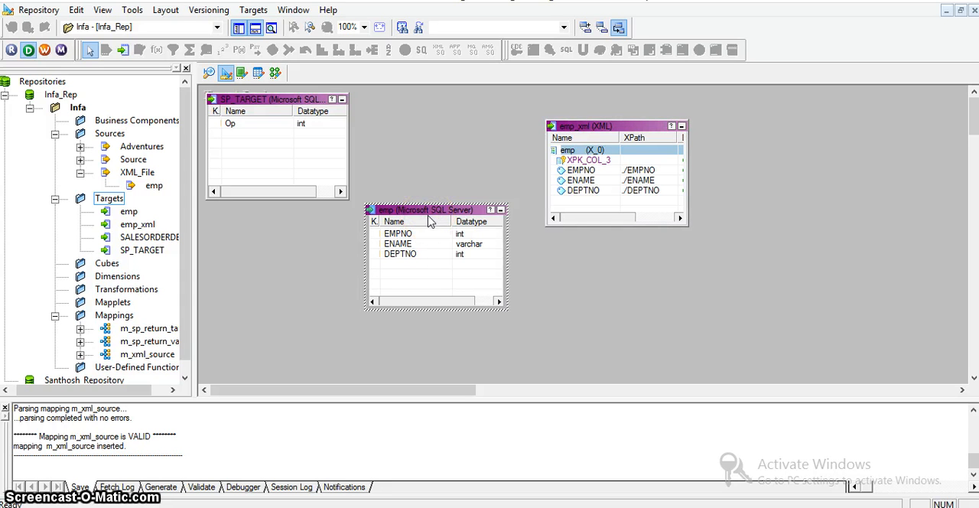
pyautogui.click(604, 125)
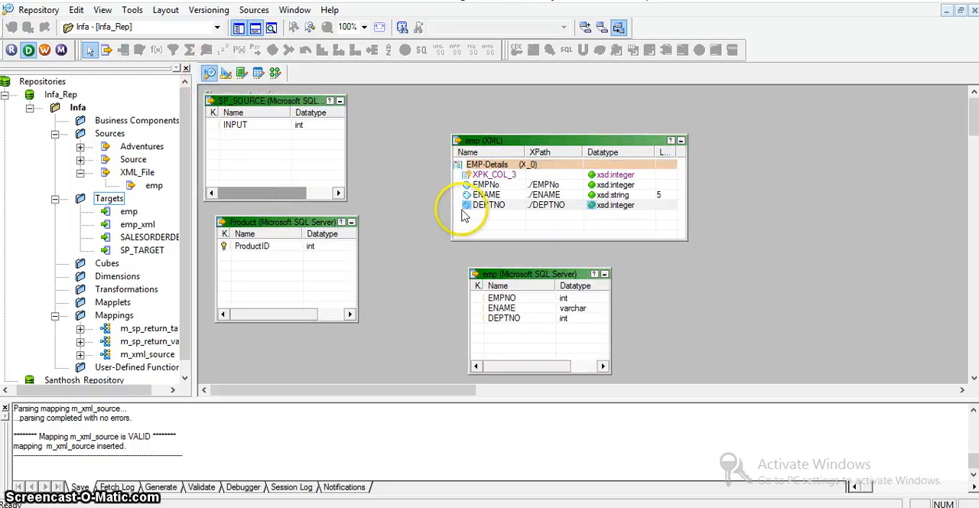
pyautogui.moveTo(195, 122)
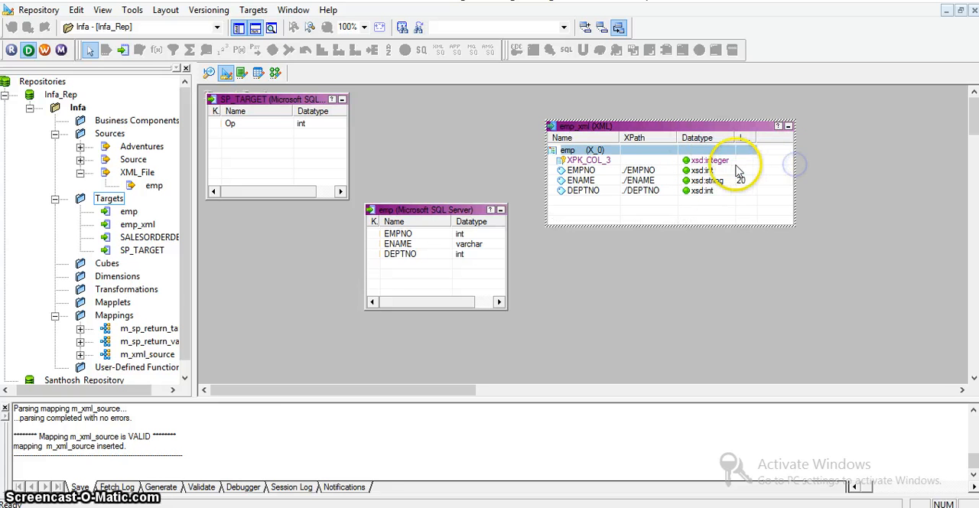
pyautogui.moveTo(186, 289)
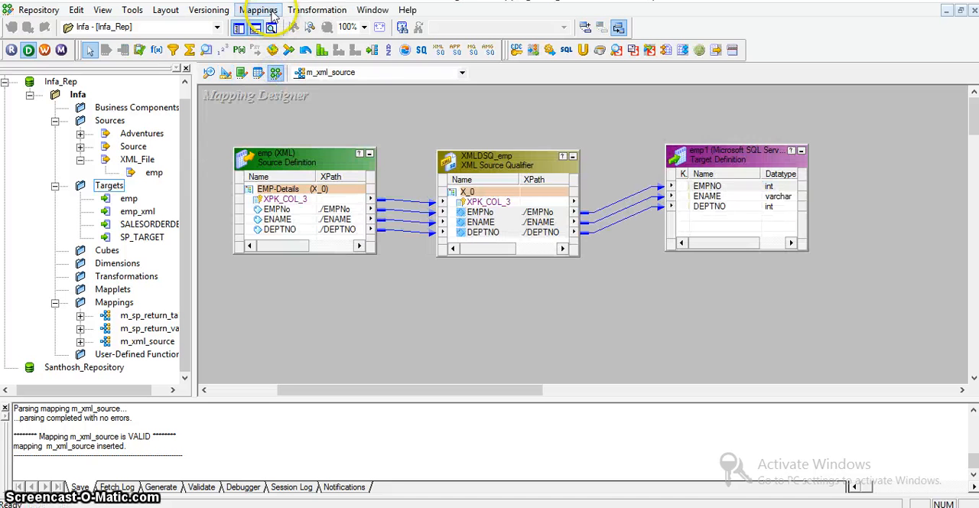
pyautogui.moveTo(310, 83)
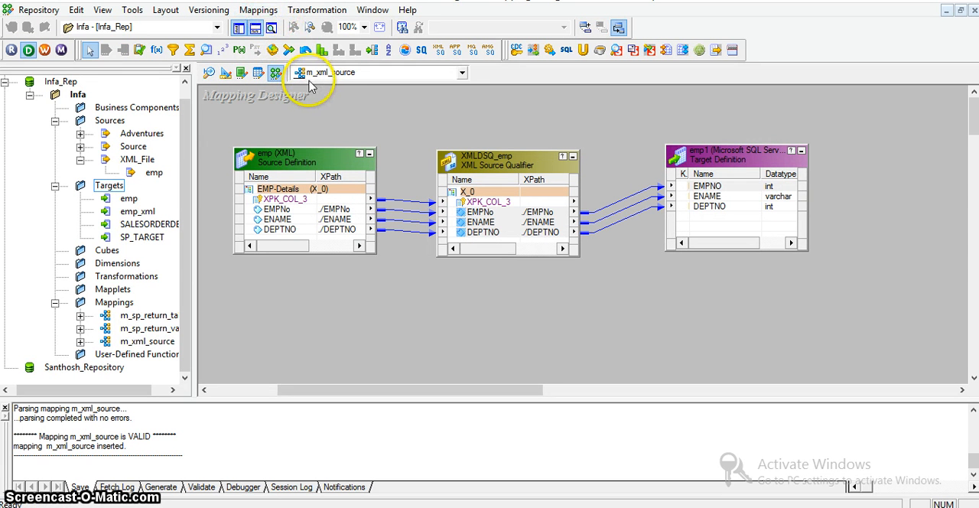
# Create a new mapping named m_xml_target
pyautogui.click(258, 9)
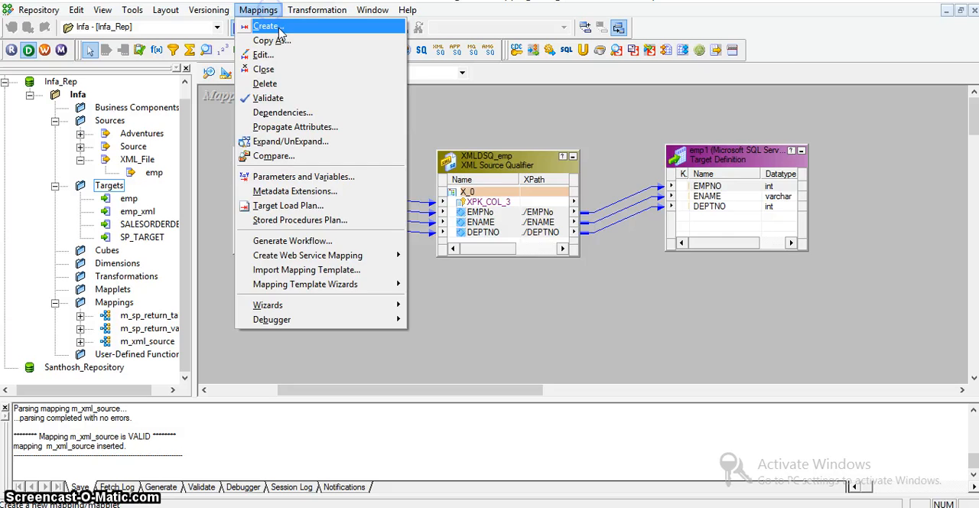
pyautogui.click(266, 25)
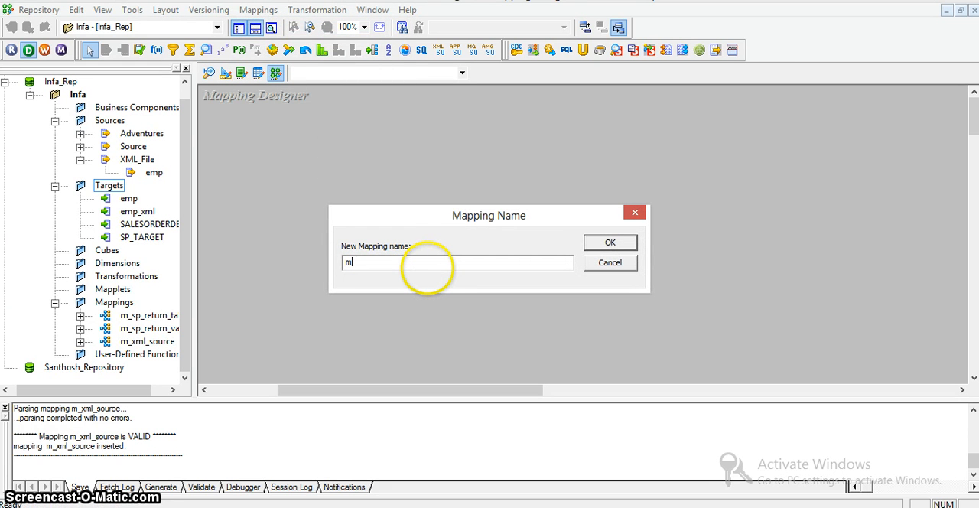
pyautogui.write('_xml_target')
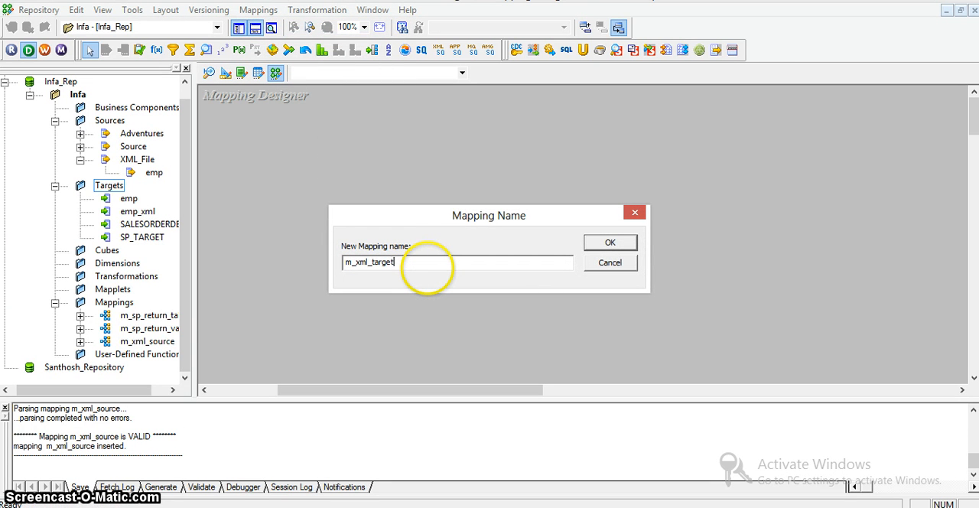
pyautogui.click(610, 242)
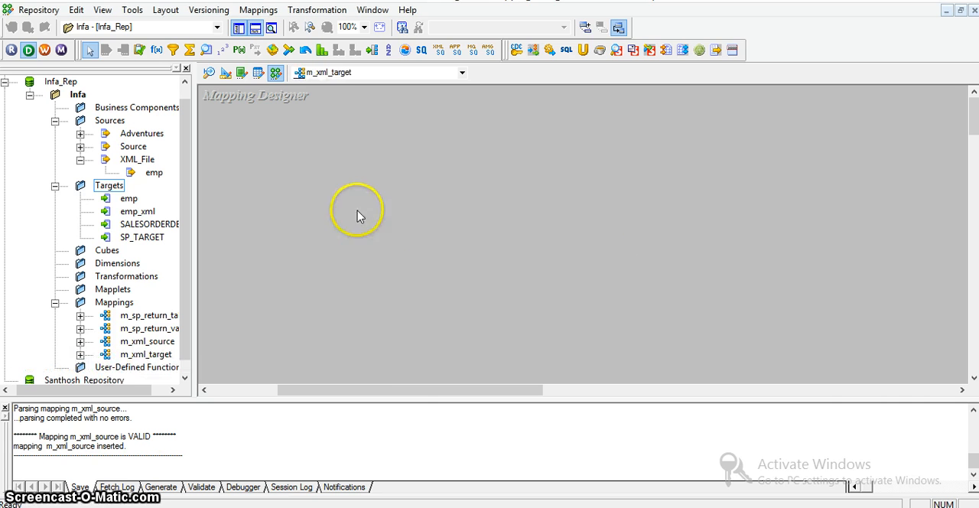
pyautogui.moveTo(218, 99)
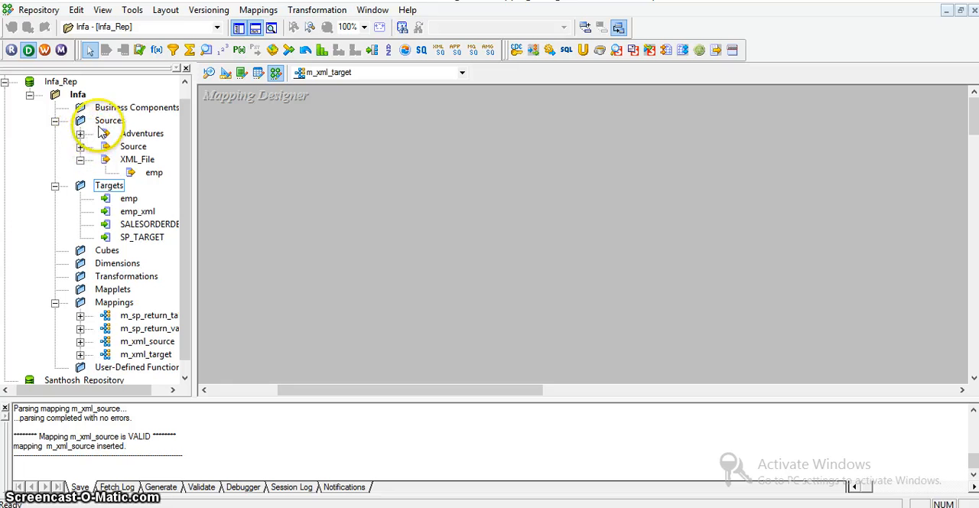
# Add the emp source and emp_xml target, and link SQ_emp ports to emp_xml
pyautogui.click(109, 120)
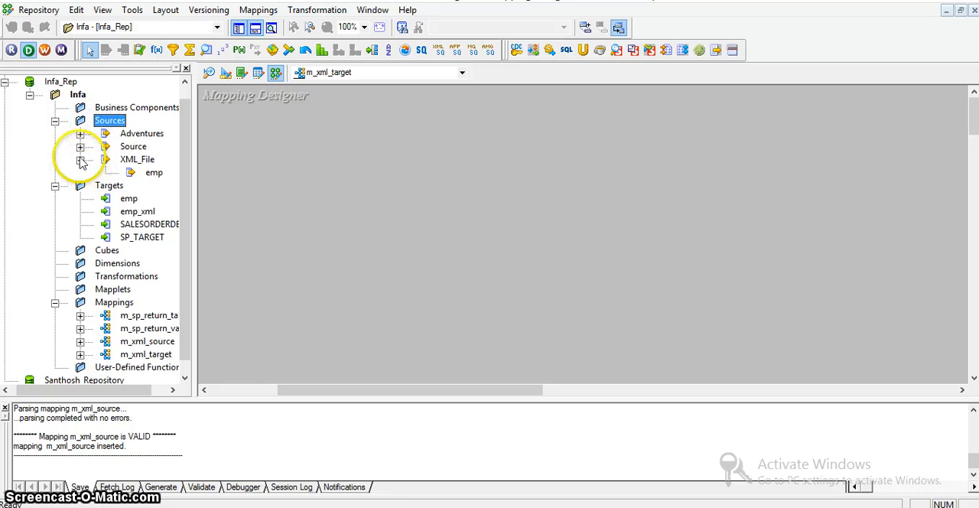
pyautogui.click(80, 146)
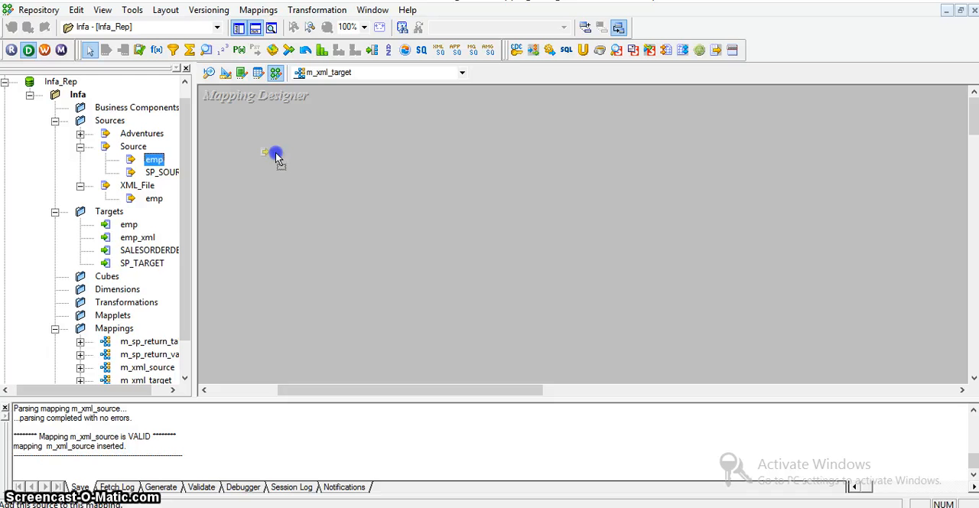
pyautogui.moveTo(154, 159); pyautogui.dragTo(283, 161)
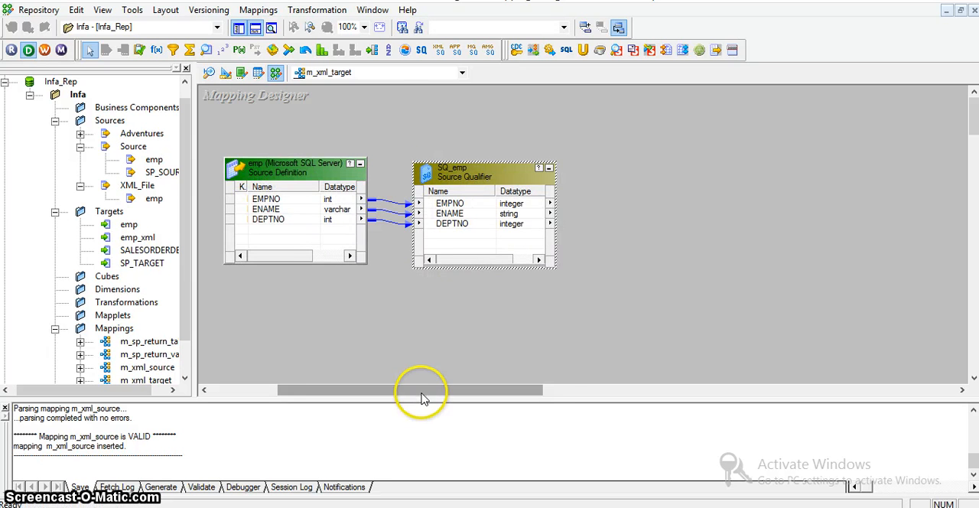
pyautogui.hscroll(-3)
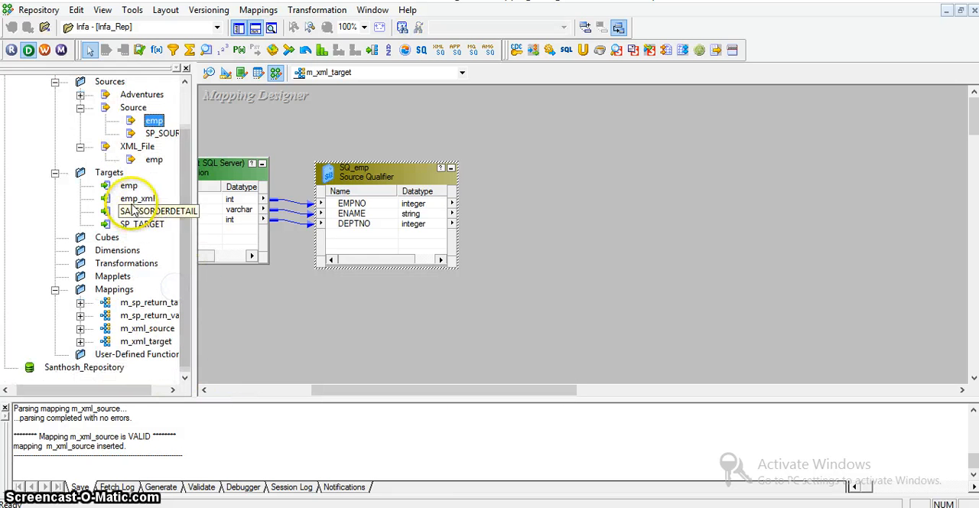
pyautogui.moveTo(598, 171)
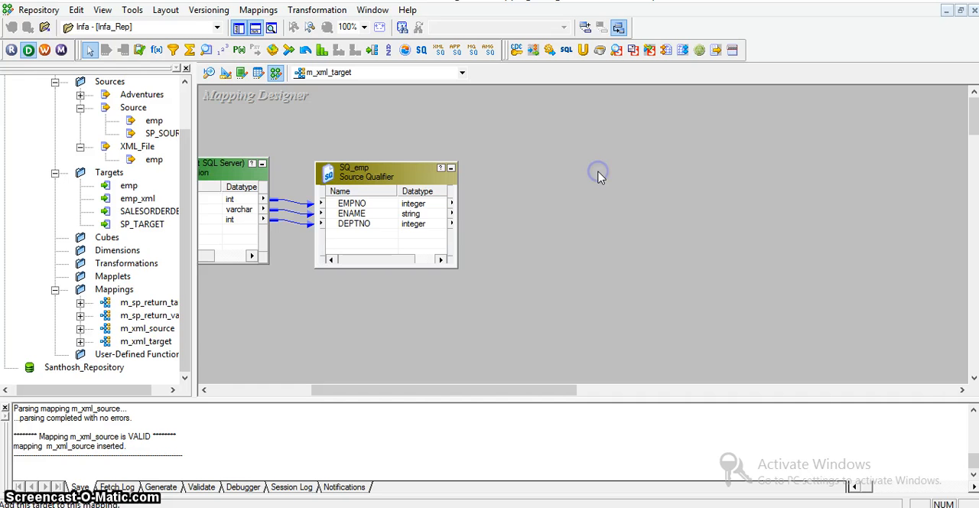
pyautogui.click(352, 203)
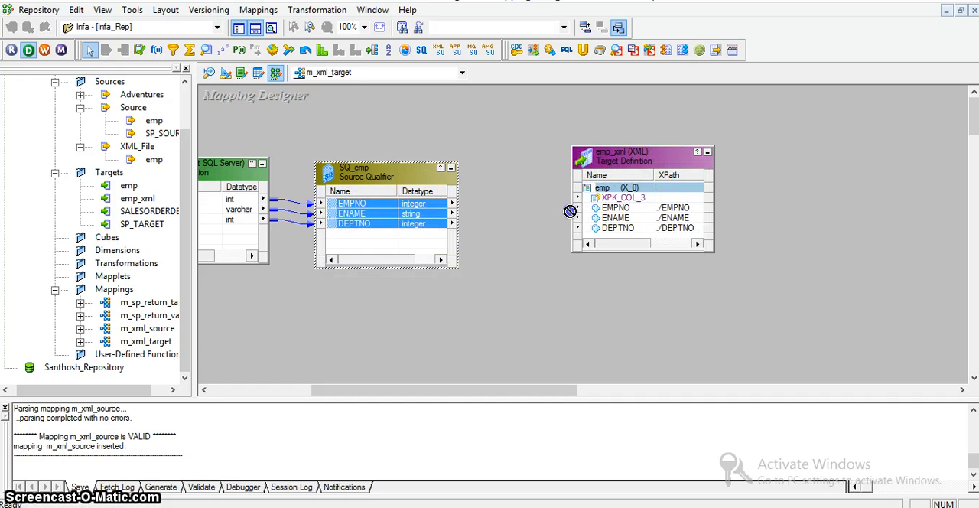
pyautogui.moveTo(453, 211); pyautogui.dragTo(570, 211)
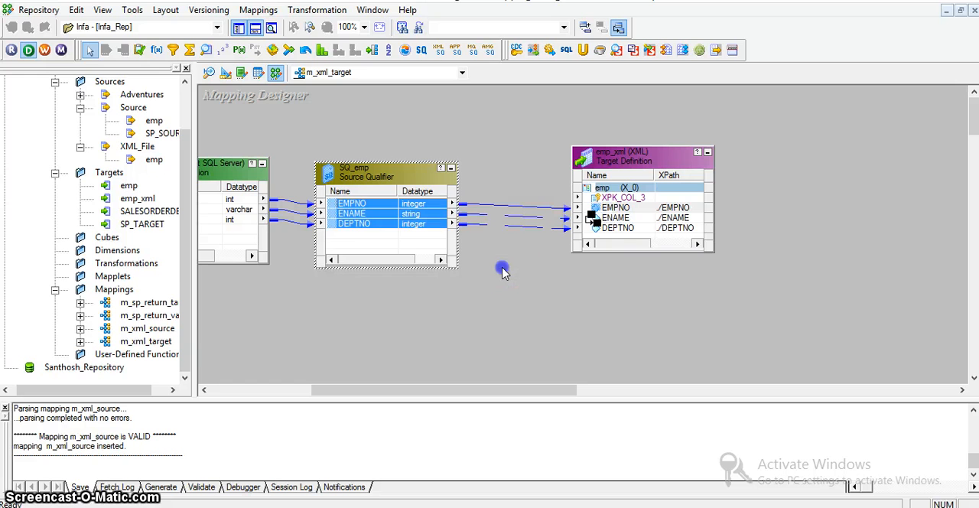
pyautogui.click(503, 272)
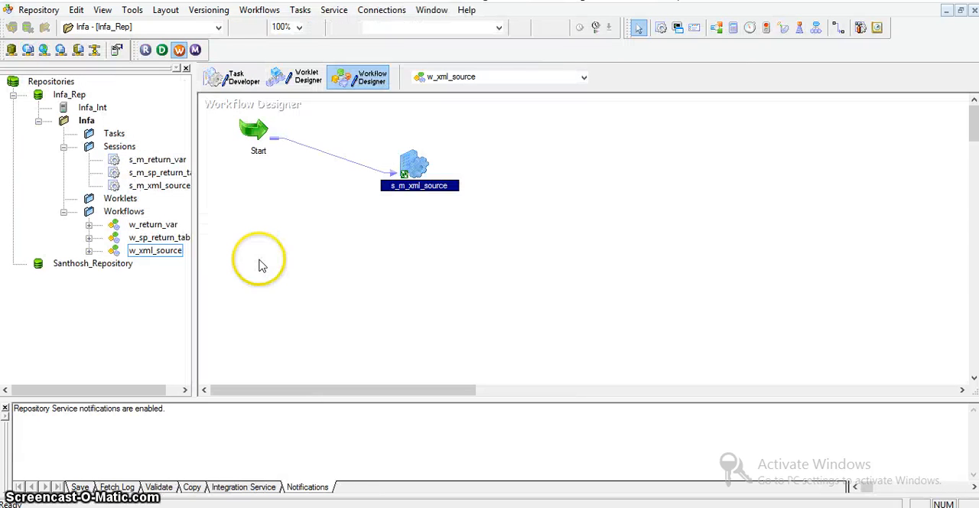
# Create a new Session task named s_m_xml_target
pyautogui.click(232, 76)
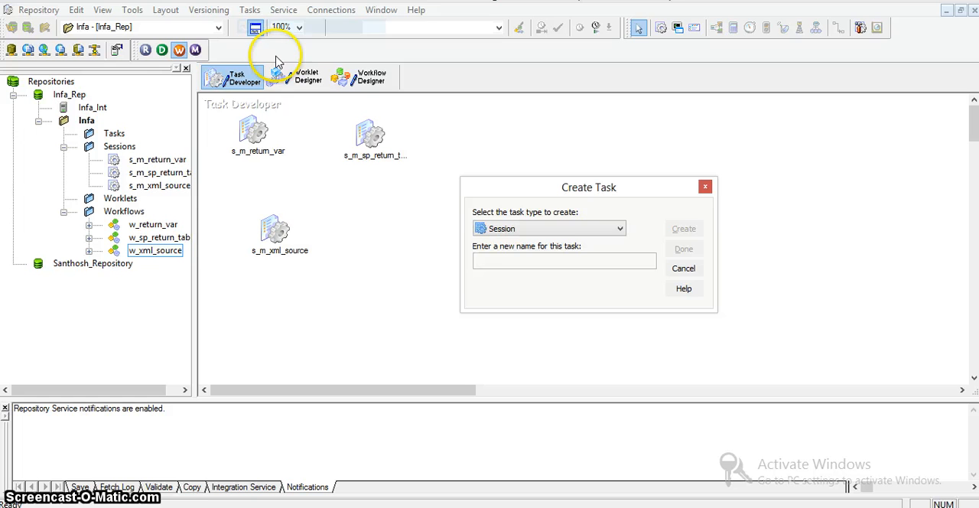
pyautogui.write('s')
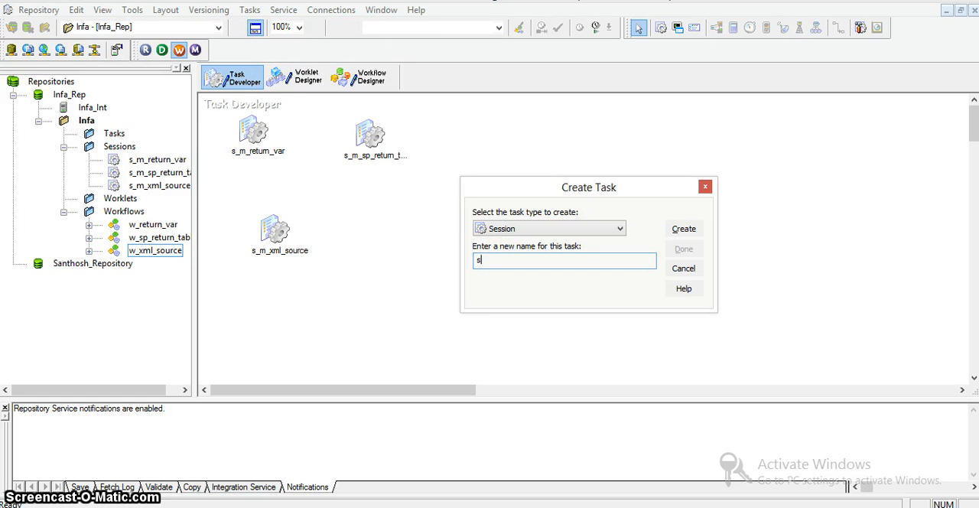
pyautogui.write('_m_xml')
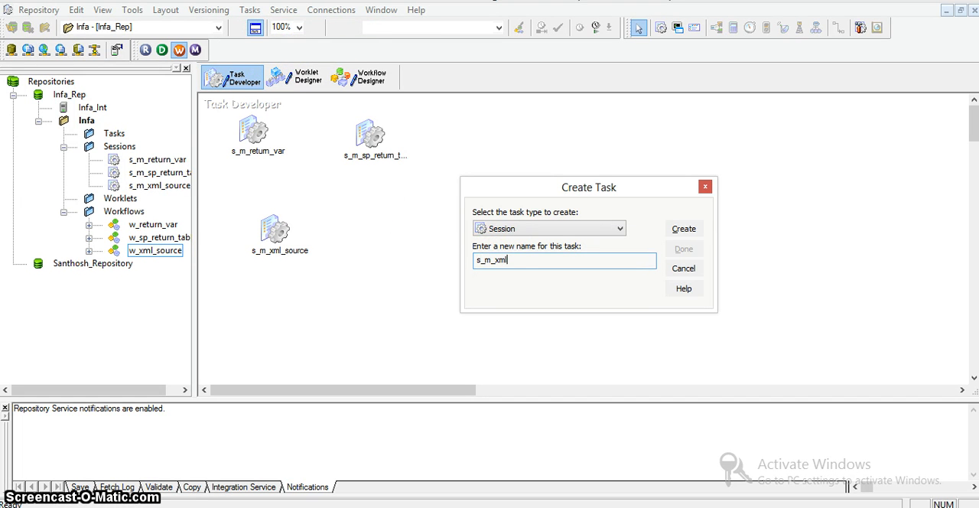
pyautogui.click(683, 228)
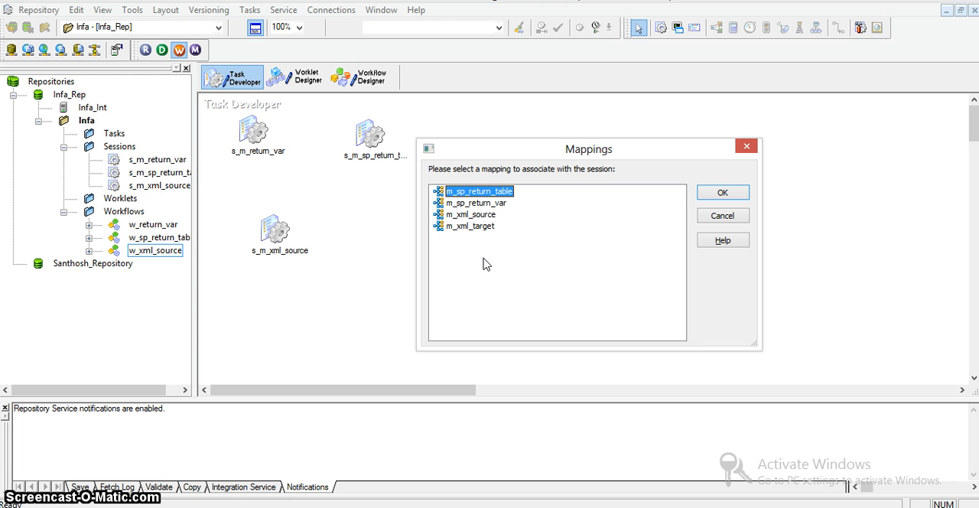
pyautogui.moveTo(478, 234)
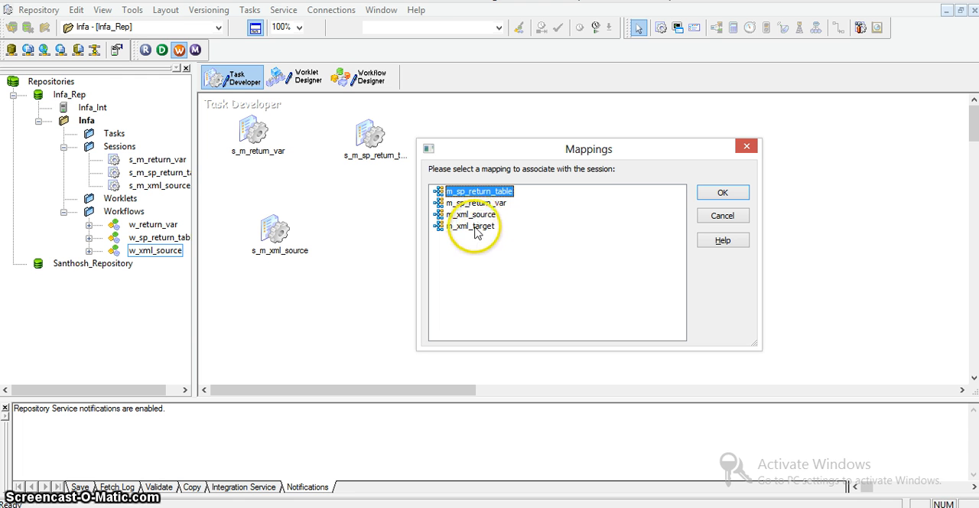
pyautogui.moveTo(475, 229)
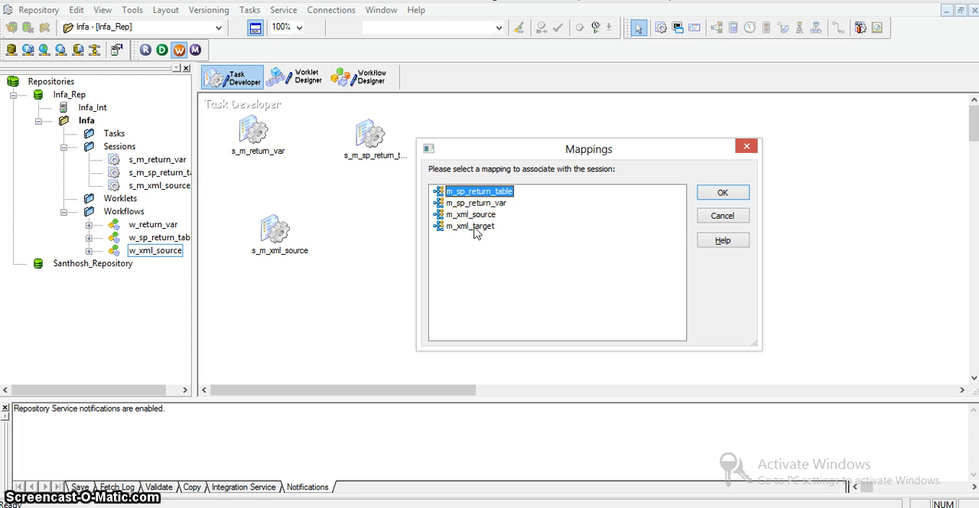
# Tie the session to the m_xml_target mapping and open its Mapping settings
pyautogui.click(721, 192)
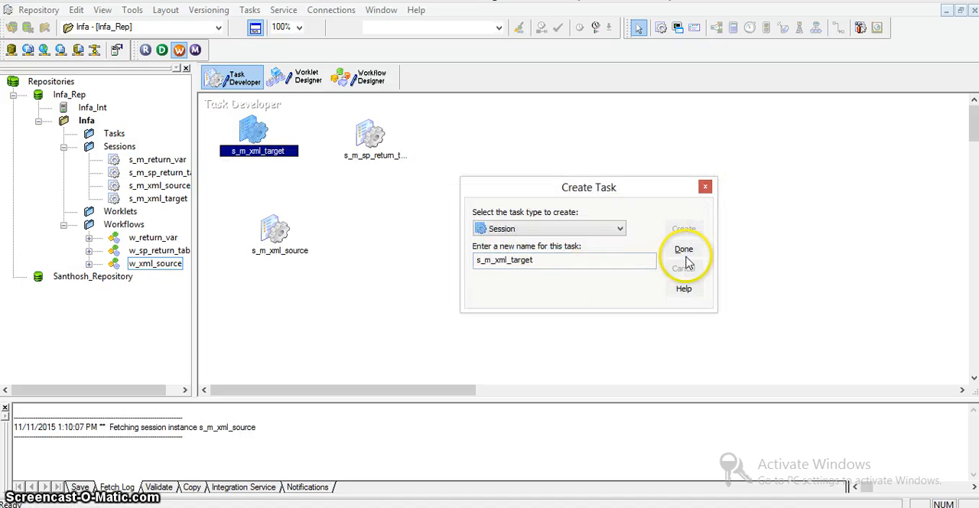
pyautogui.click(684, 249)
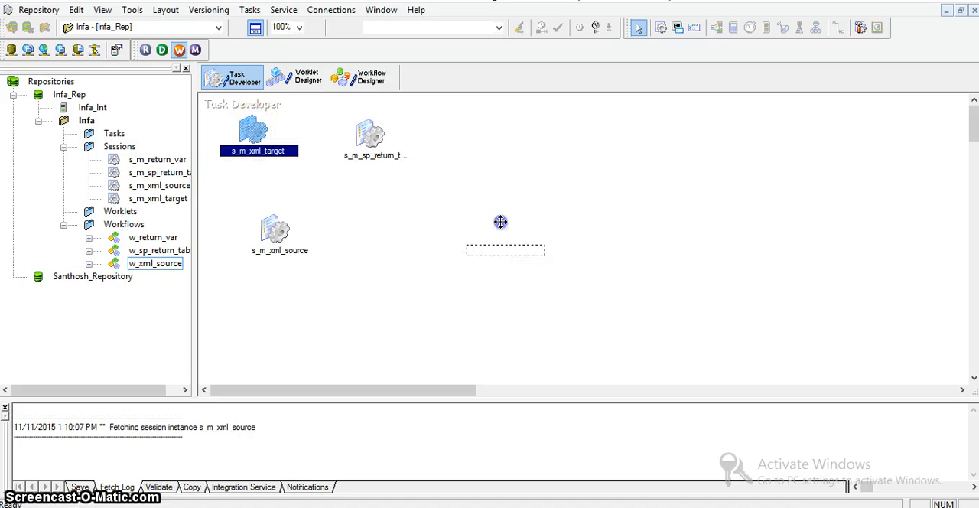
pyautogui.doubleClick(258, 130)
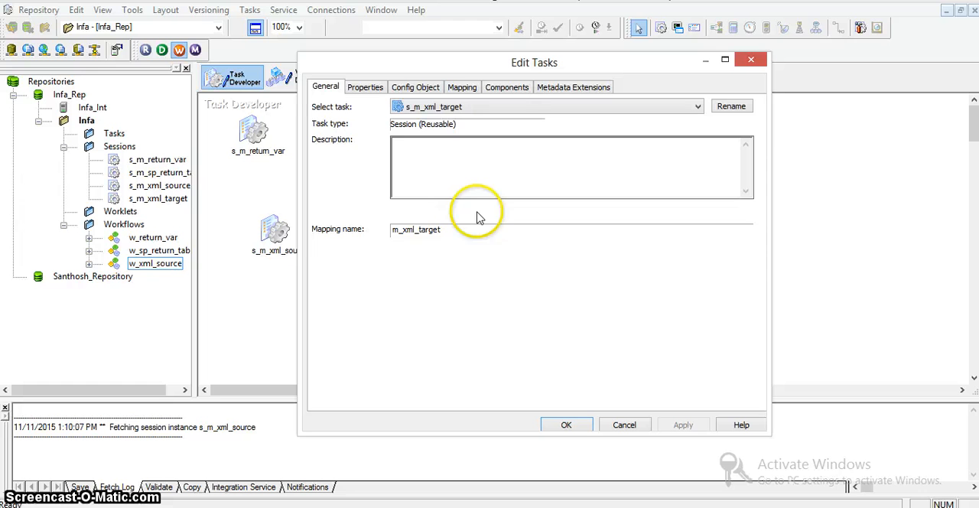
pyautogui.click(462, 87)
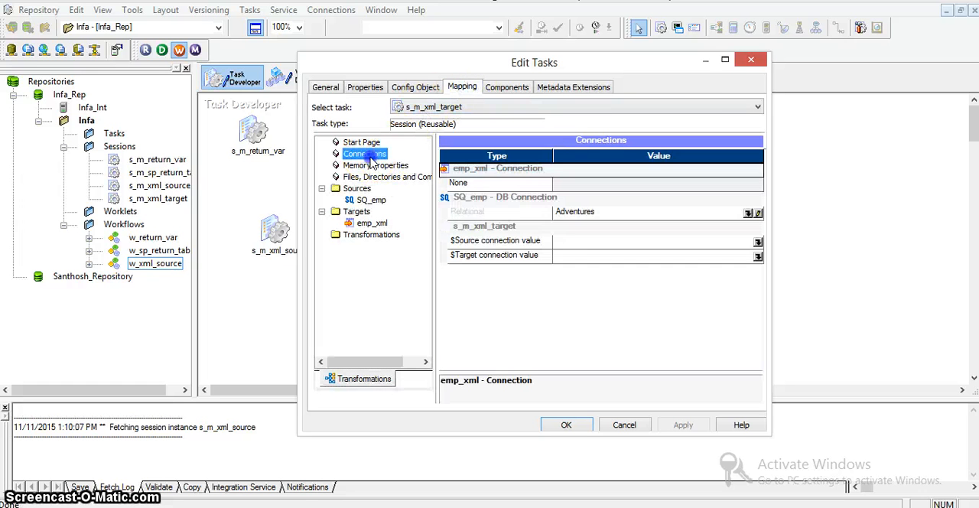
pyautogui.moveTo(531, 249)
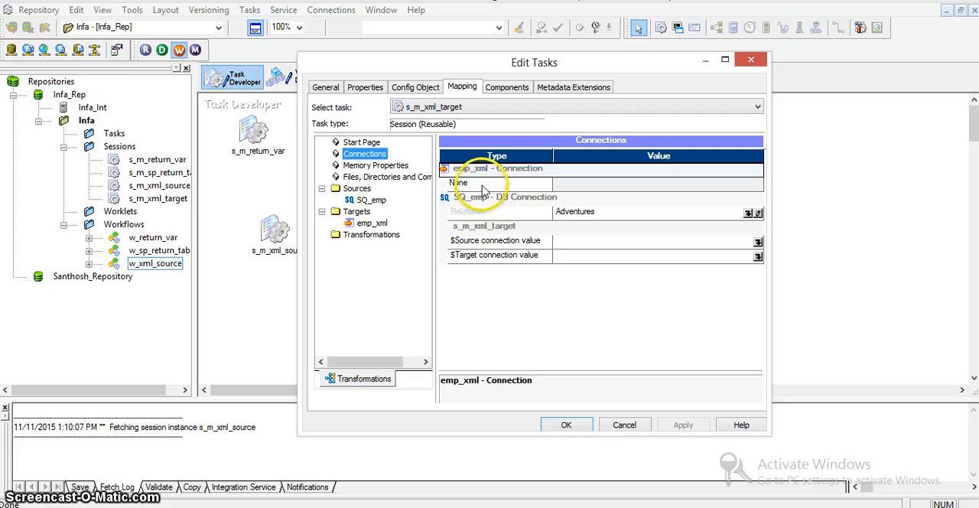
pyautogui.moveTo(599, 230)
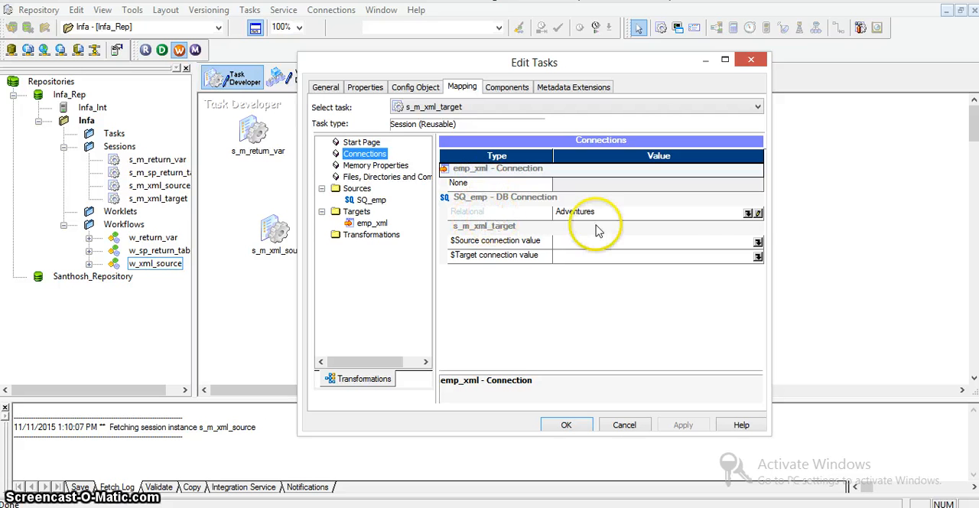
# Set the relational and $Source connections to Source, and output directory to D:\Informatica
pyautogui.click(758, 212)
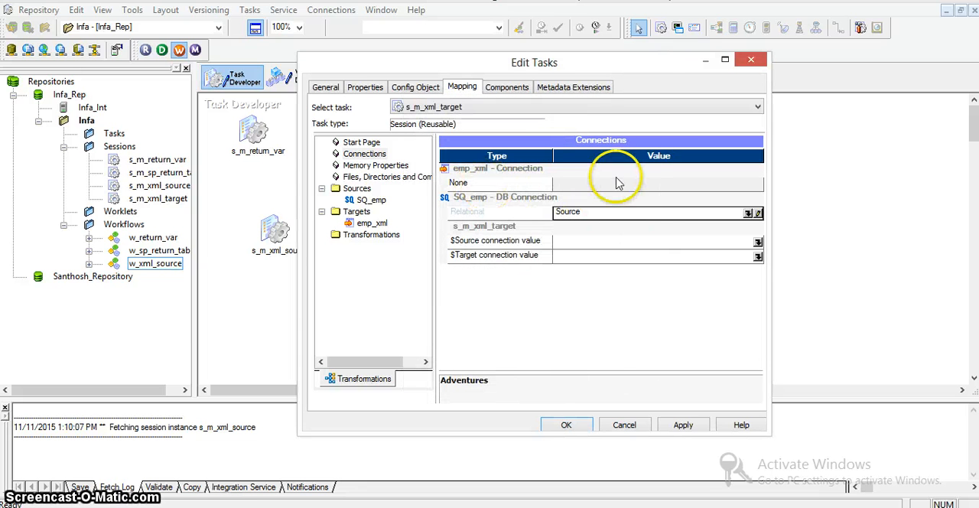
pyautogui.moveTo(762, 247)
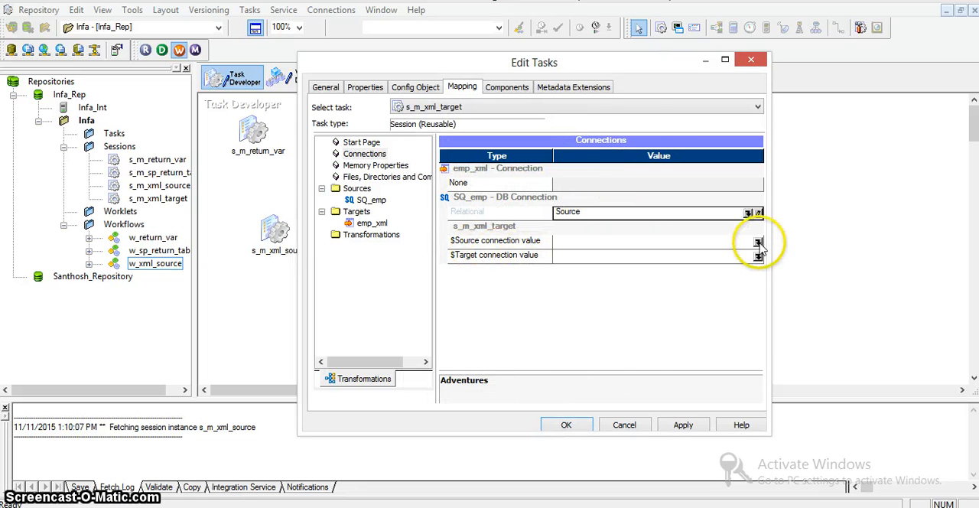
pyautogui.click(757, 240)
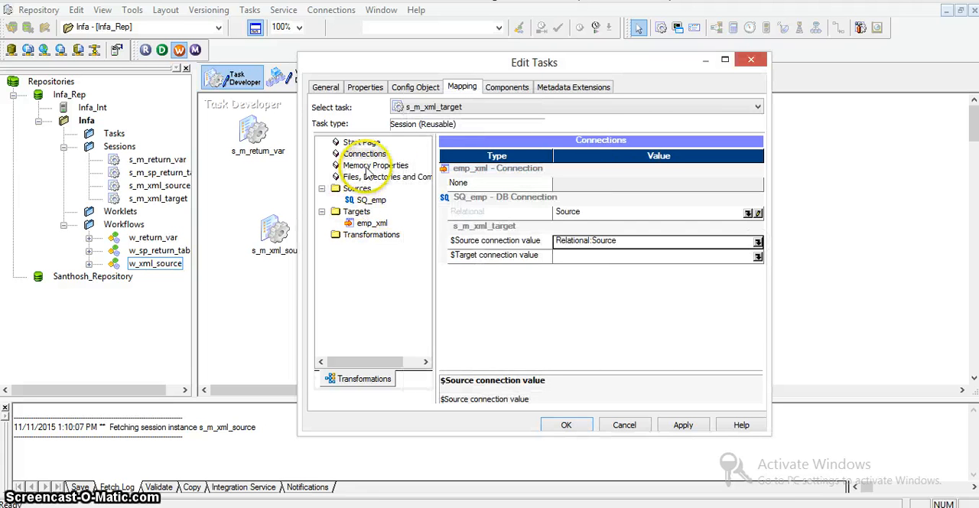
pyautogui.click(386, 177)
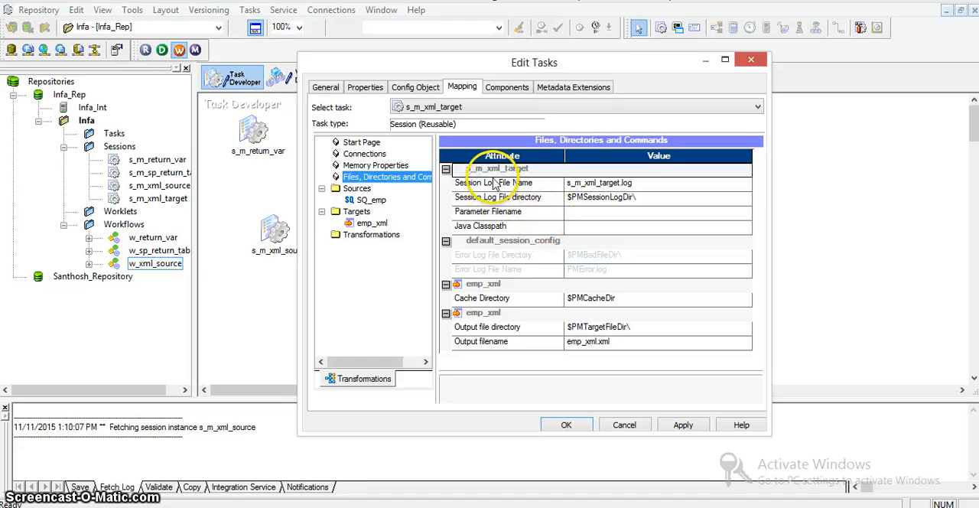
pyautogui.moveTo(624, 190)
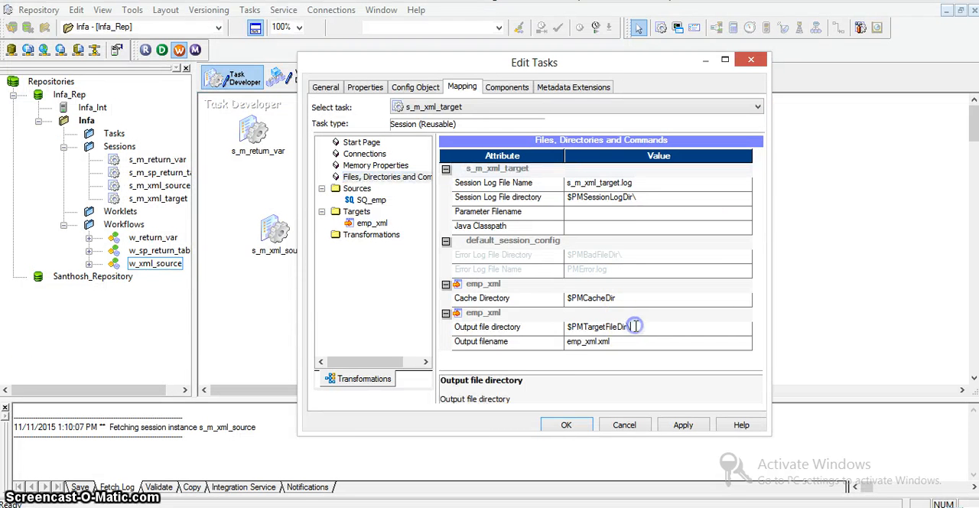
pyautogui.write('D:\\Informatica')
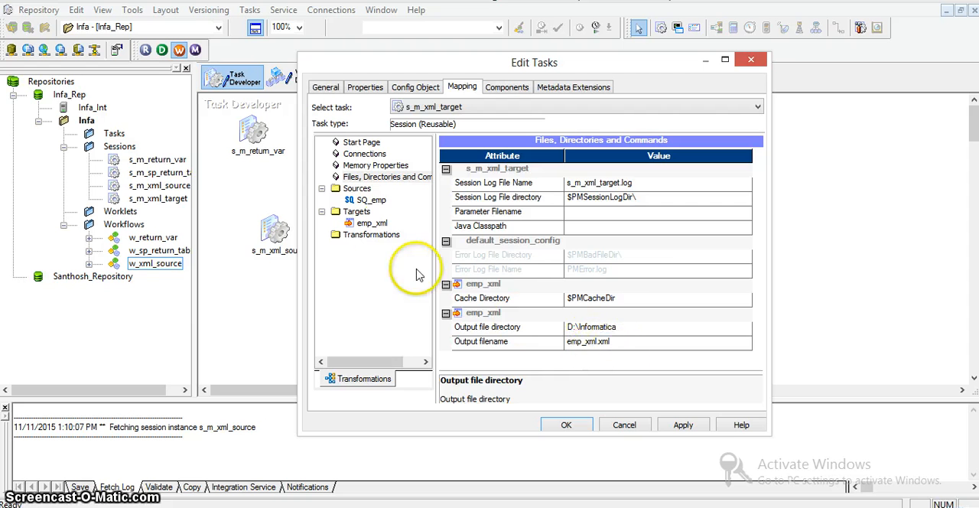
# Review the SQ_emp reader and emp_xml writer settings, then save the session
pyautogui.click(371, 199)
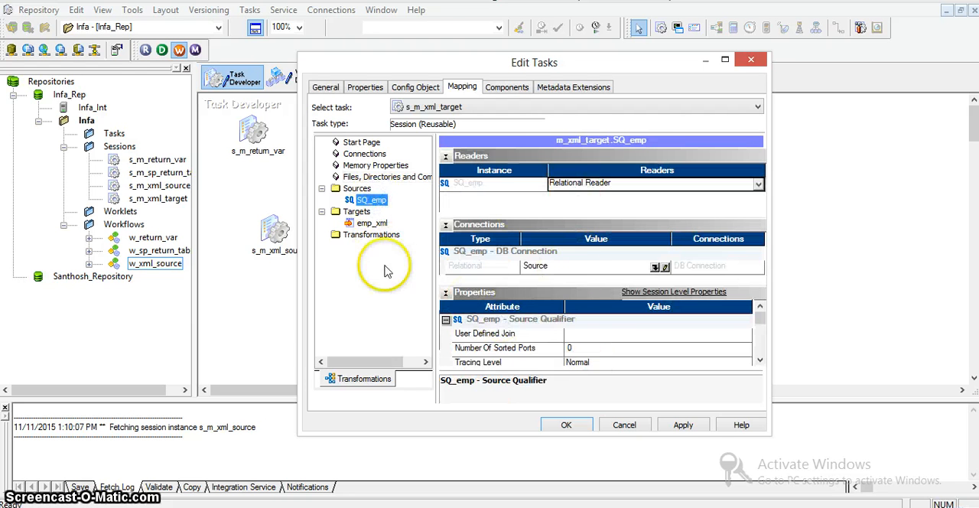
pyautogui.click(372, 222)
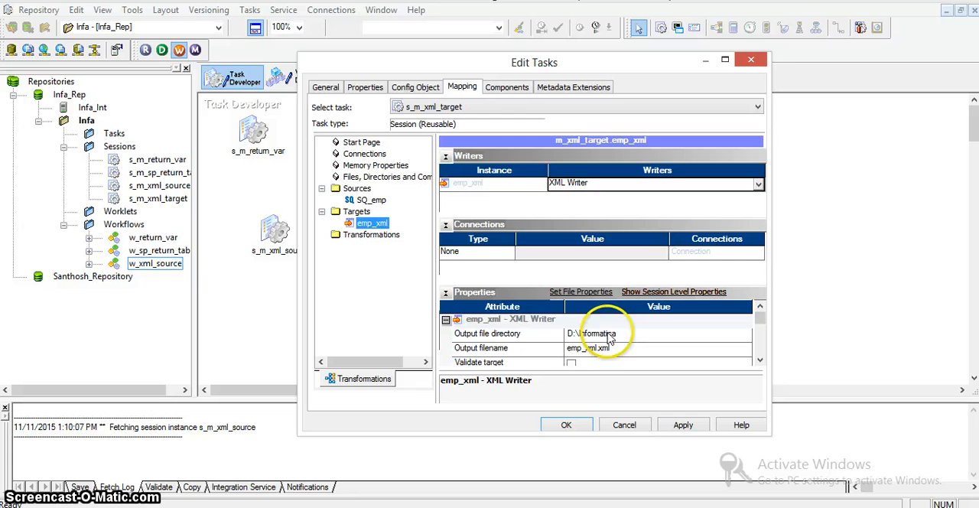
pyautogui.click(566, 425)
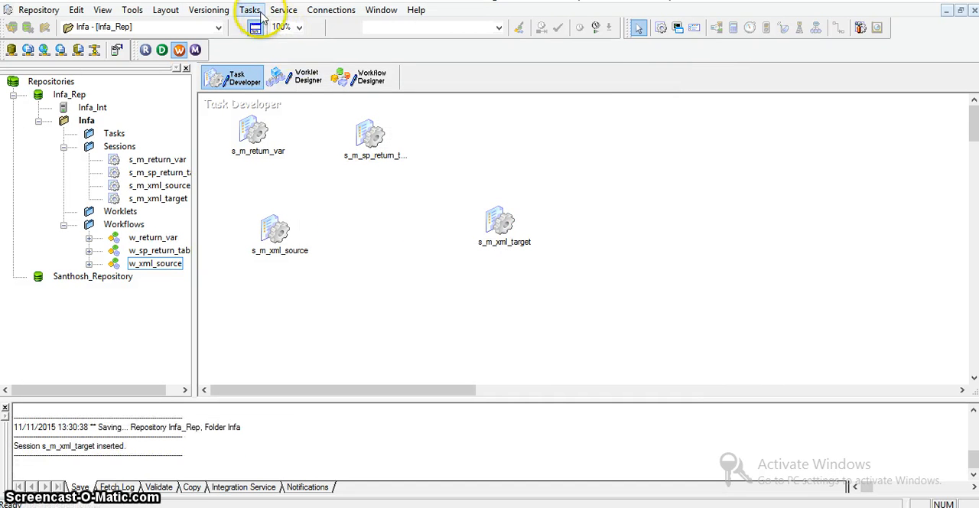
# Create workflow w_xml_target, add the s_m_xml_target session, and link Start to it
pyautogui.click(358, 77)
pyautogui.write('w_xml')
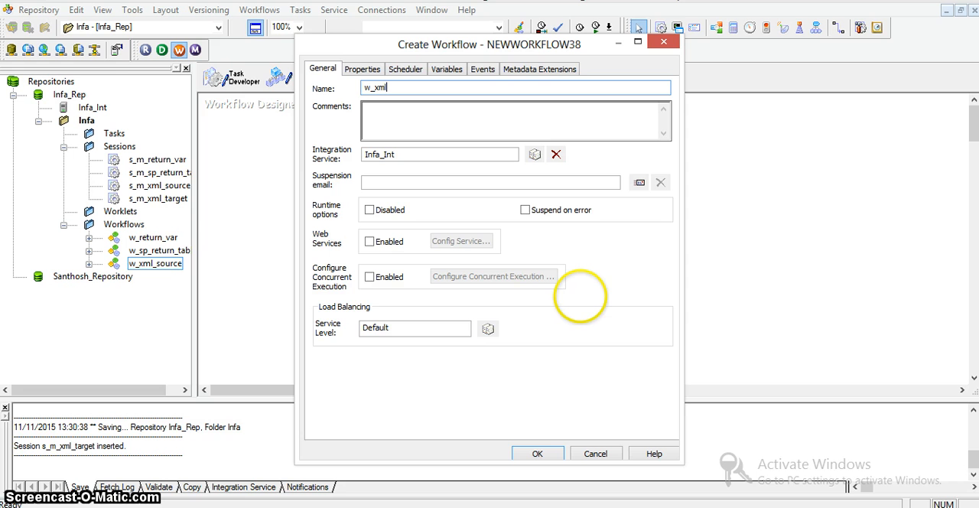
pyautogui.write('_target')
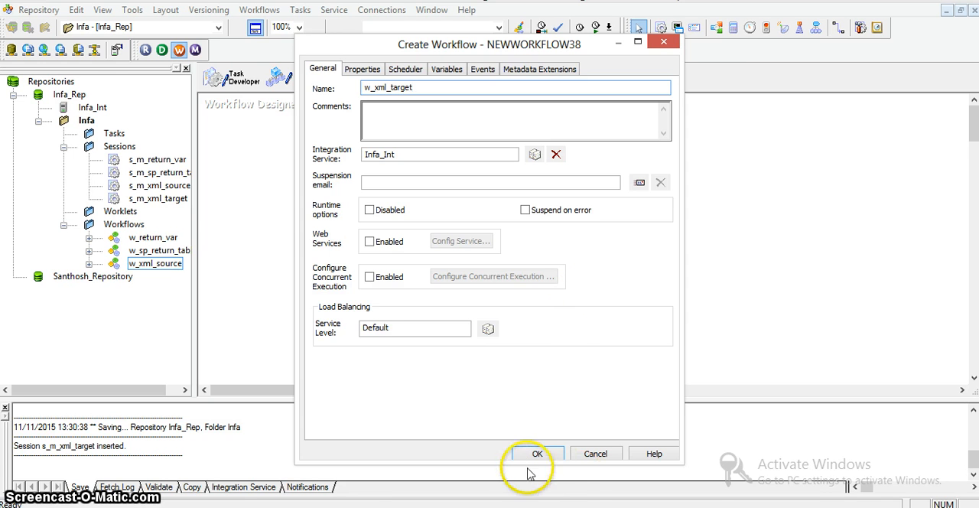
pyautogui.click(538, 453)
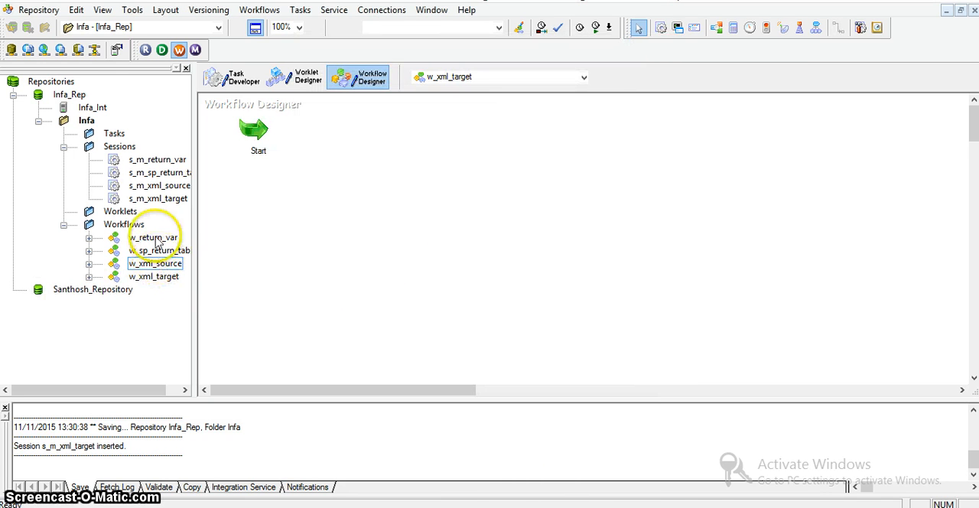
pyautogui.moveTo(157, 198); pyautogui.dragTo(425, 160)
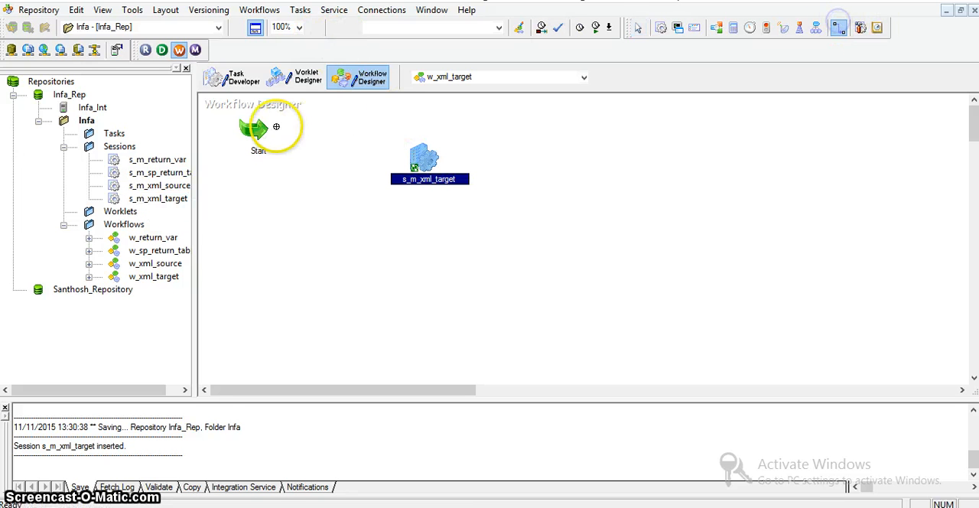
pyautogui.moveTo(257, 129); pyautogui.dragTo(423, 164)
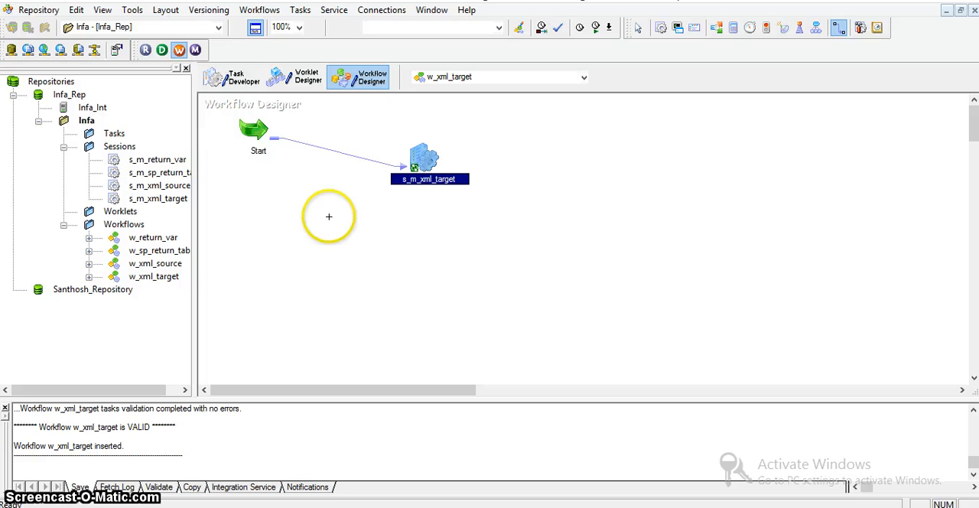
pyautogui.moveTo(305, 199)
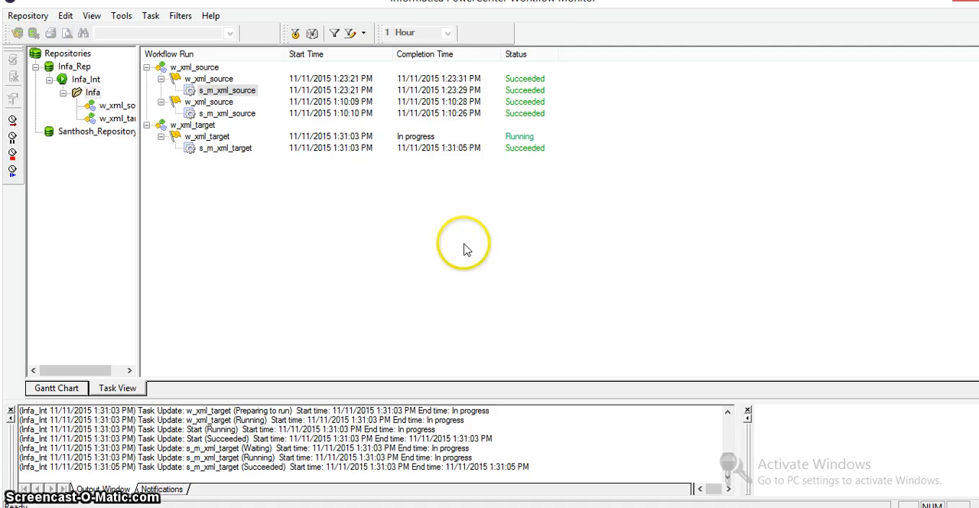
# Open the s_m_xml_target session log, maximize it, and scroll to the load summary
pyautogui.click(226, 147)
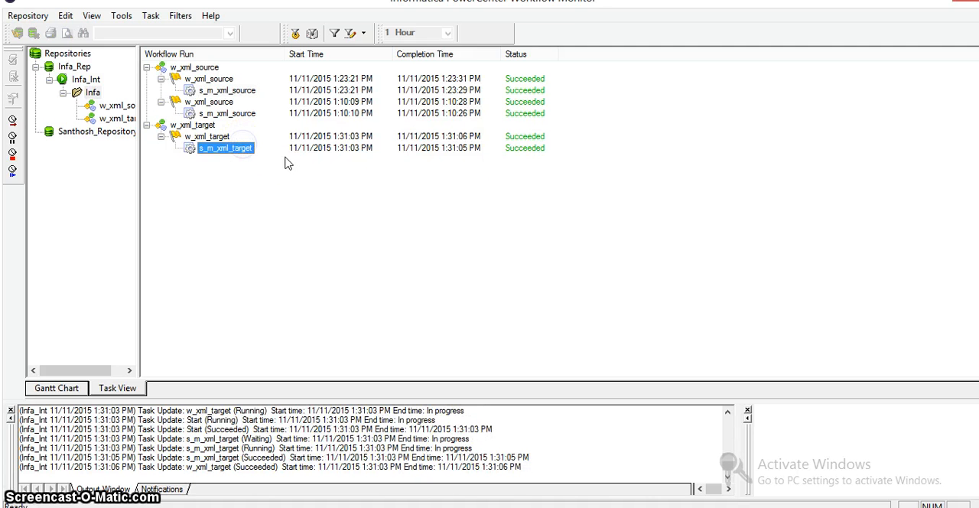
pyautogui.rightClick(226, 147)
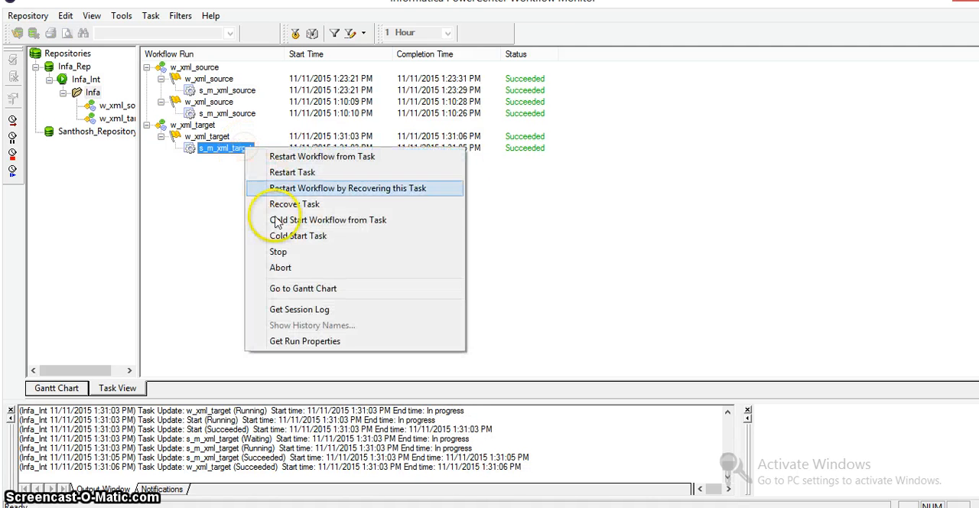
pyautogui.click(299, 309)
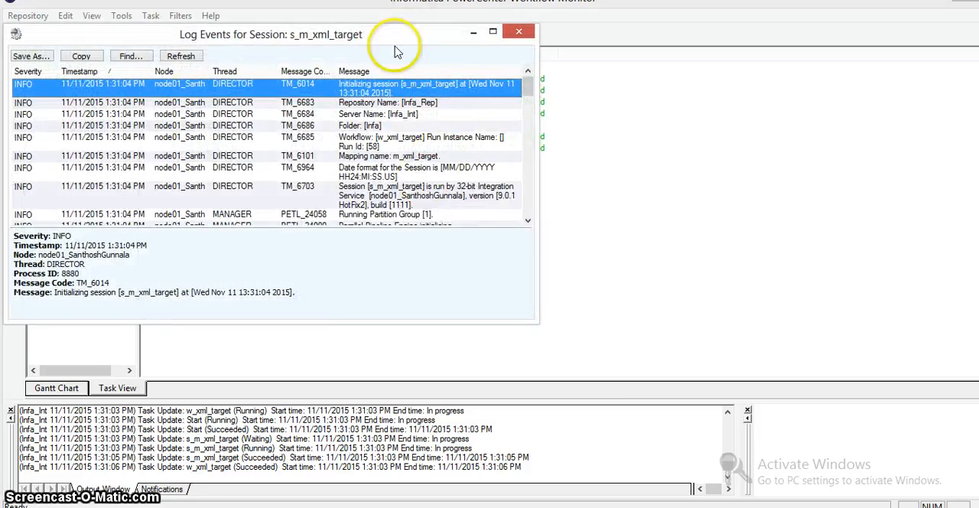
pyautogui.click(494, 30)
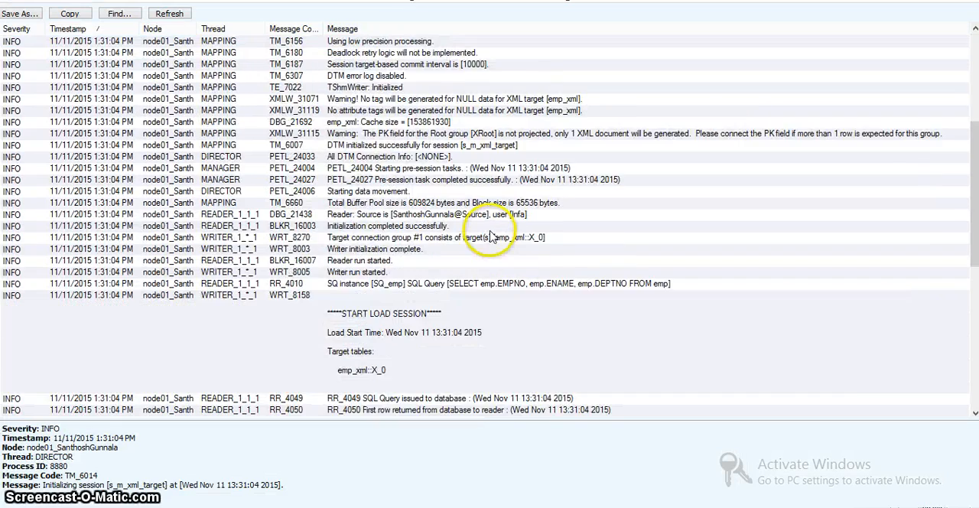
pyautogui.scroll(-3)
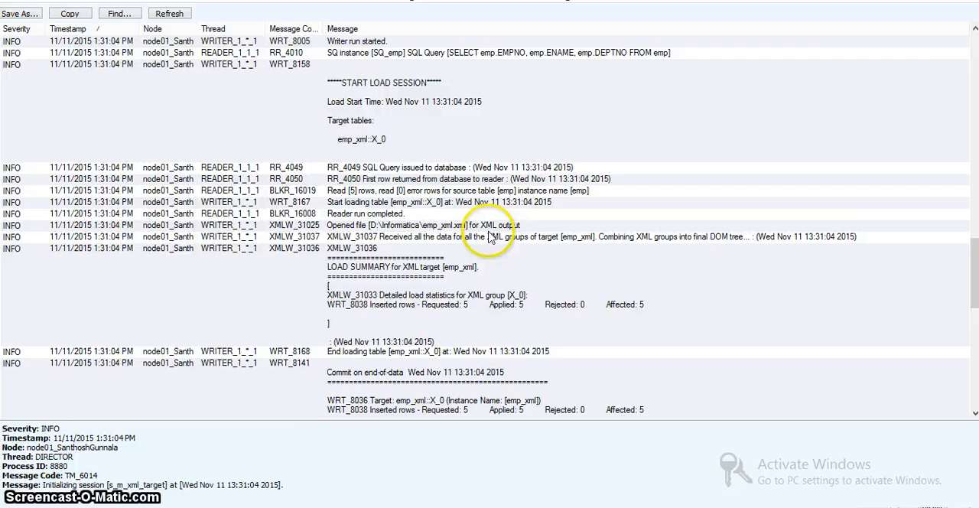
pyautogui.scroll(-3)
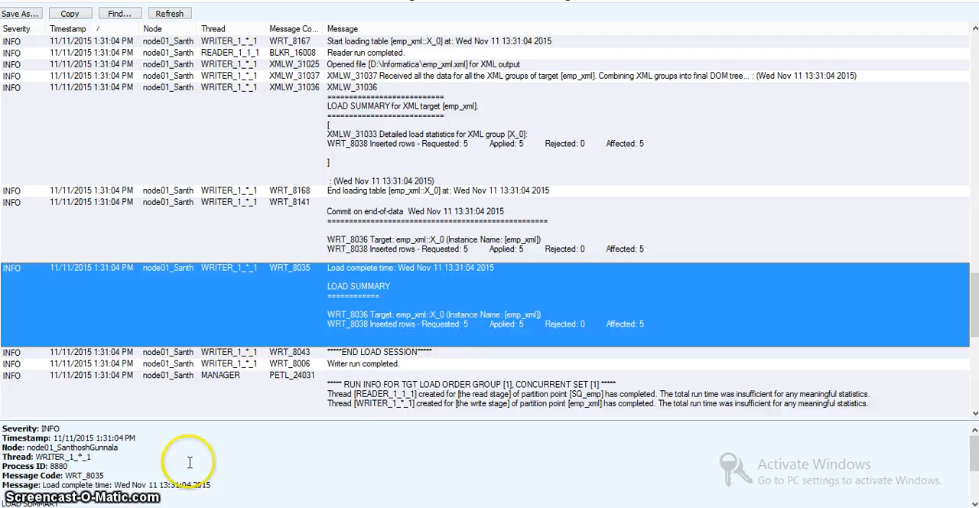
pyautogui.moveTo(516, 321)
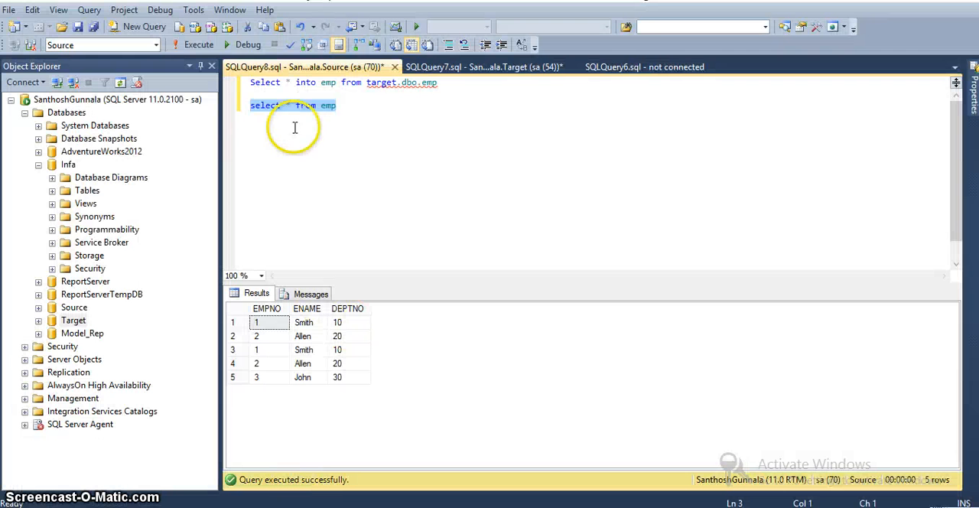
pyautogui.moveTo(275, 358)
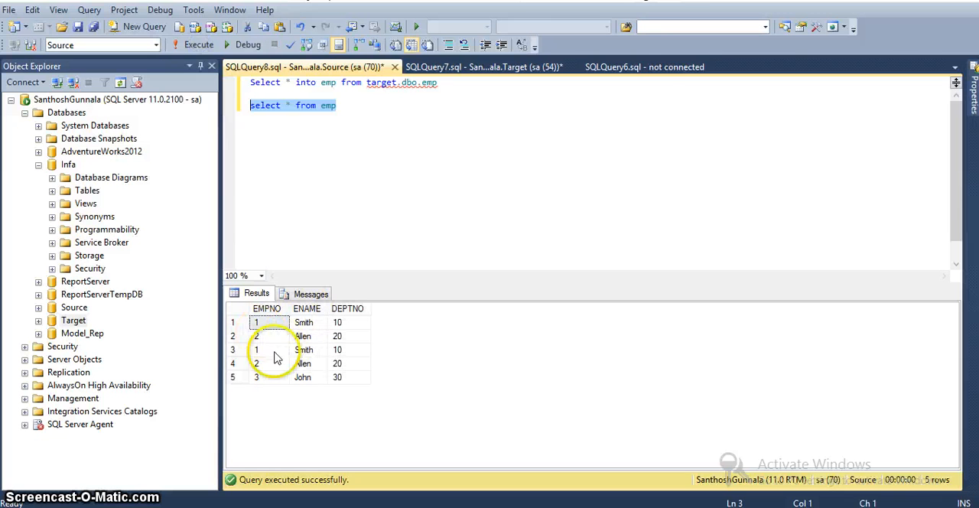
pyautogui.moveTo(310, 341)
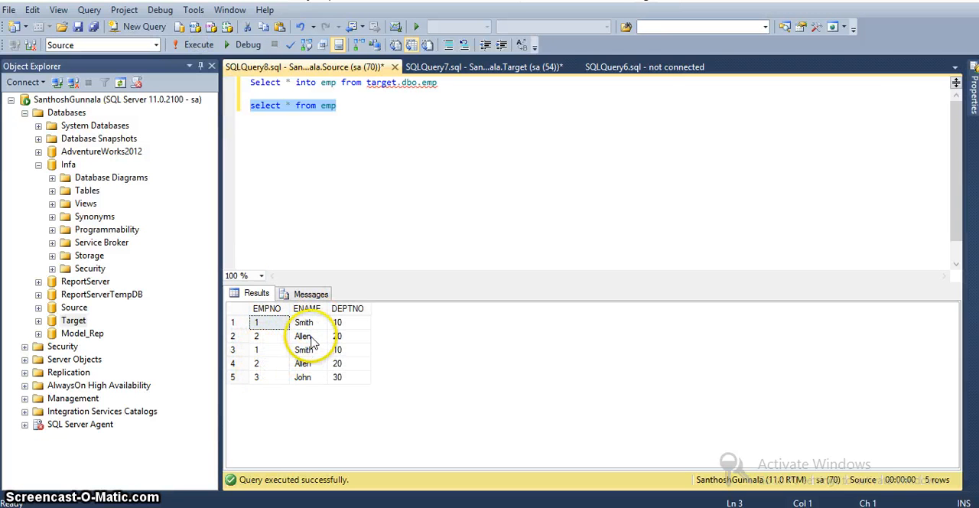
pyautogui.moveTo(350, 343)
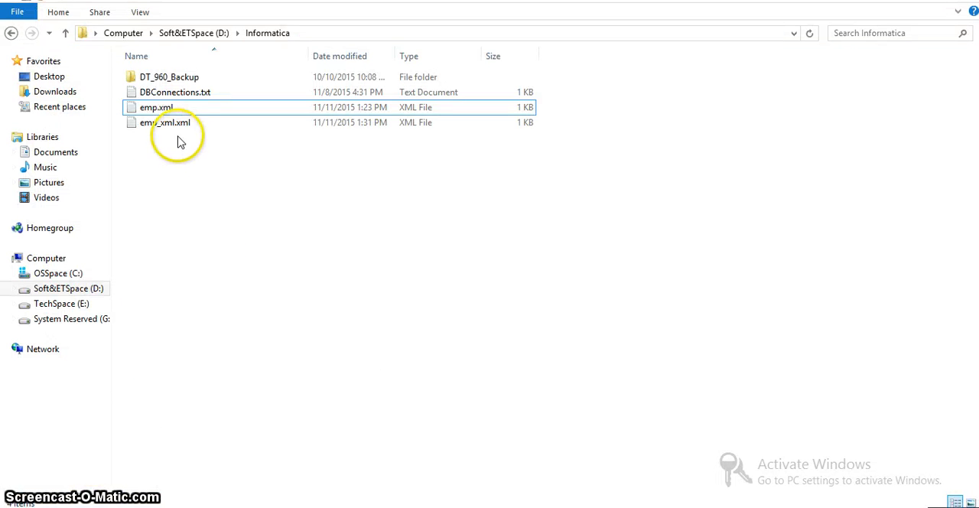
# Open emp_xml.xml in Word and scroll through its XRoot and emp records
pyautogui.click(165, 122)
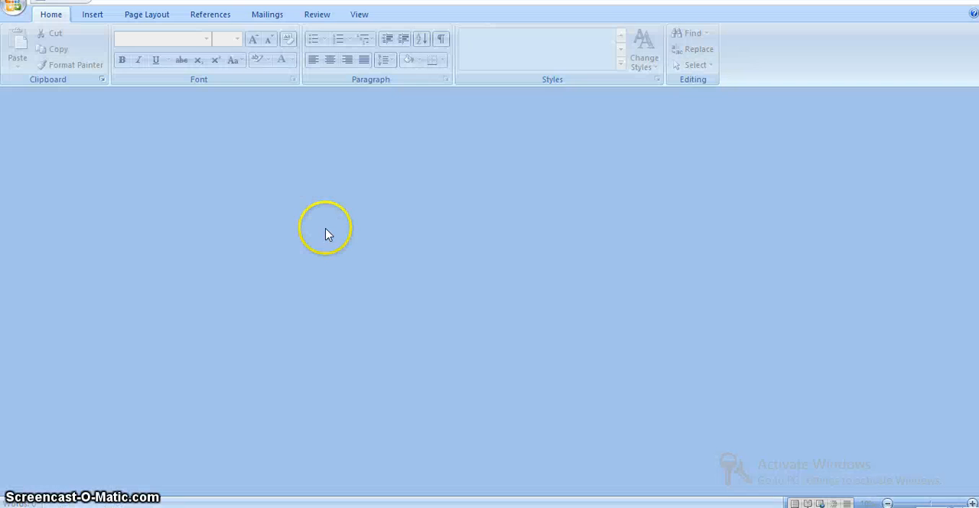
pyautogui.moveTo(224, 296)
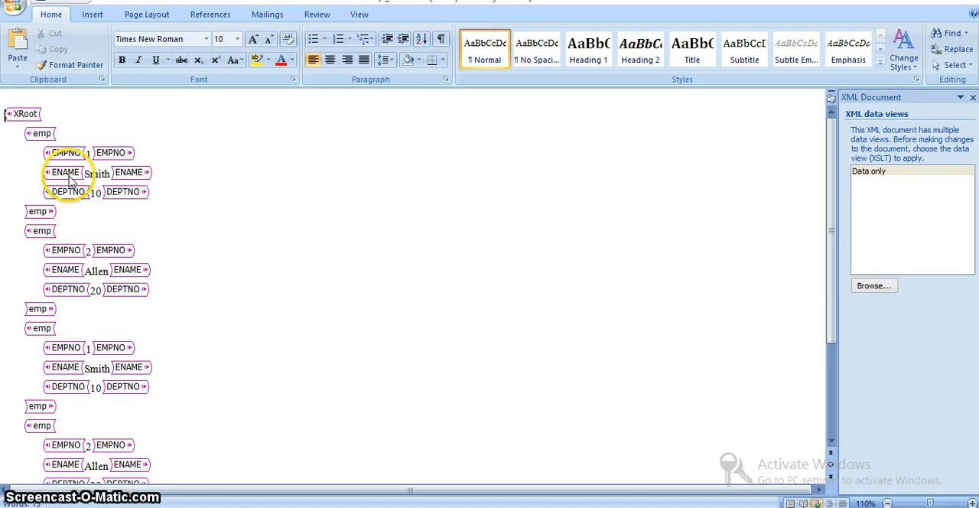
pyautogui.moveTo(72, 277)
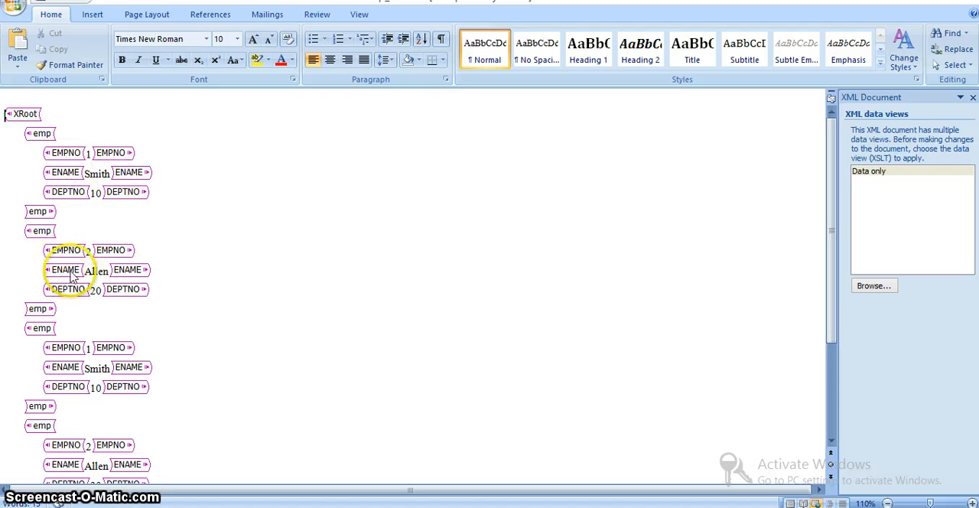
pyautogui.scroll(-3)
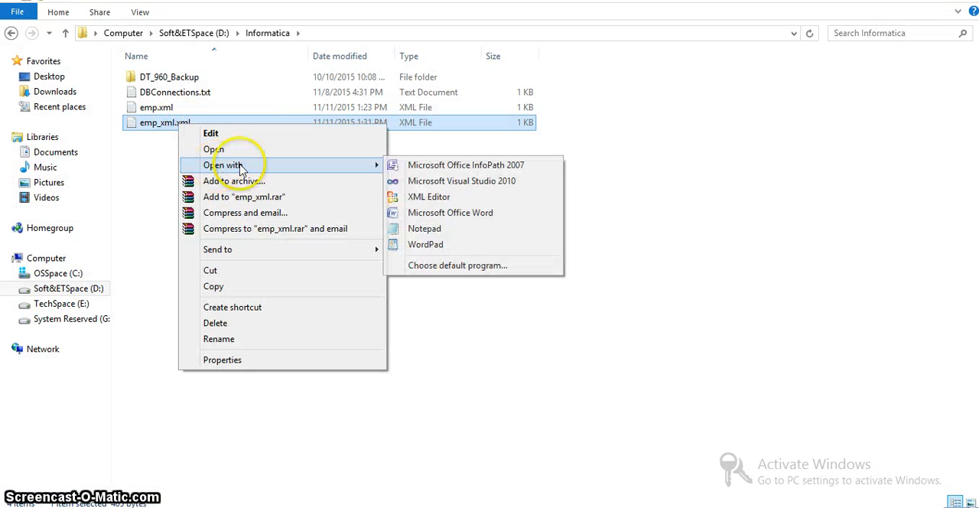
# Open emp_xml.xml in Notepad, break lines at the emp tags, then close and answer the save prompt
pyautogui.click(425, 228)
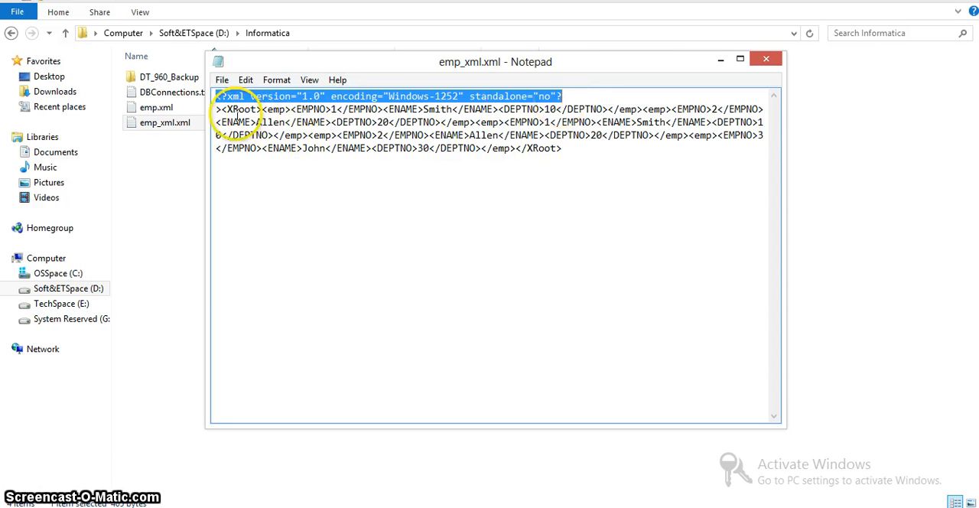
pyautogui.doubleClick(238, 108)
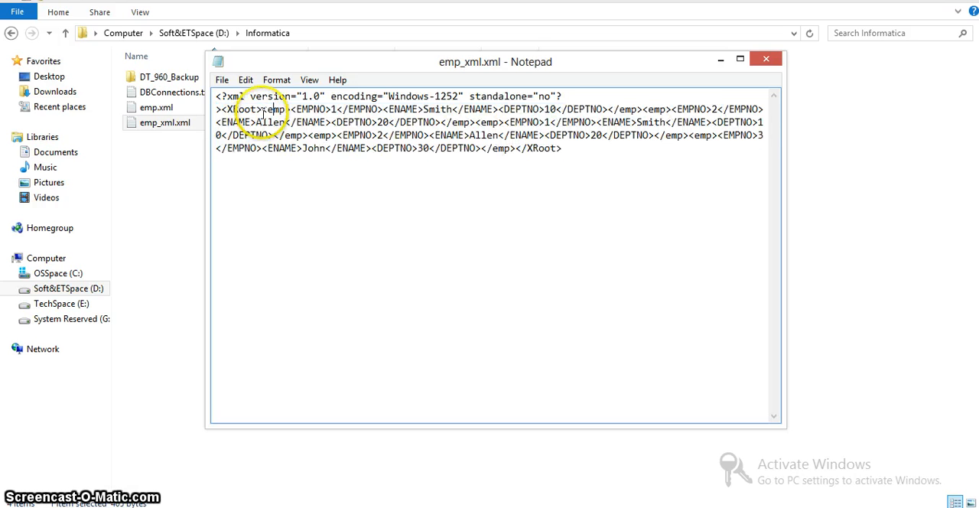
pyautogui.doubleClick(276, 110)
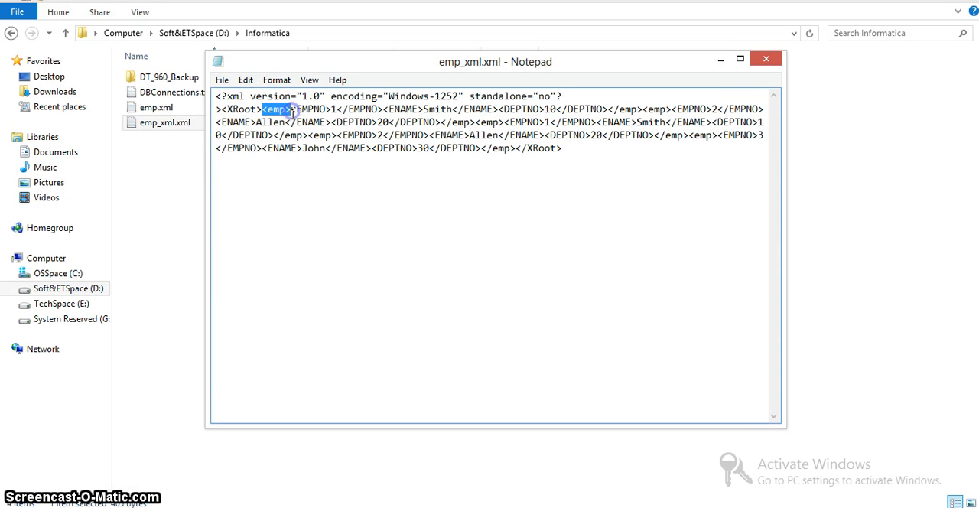
pyautogui.doubleClick(310, 108)
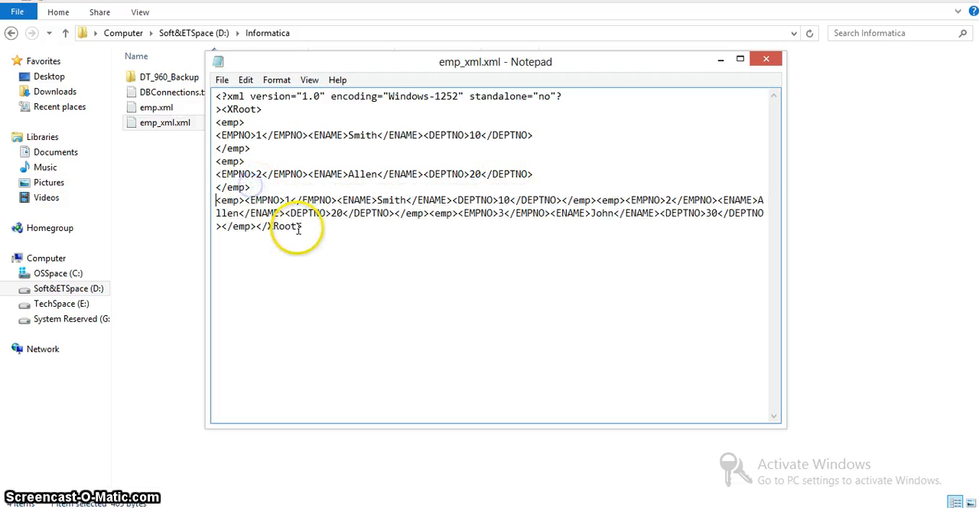
pyautogui.moveTo(539, 205)
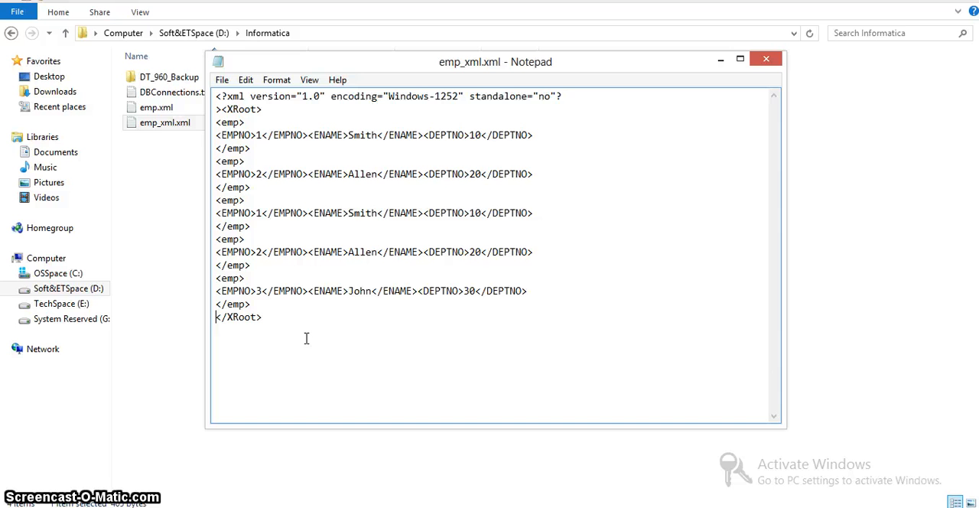
pyautogui.moveTo(401, 256)
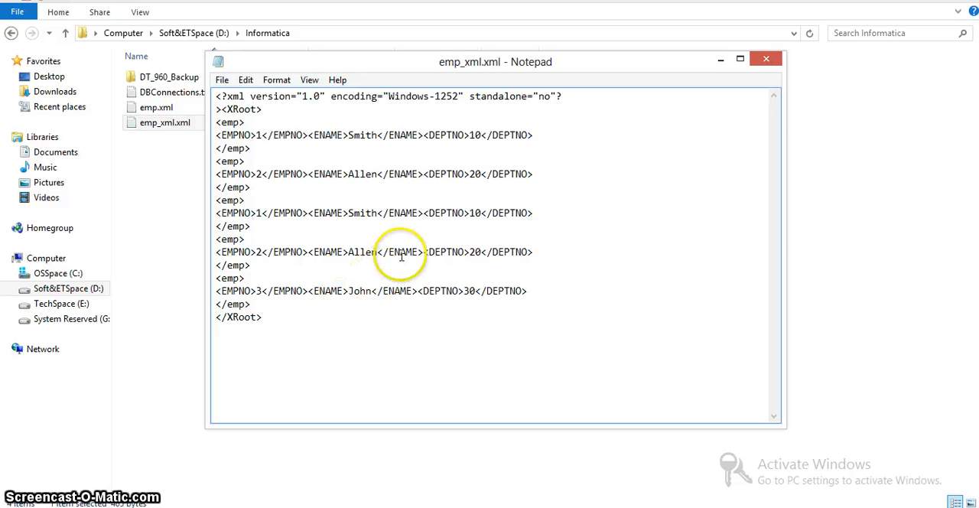
pyautogui.moveTo(766, 58)
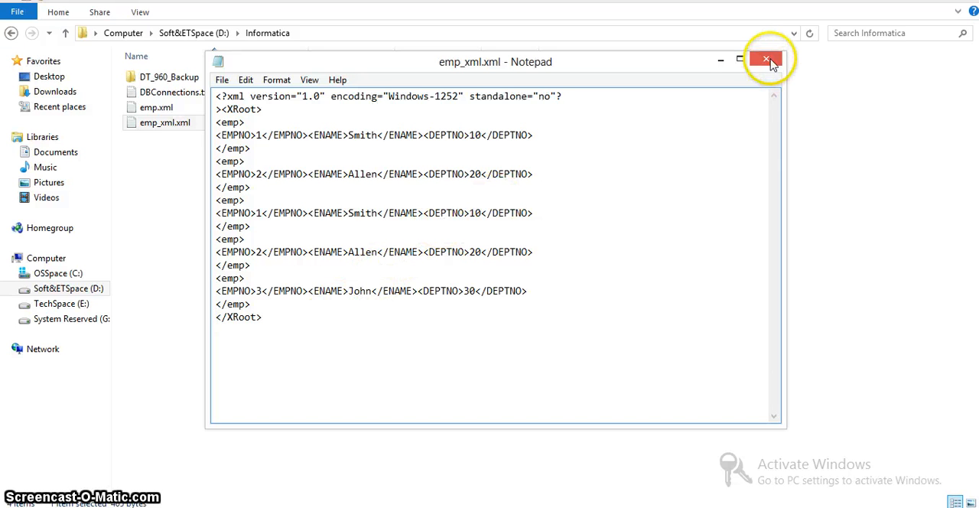
pyautogui.click(765, 59)
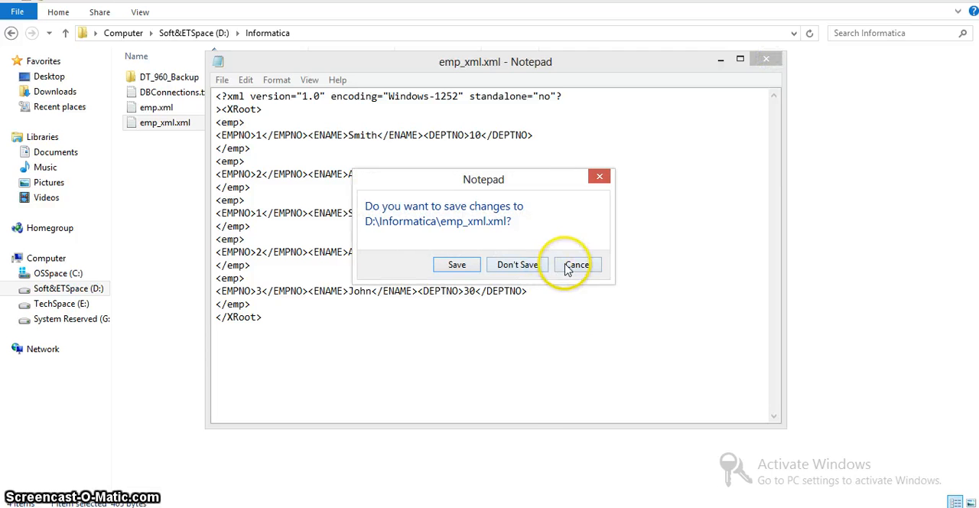
pyautogui.click(516, 264)
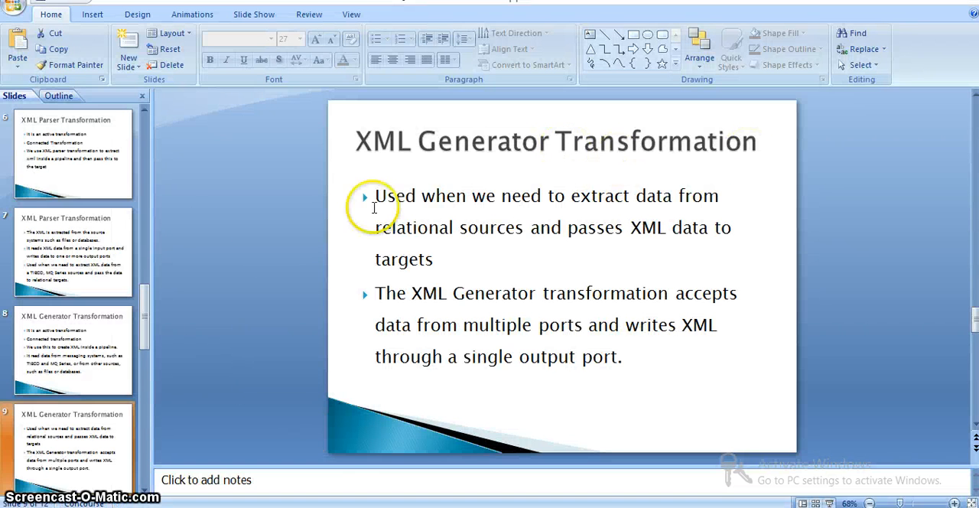
# Select slide 3, Types Of XML Transformation, from the Slides pane
pyautogui.scroll(3)
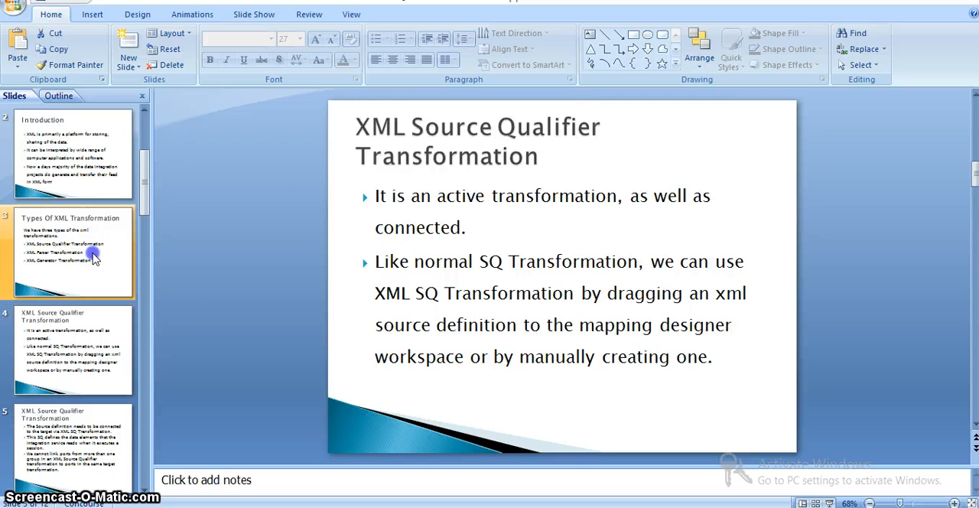
pyautogui.click(73, 252)
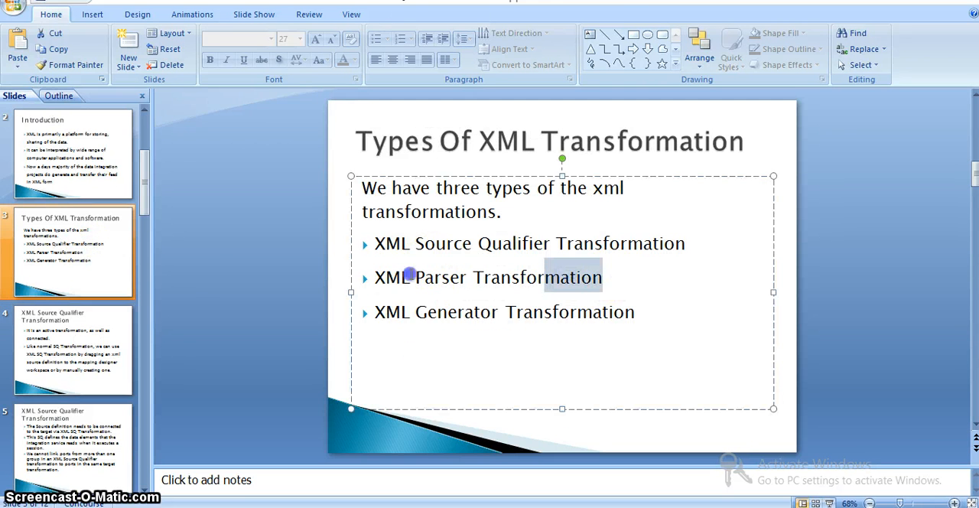
pyautogui.click(312, 367)
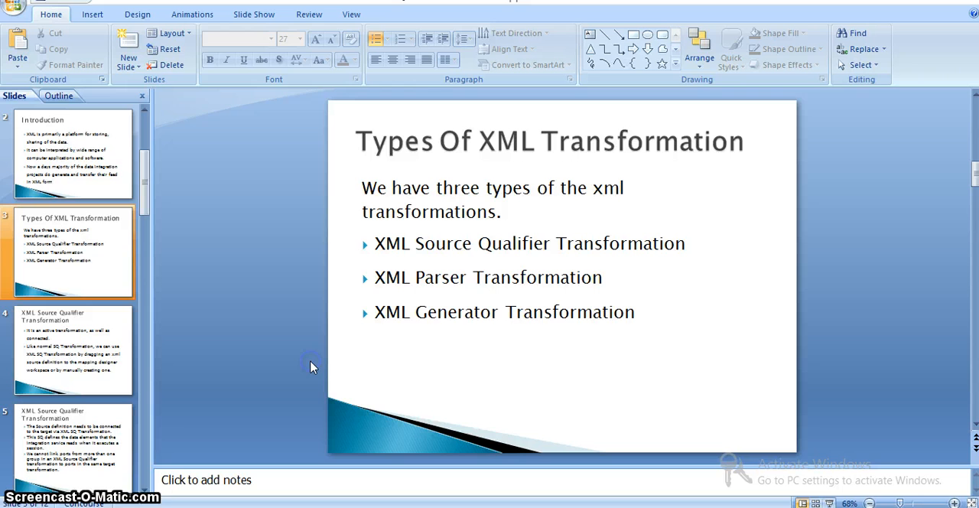